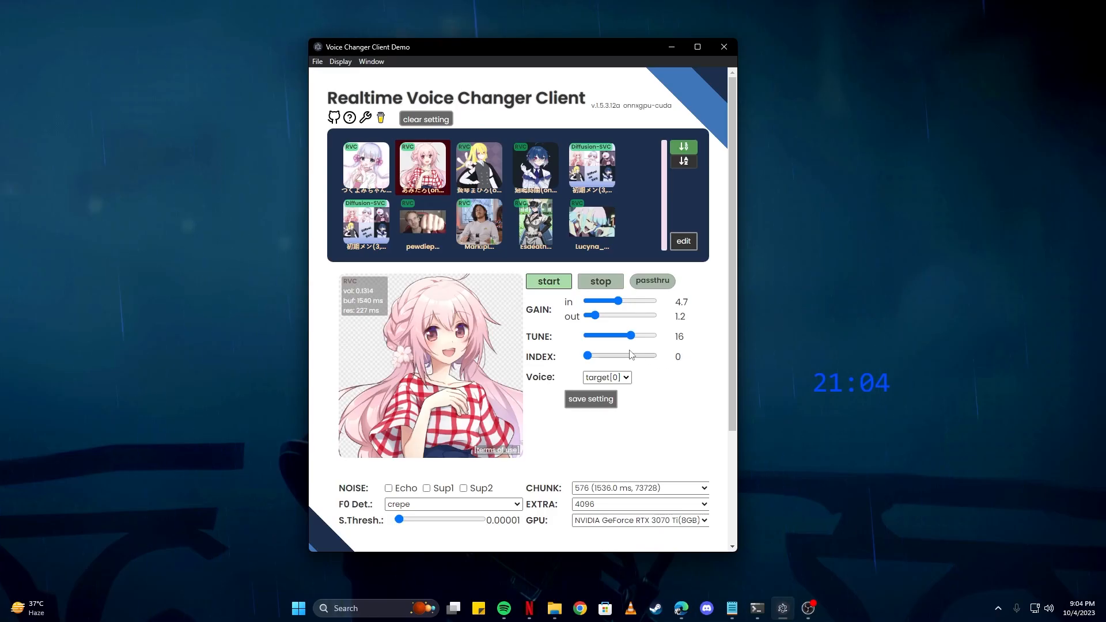
Scroll the voice-changer README down to the v.1.5.3.14 / v.1.5.3.13 download table
left_click_drag(632, 336, 619, 336)
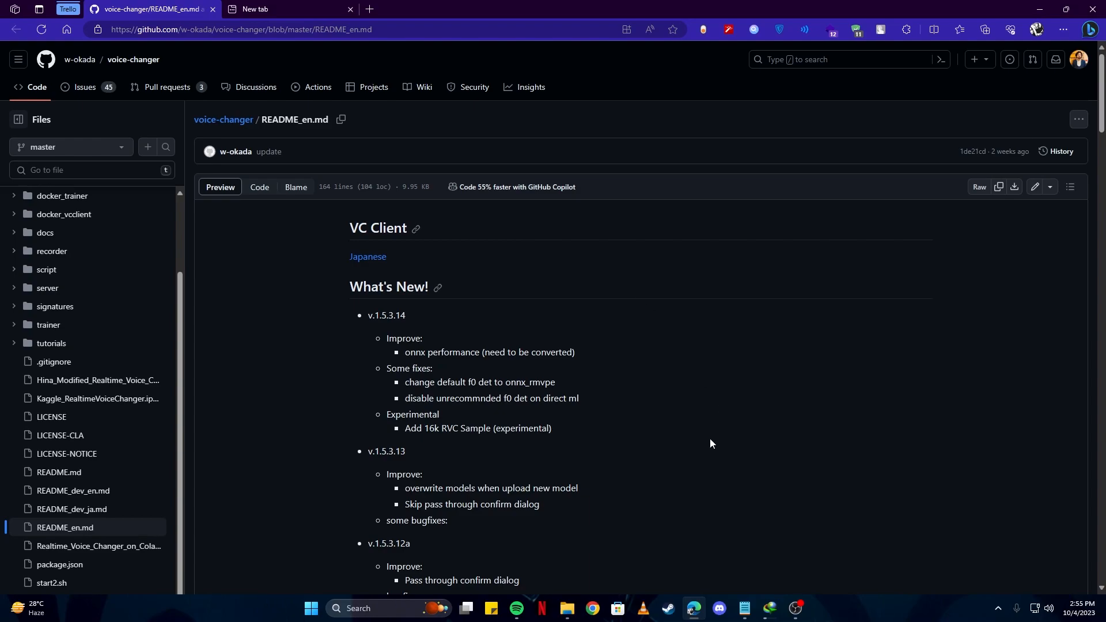
mouse_move(707, 375)
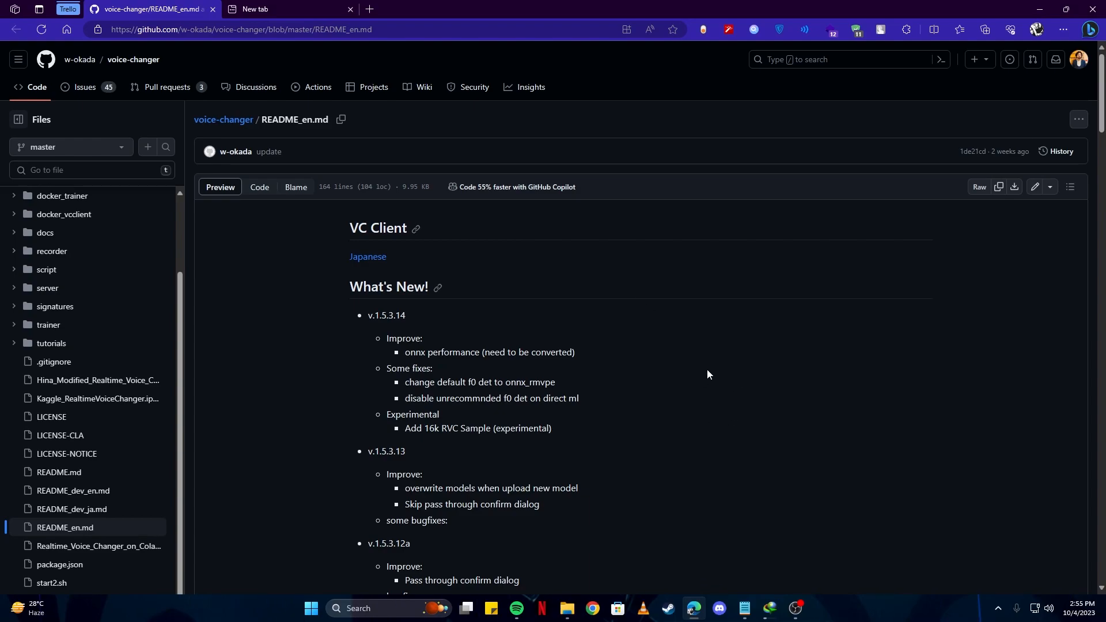
scroll("down", 3)
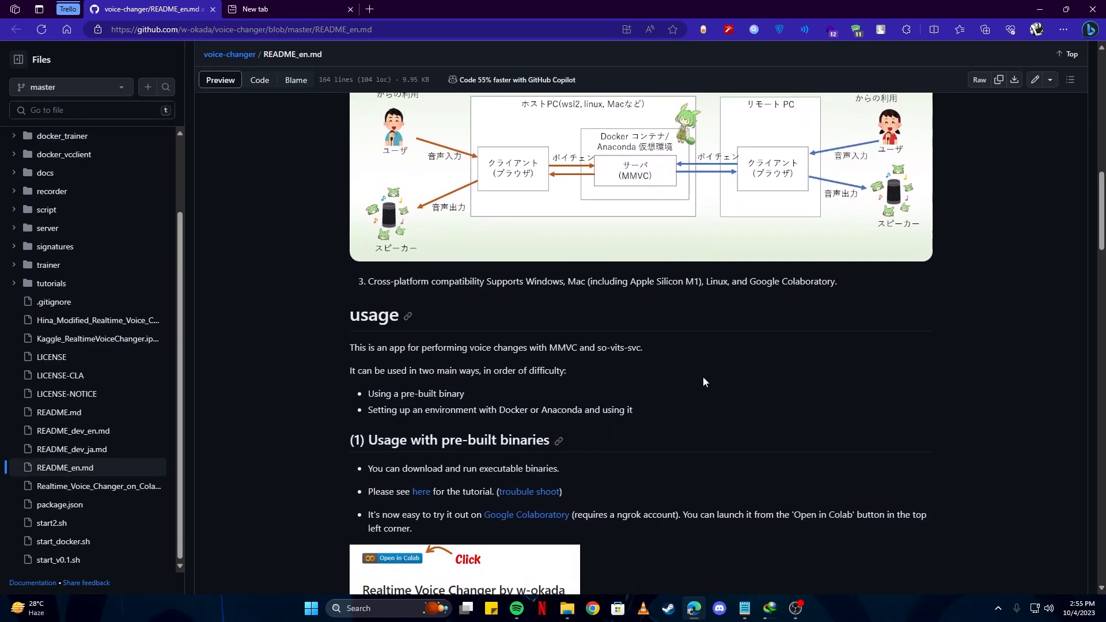
scroll("down", 3)
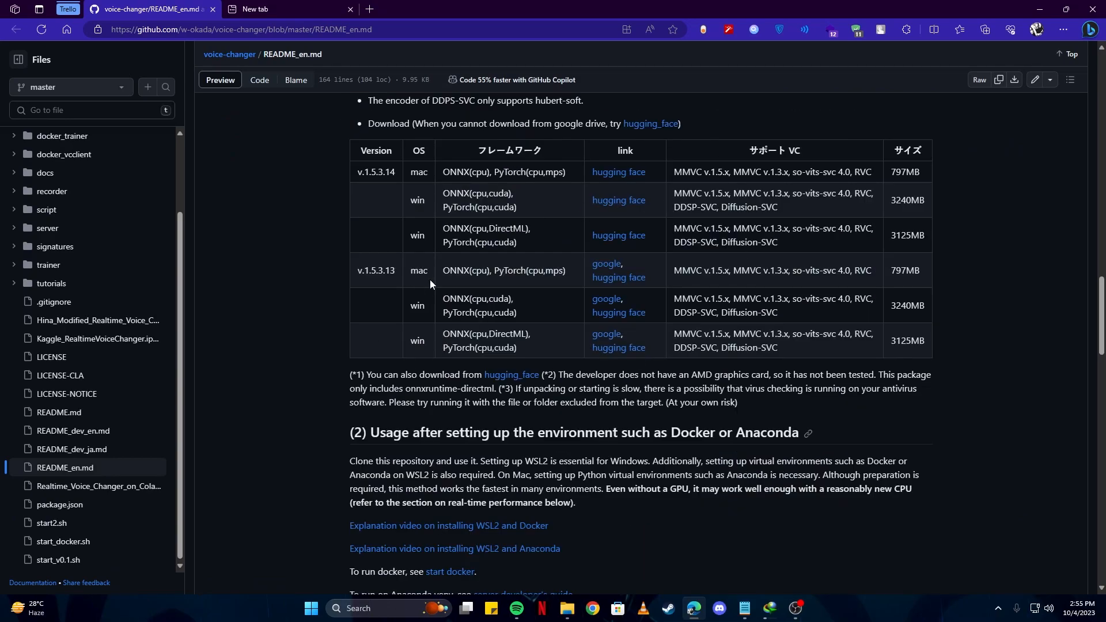
mouse_move(400, 227)
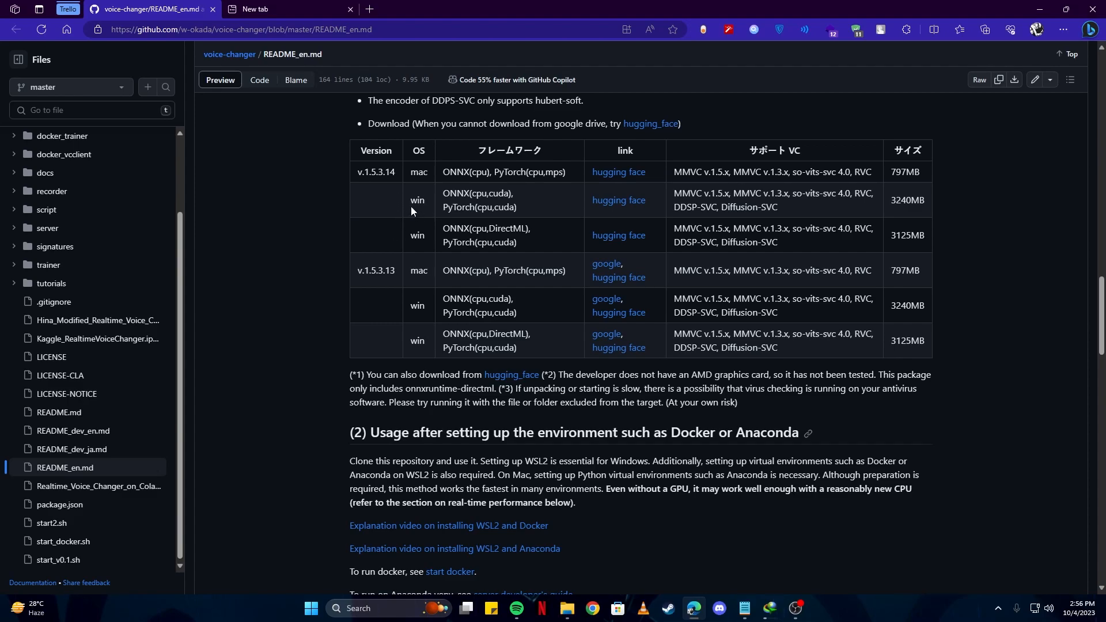
mouse_move(422, 212)
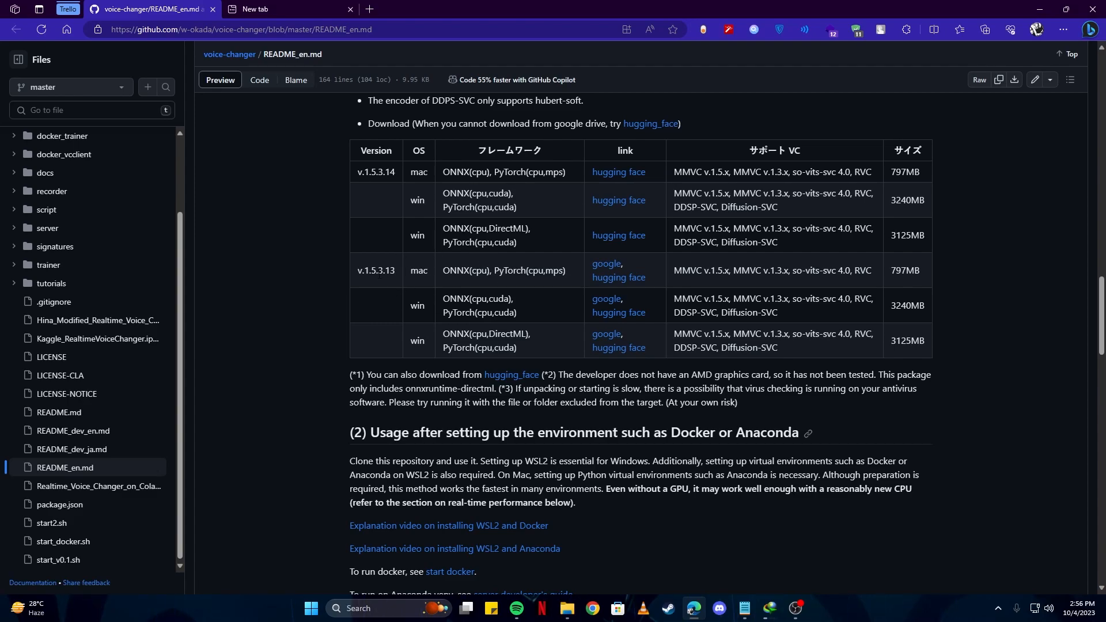
mouse_move(606, 266)
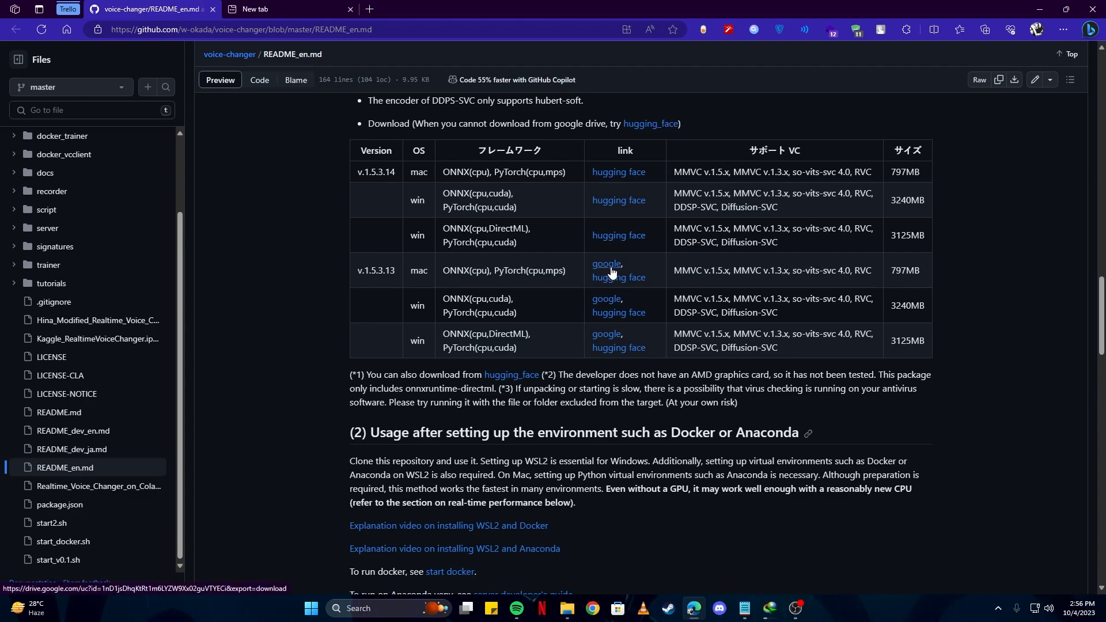
mouse_move(608, 245)
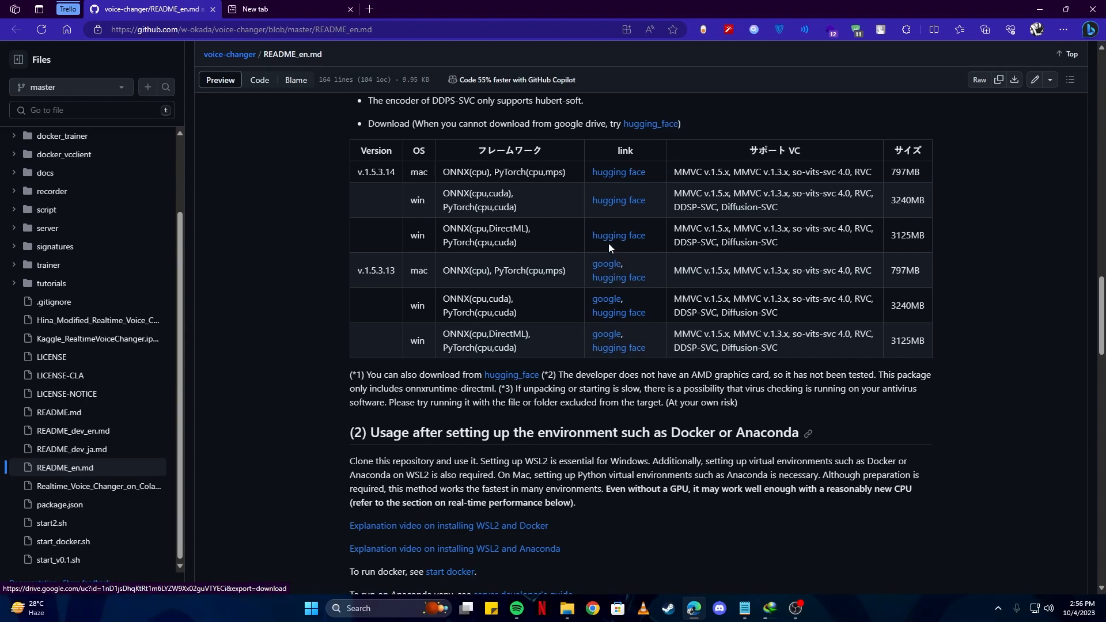
mouse_move(618, 235)
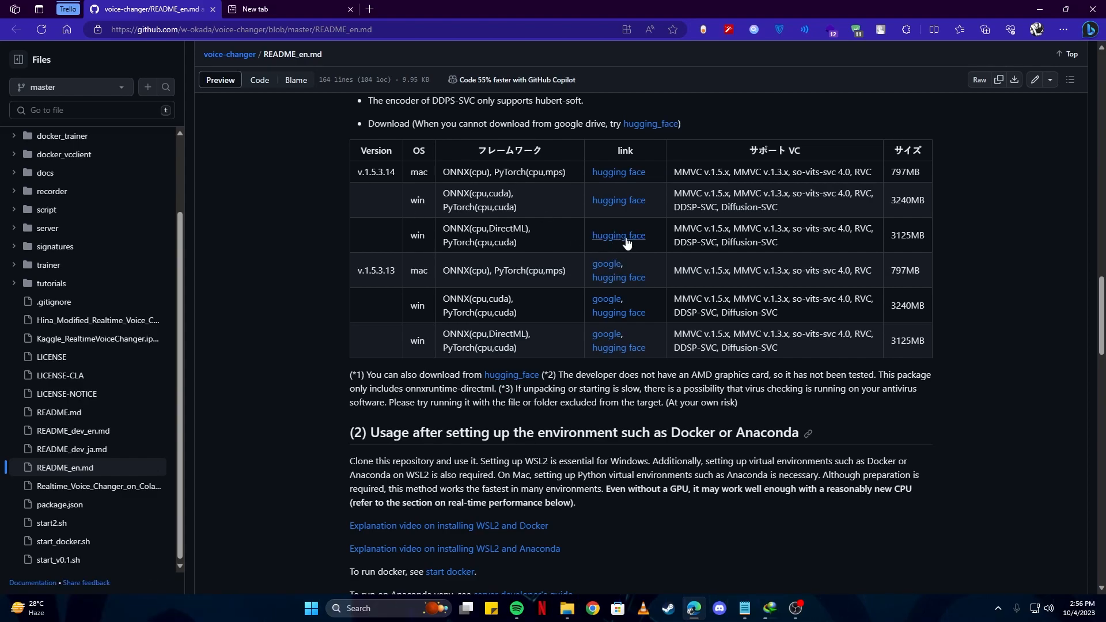
Confirm the latest version on GitHub and request the MMVCServerSIO_win_onnxgpu-cuda 1.5.3.14 archive from Hugging Face
left_click(617, 235)
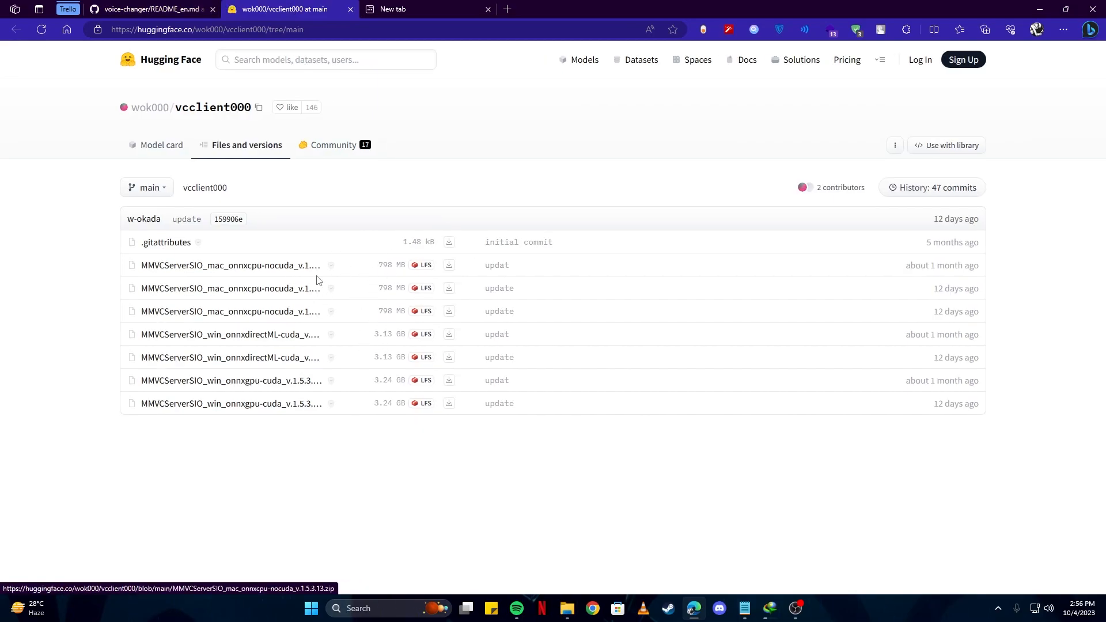
mouse_move(155, 265)
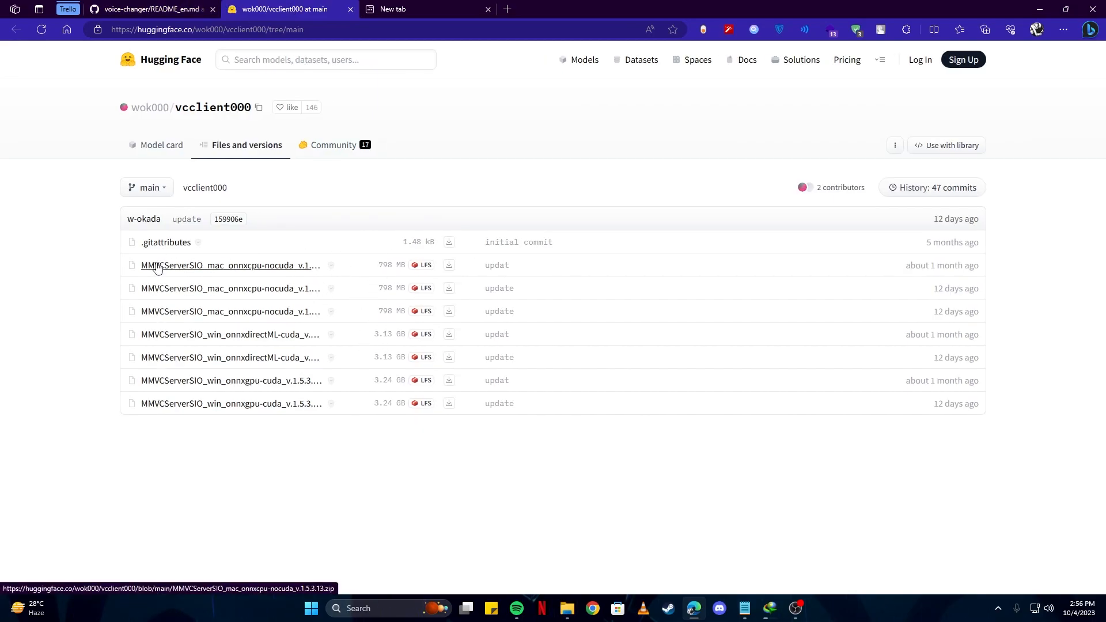
mouse_move(190, 206)
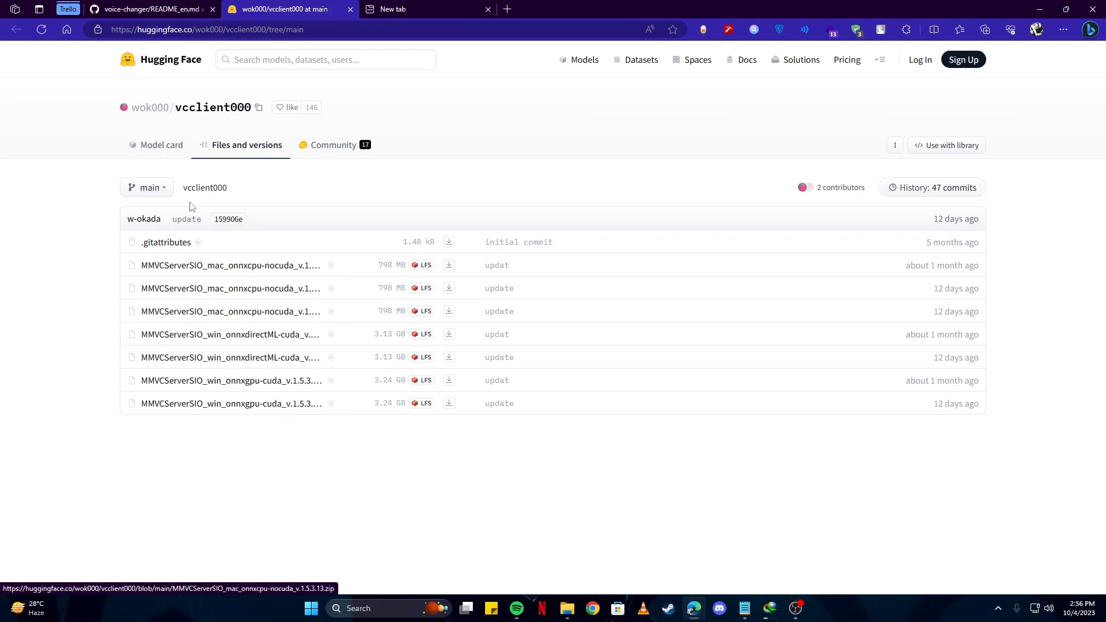
left_click(147, 8)
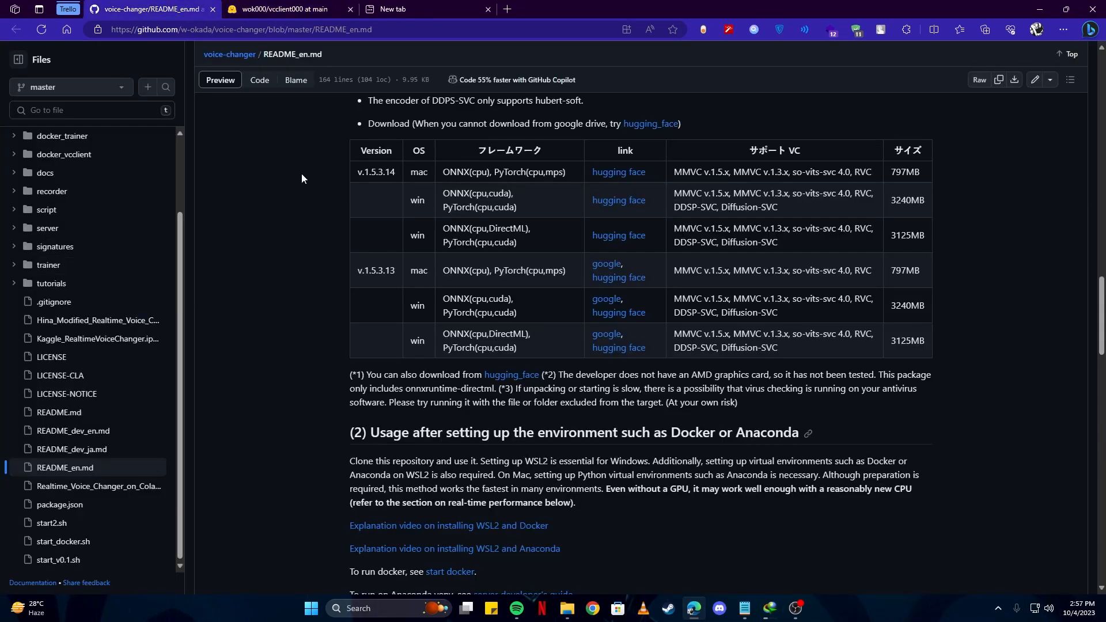
double_click(379, 171)
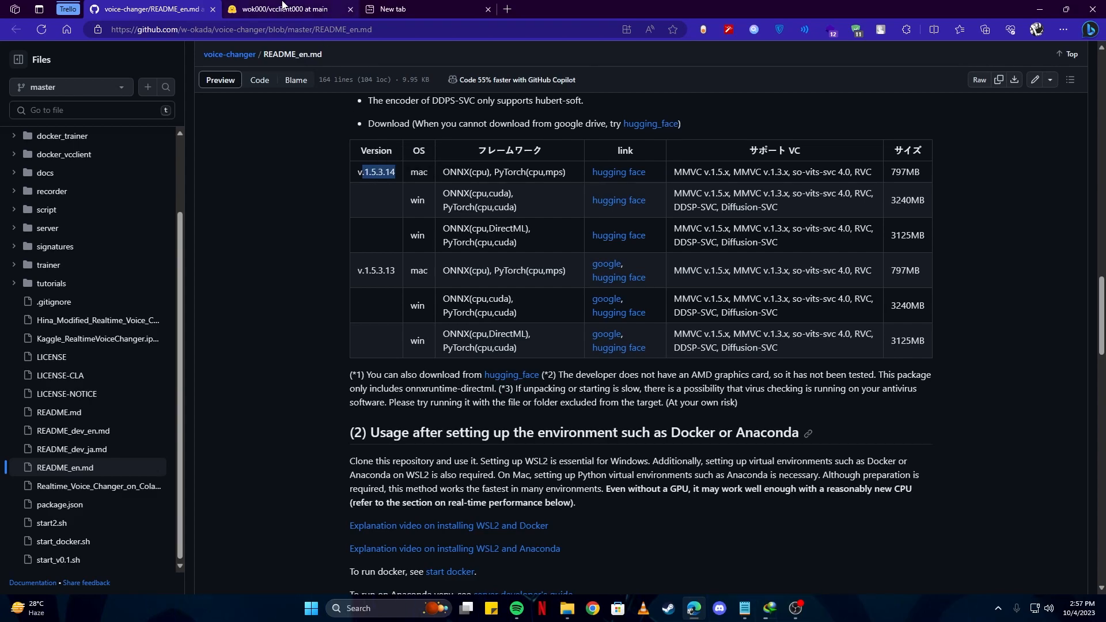
left_click(282, 8)
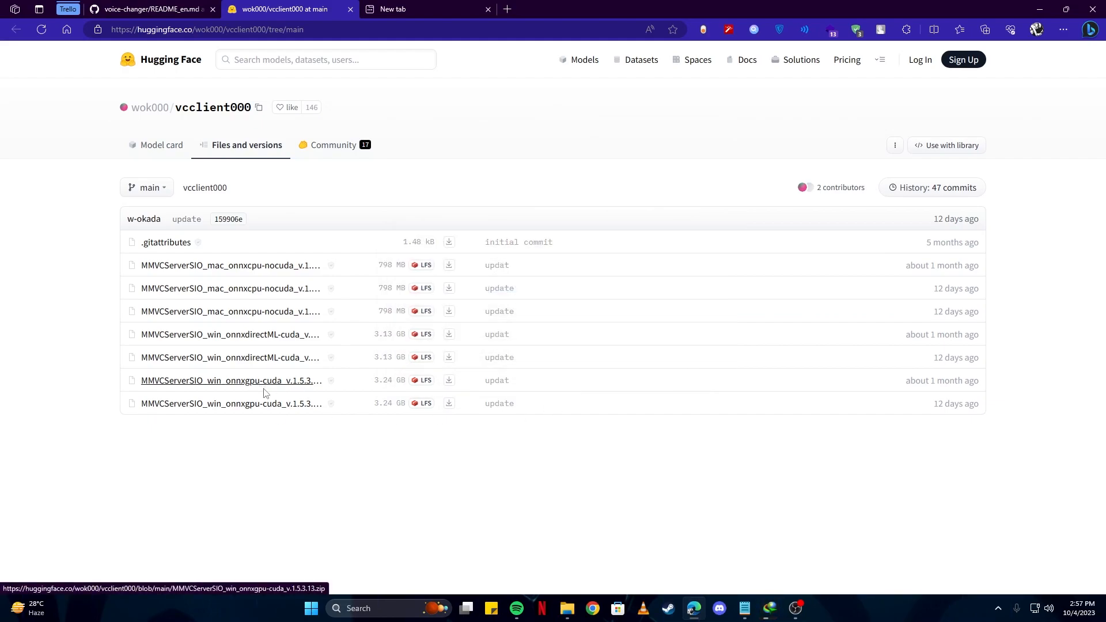
left_click(231, 380)
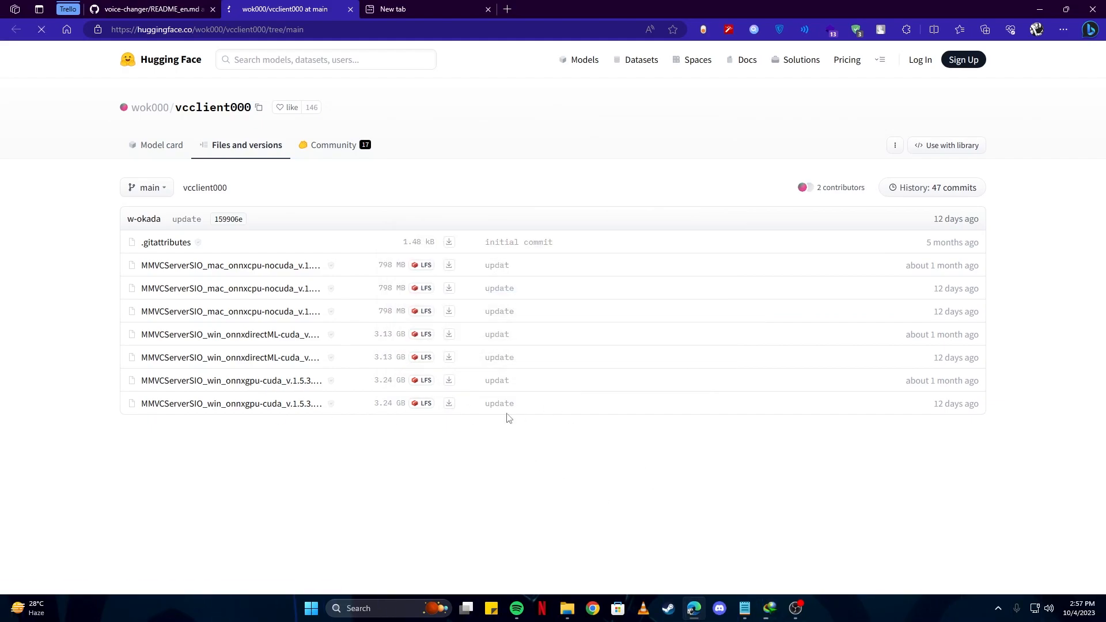
mouse_move(524, 432)
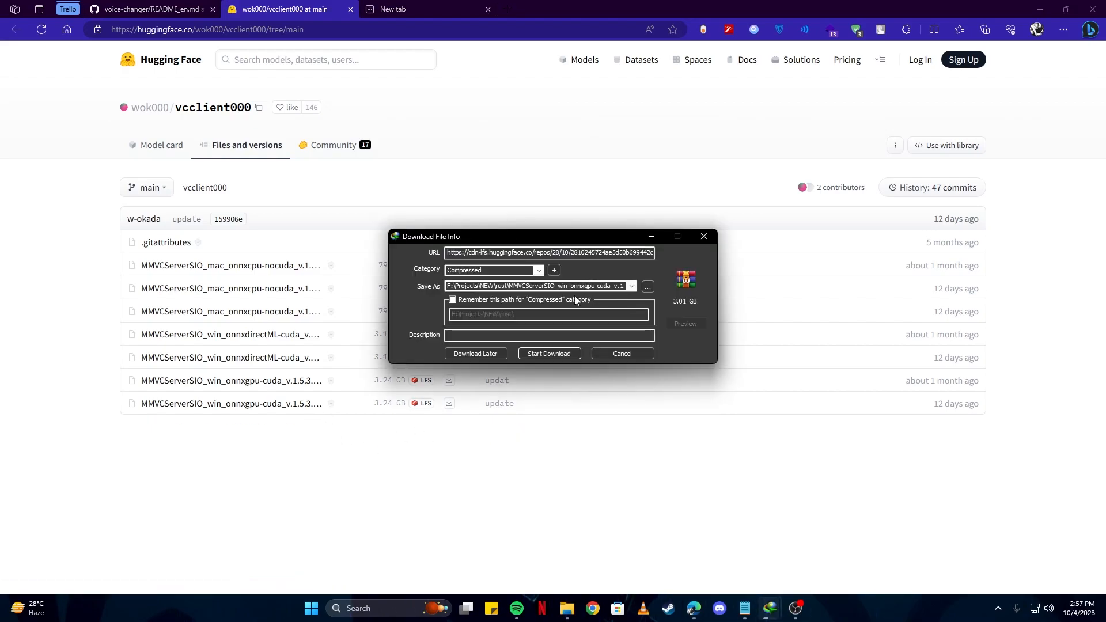
Check the 1.5.3.14 zip name in IDM's Save As field, then cancel the 3.01 GB download
triple_click(535, 286)
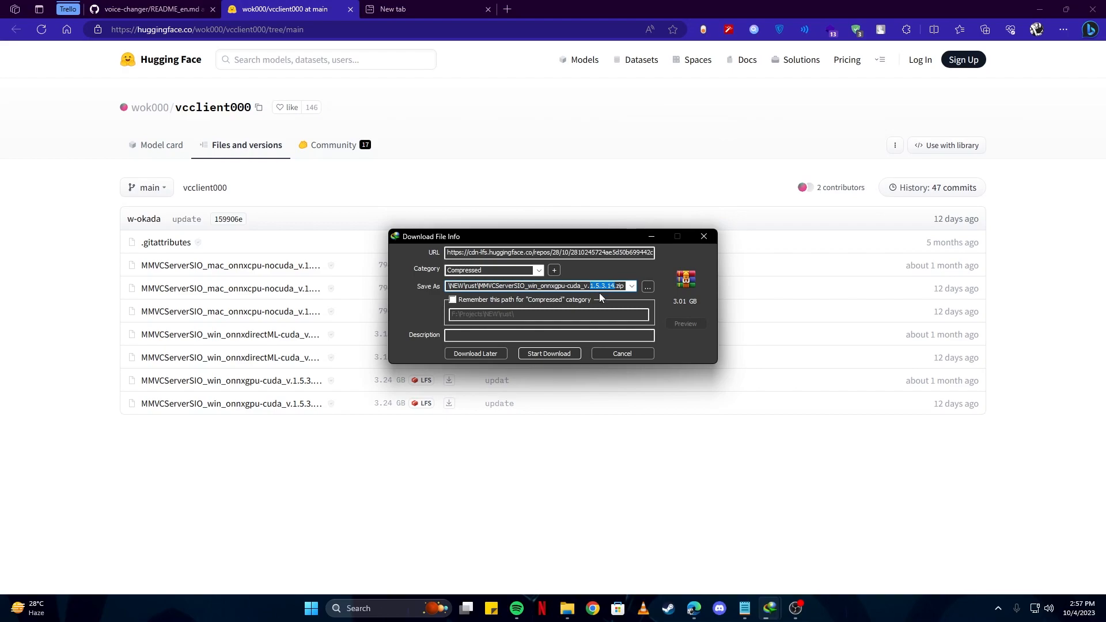
mouse_move(548, 353)
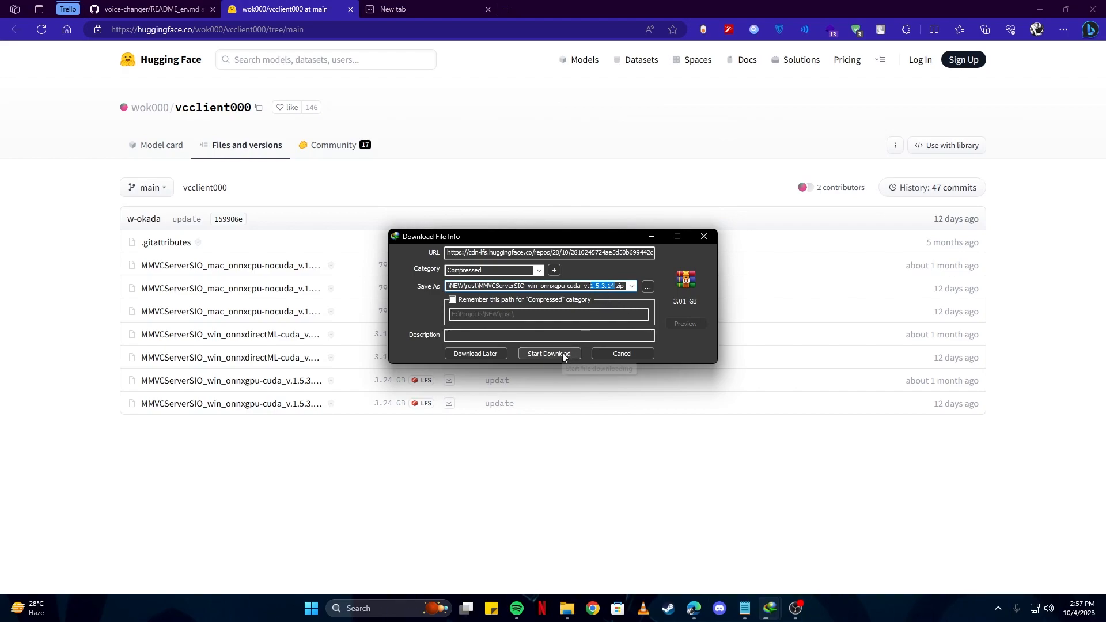
mouse_move(548, 353)
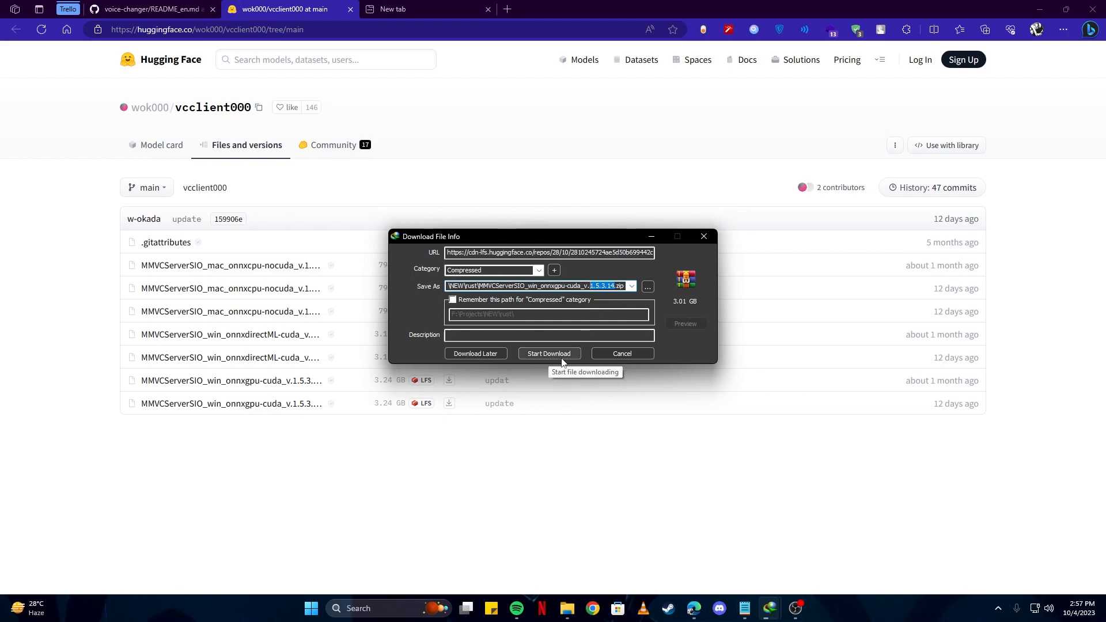
mouse_move(621, 357)
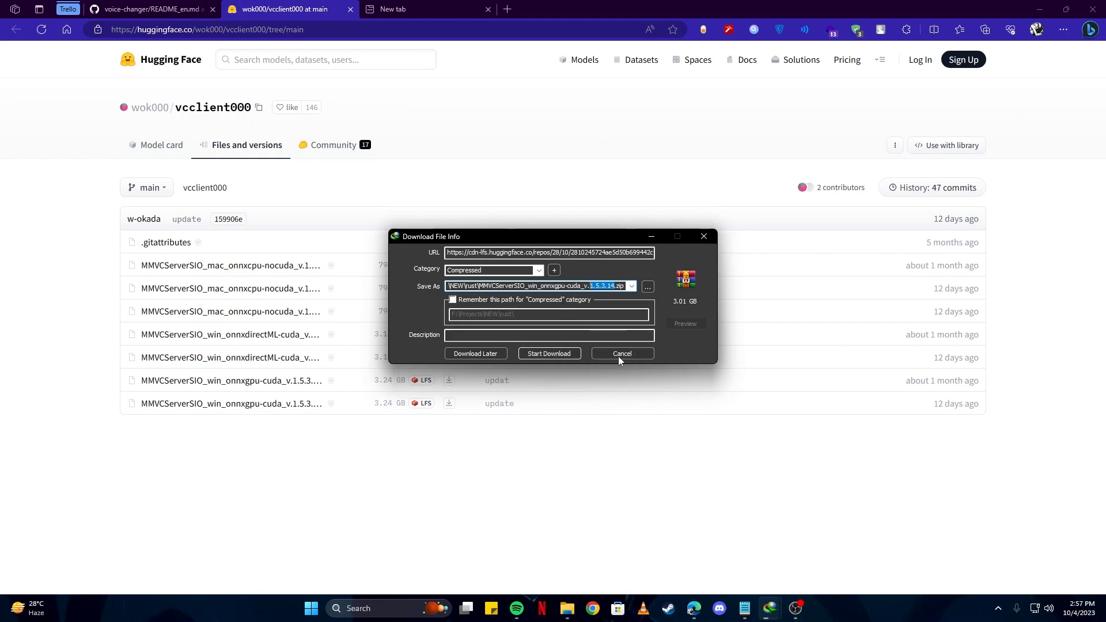
left_click(620, 354)
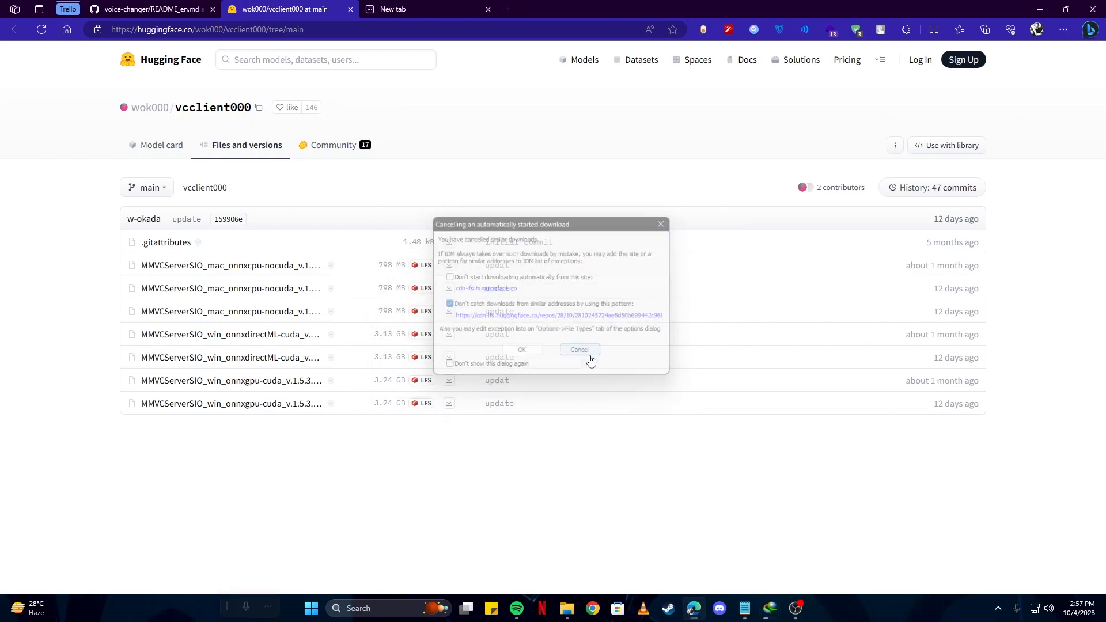
Dismiss the IDM cancellation notice and open the F:\AI voice overs folder
left_click(578, 350)
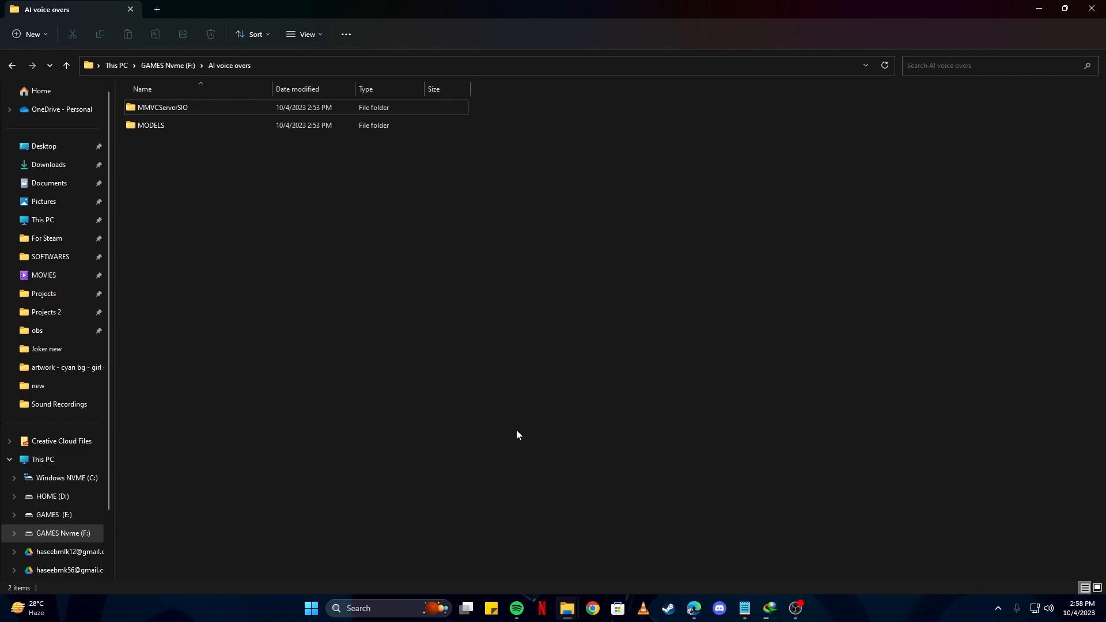
mouse_move(489, 430)
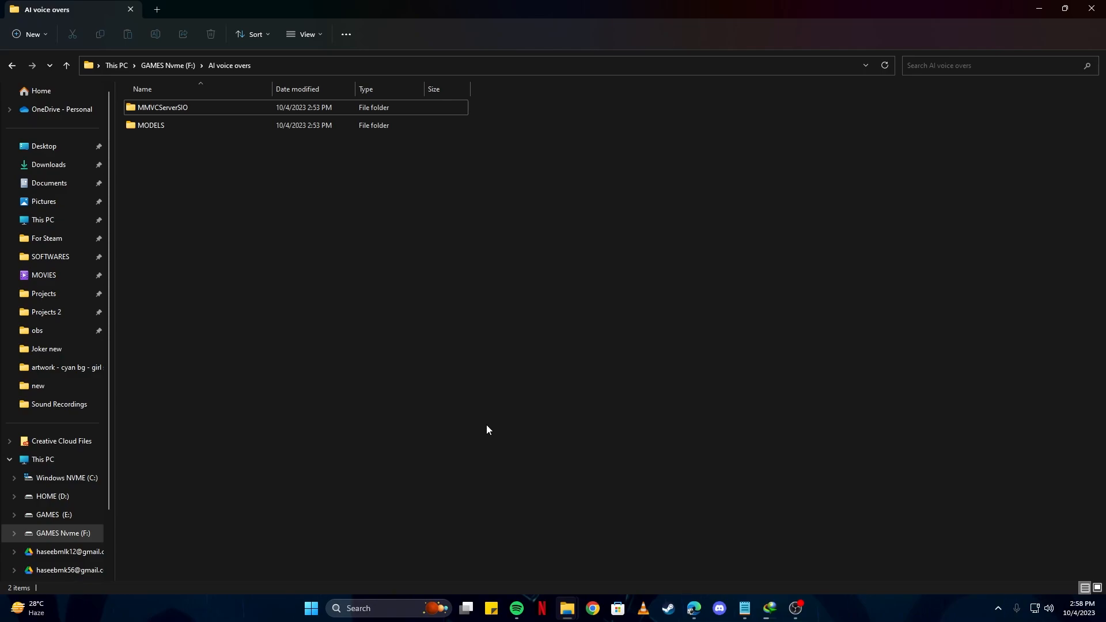
mouse_move(216, 213)
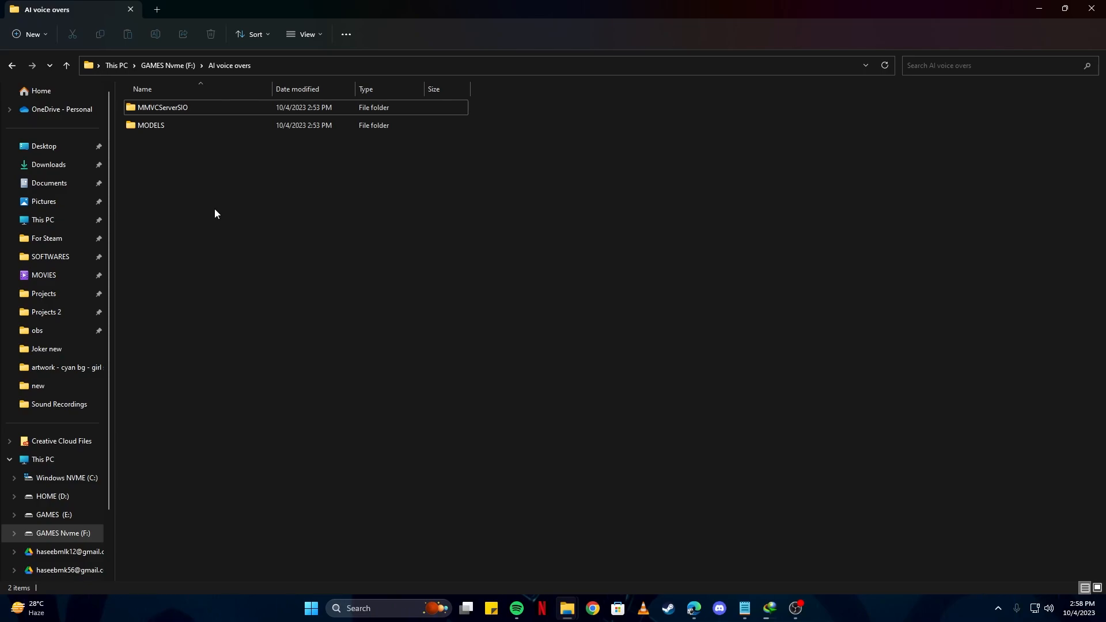
mouse_move(212, 216)
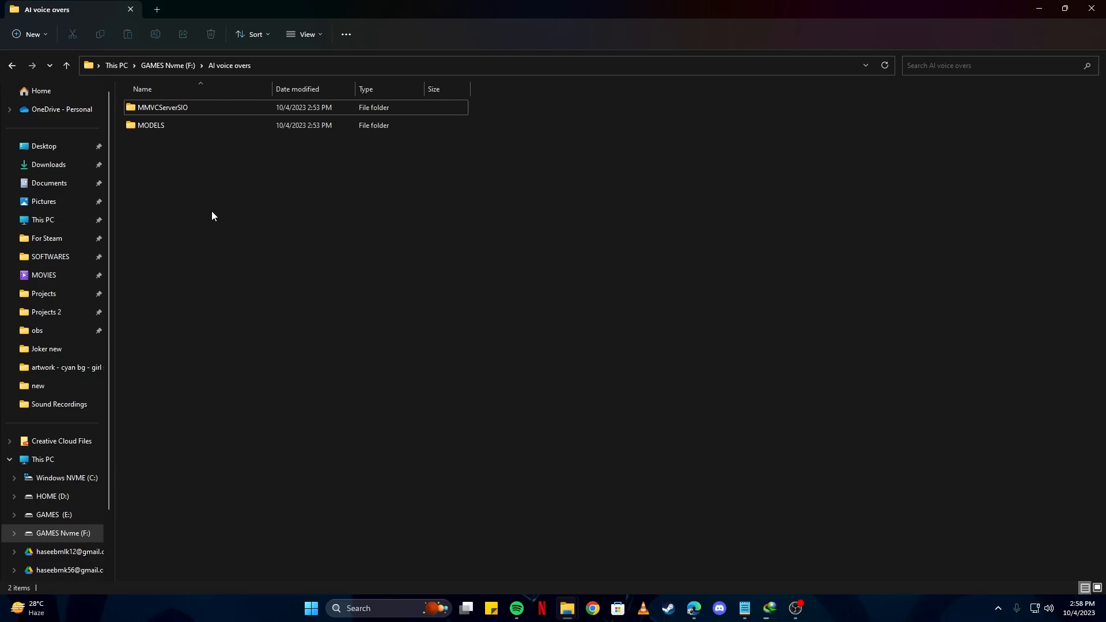
mouse_move(215, 215)
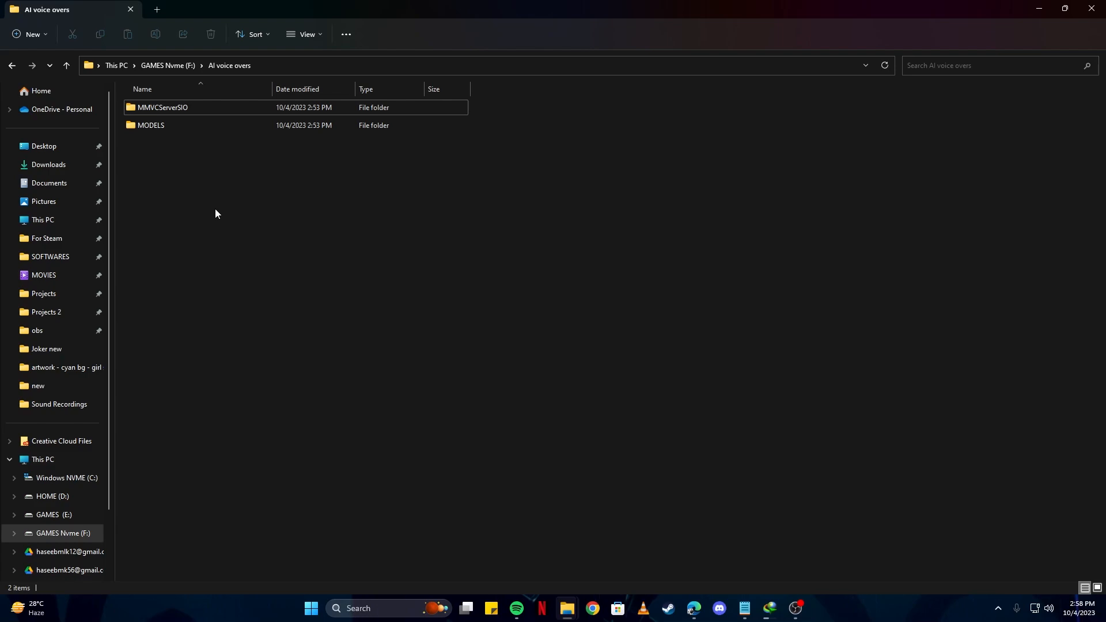
mouse_move(222, 271)
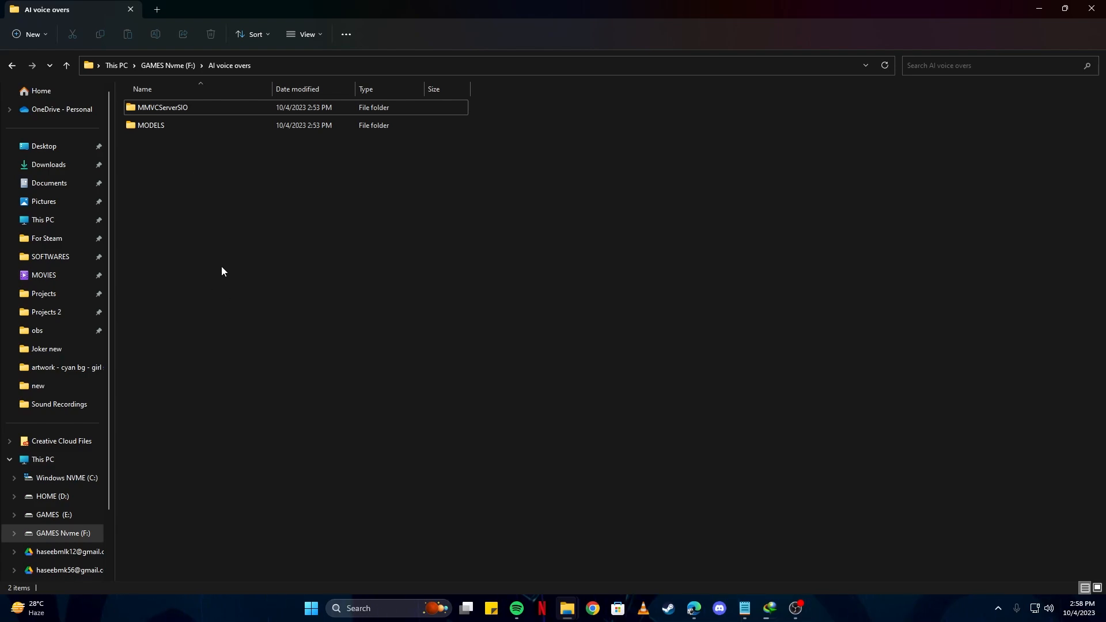
mouse_move(280, 215)
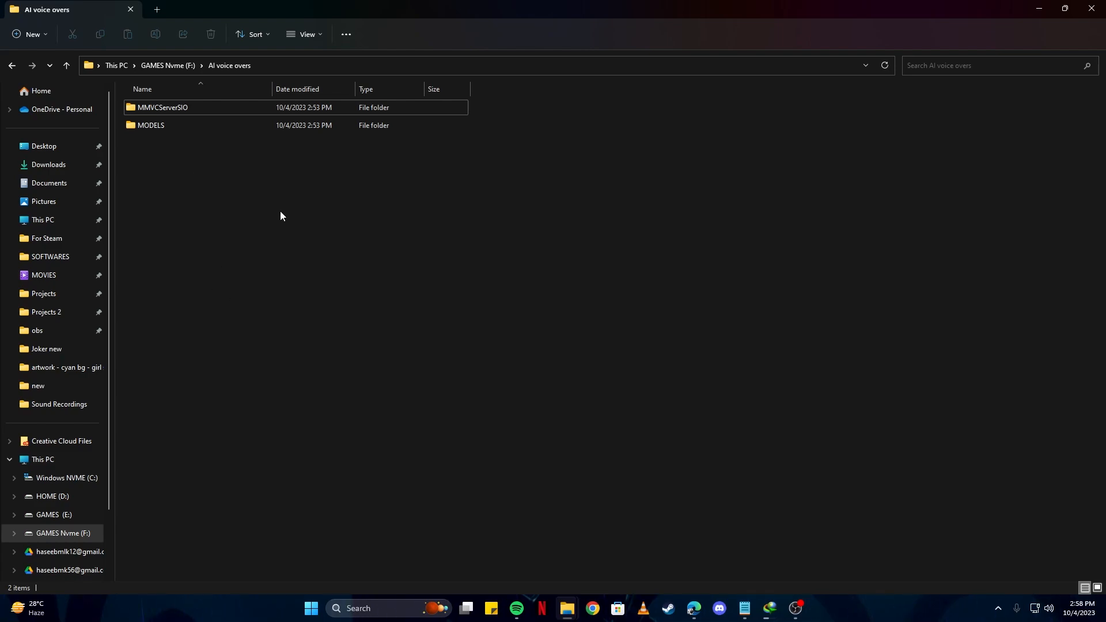
left_click(150, 125)
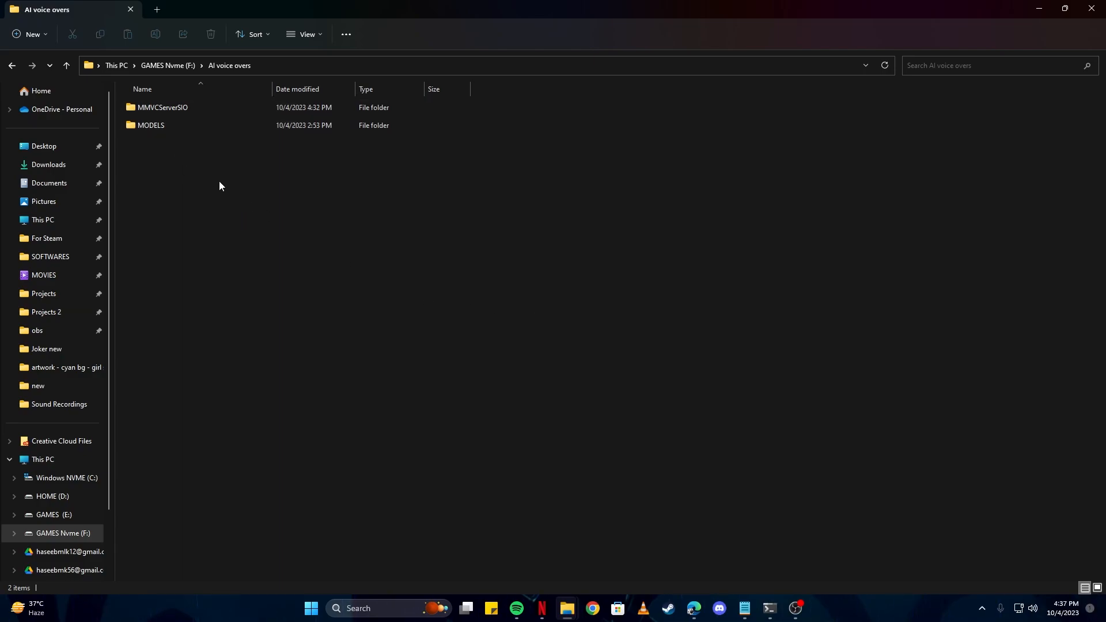
Open the MMVCServerSIO folder and select start_http.bat for copying
left_click(162, 108)
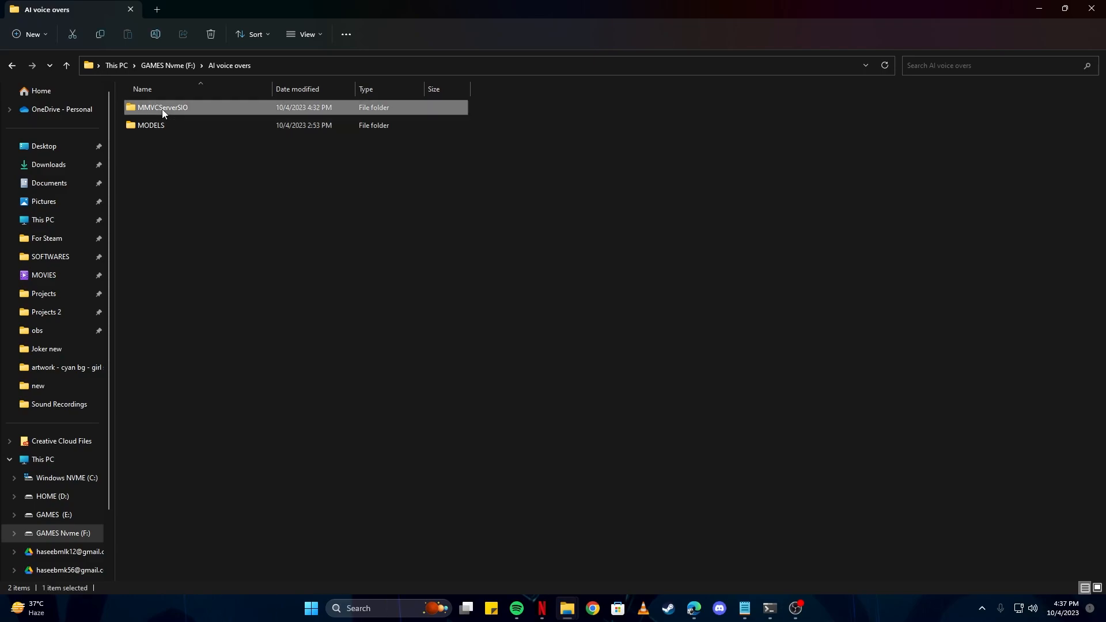
double_click(162, 108)
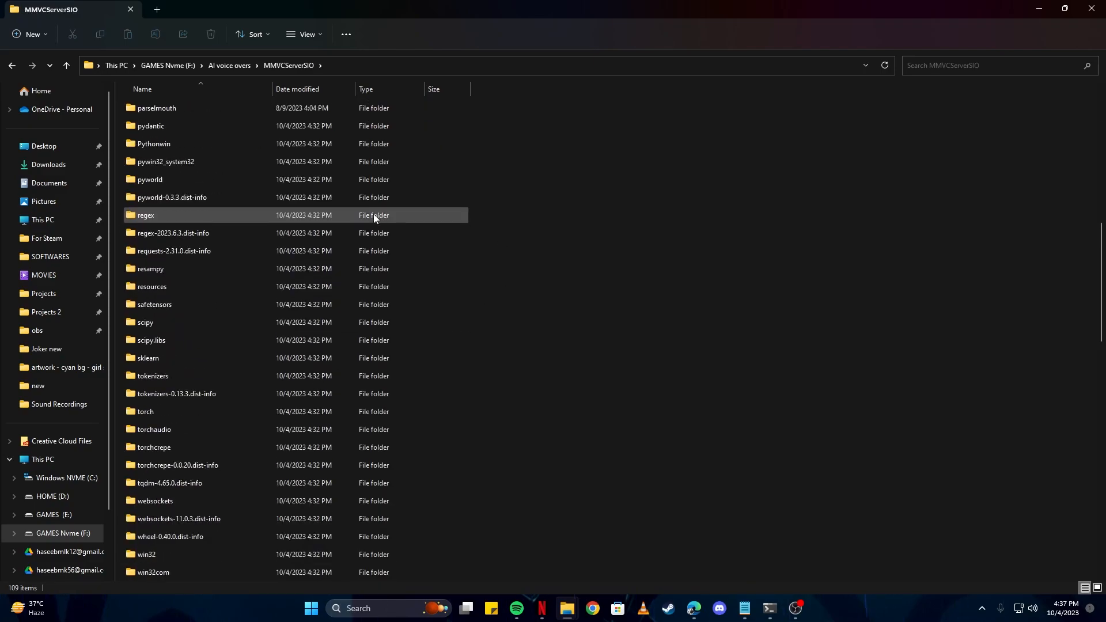
scroll("down", 3)
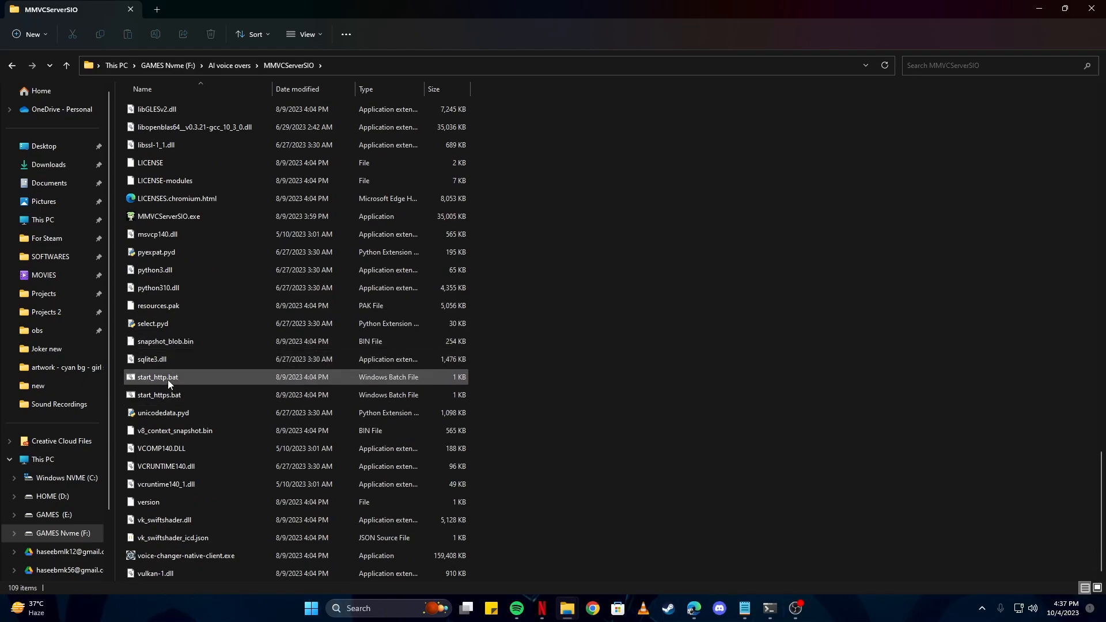
left_click(158, 377)
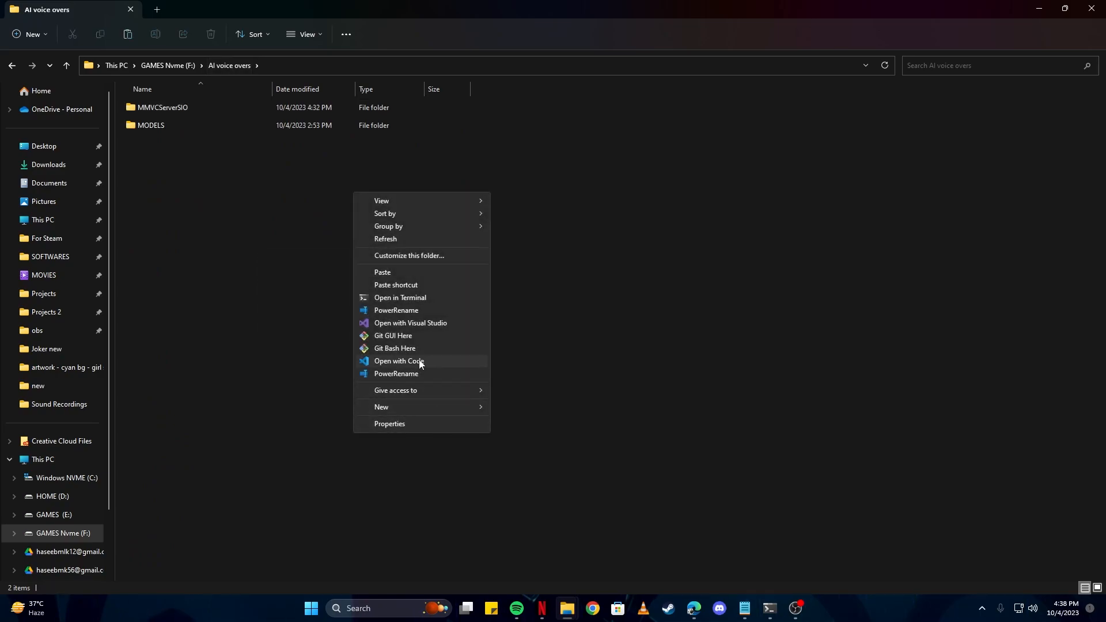
mouse_move(406, 288)
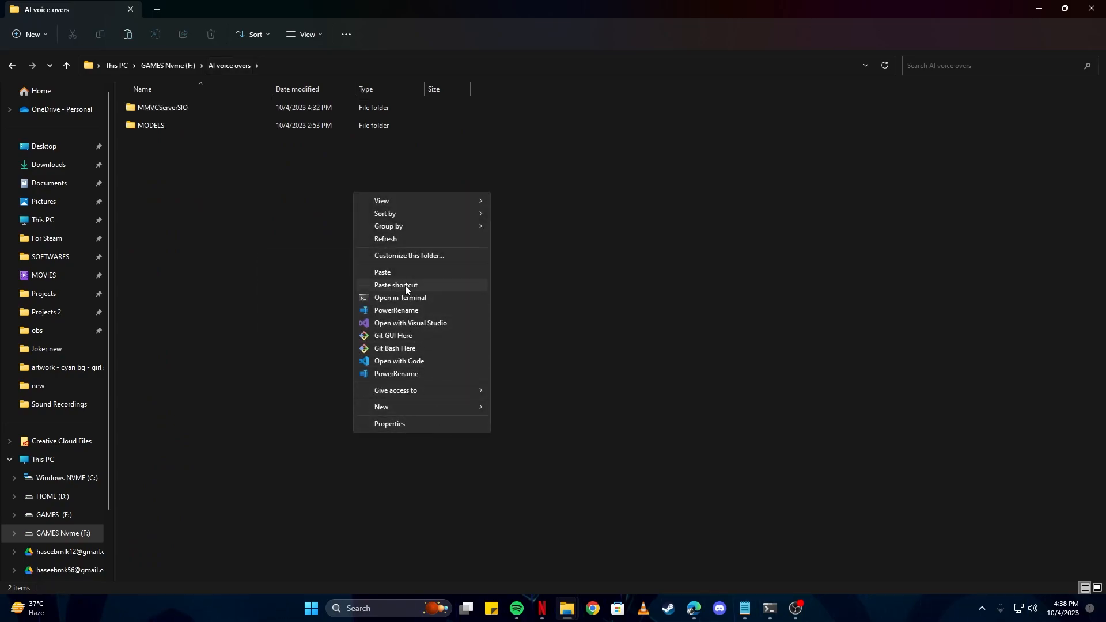
Paste a shortcut to start_http.bat in AI voice overs and bring the browser forward
left_click(395, 286)
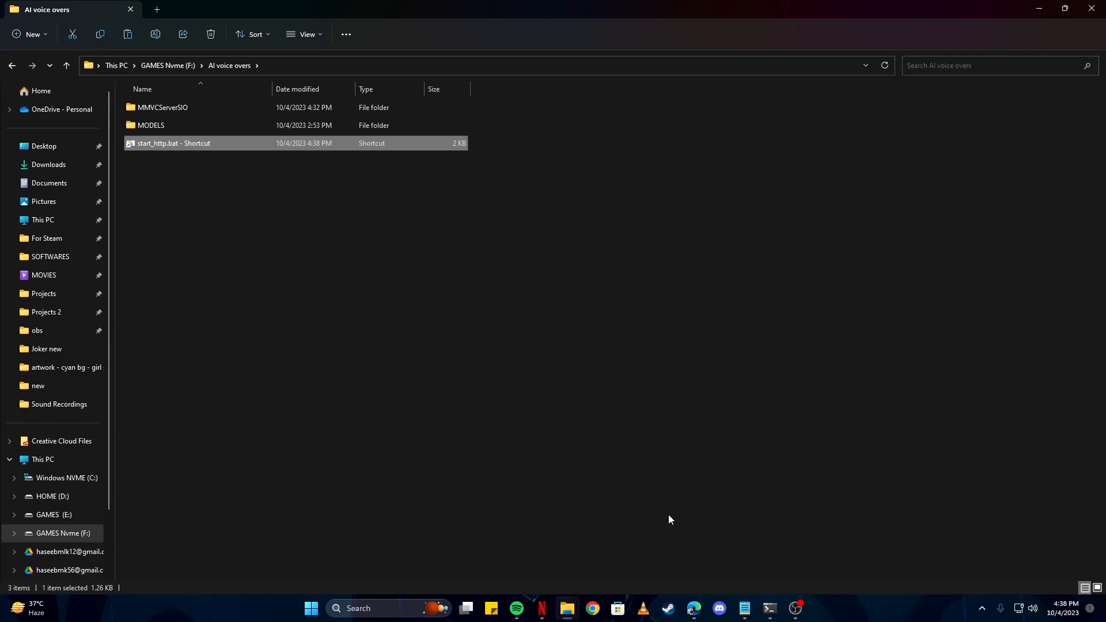
mouse_move(291, 245)
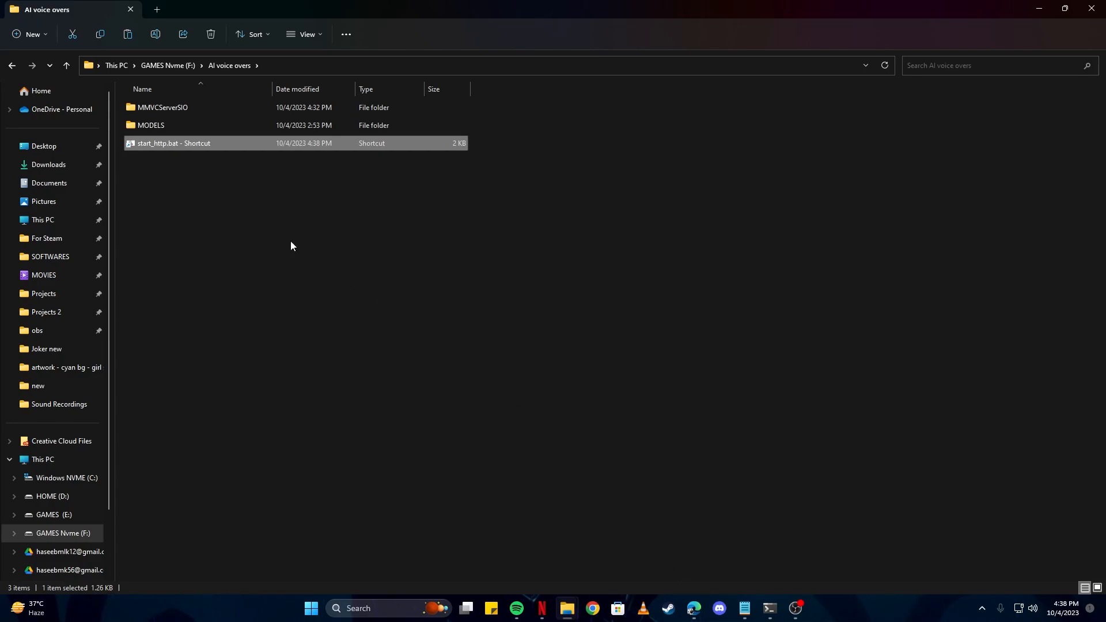
mouse_move(244, 196)
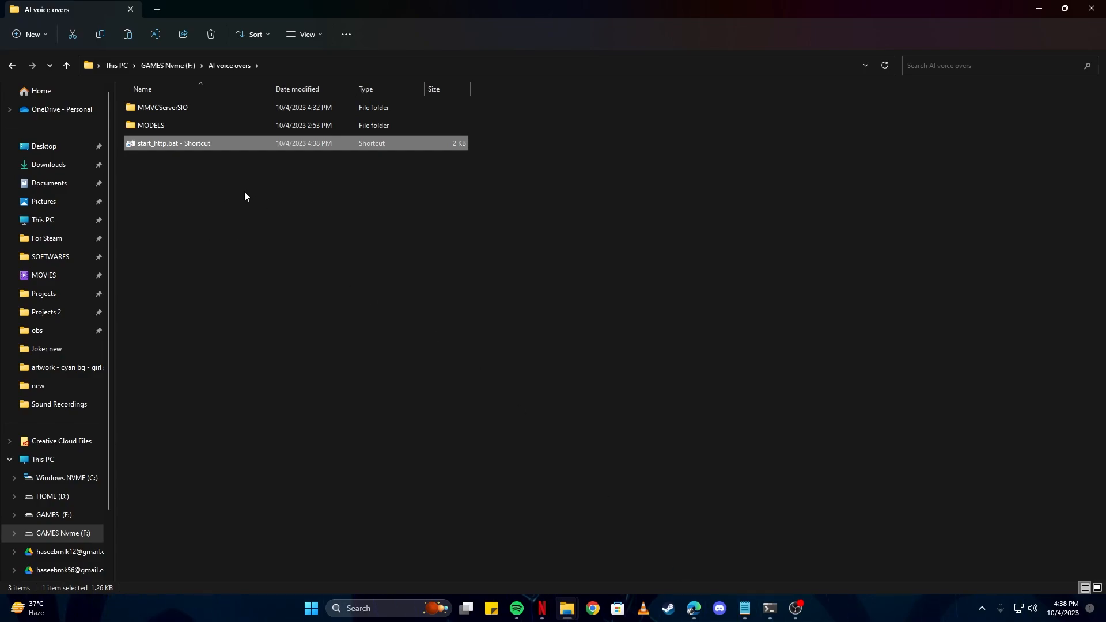
mouse_move(689, 553)
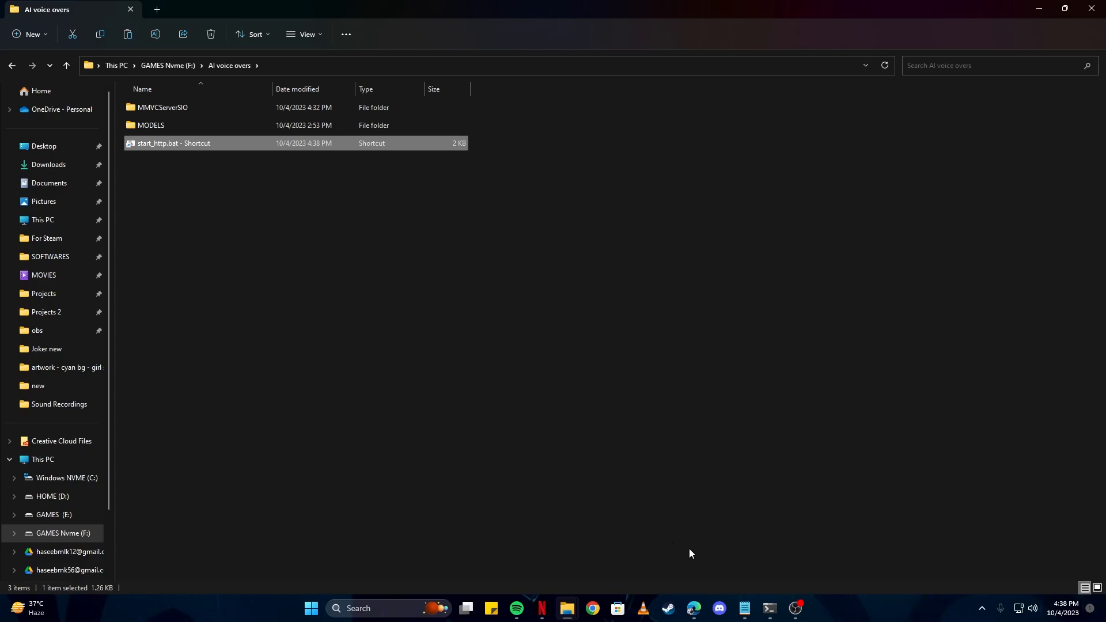
mouse_move(392, 323)
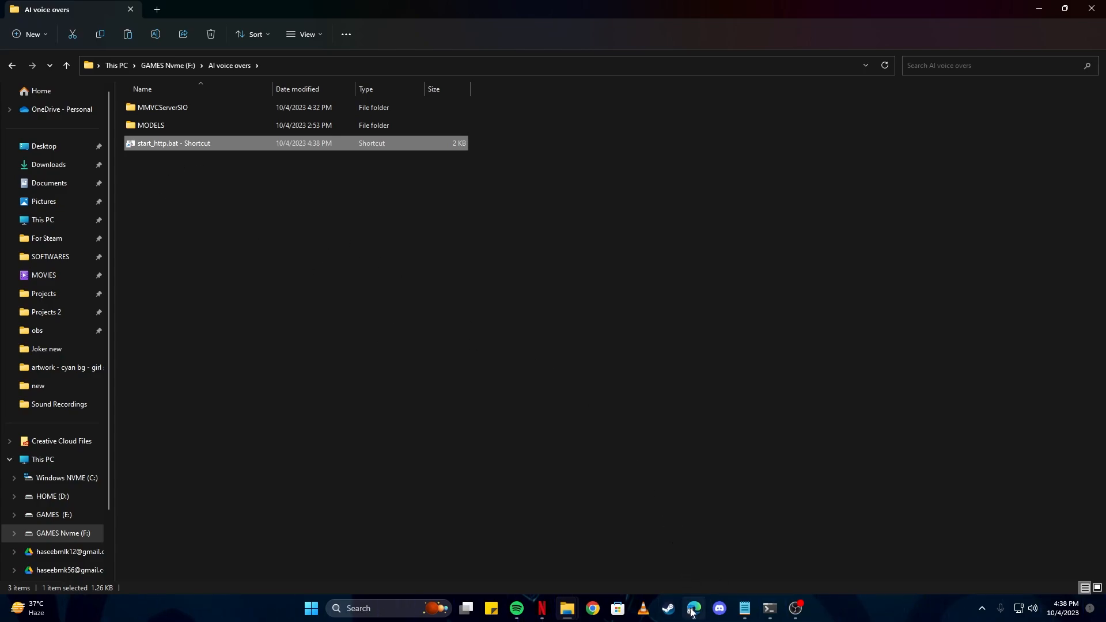
left_click(693, 614)
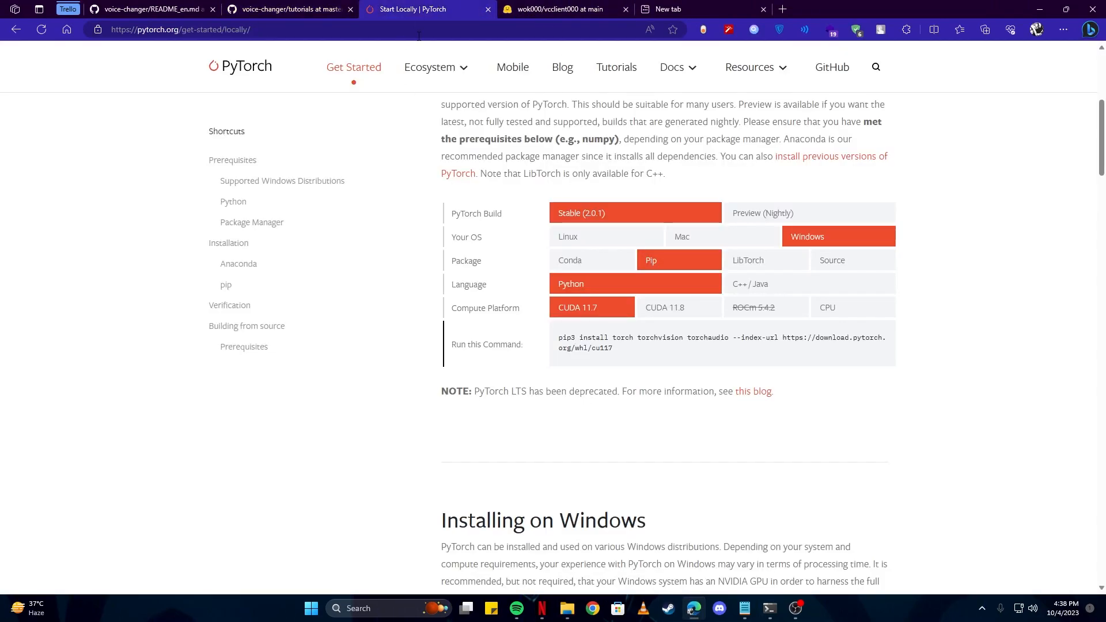
mouse_move(828, 236)
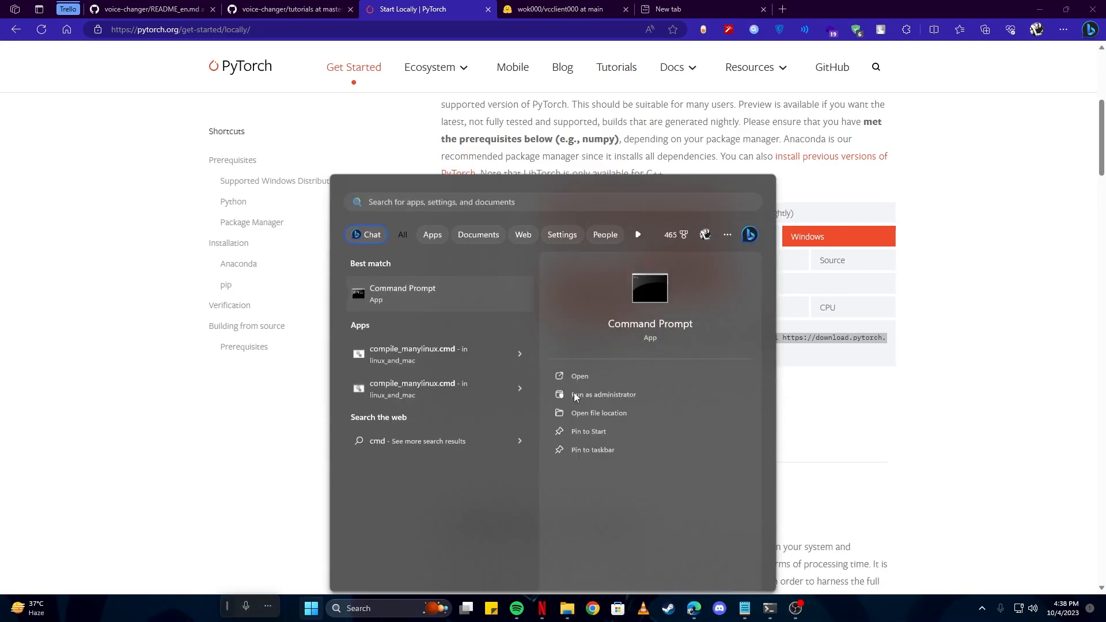
Launch a Command Prompt window over the PyTorch CUDA 11.7 install page
left_click(579, 376)
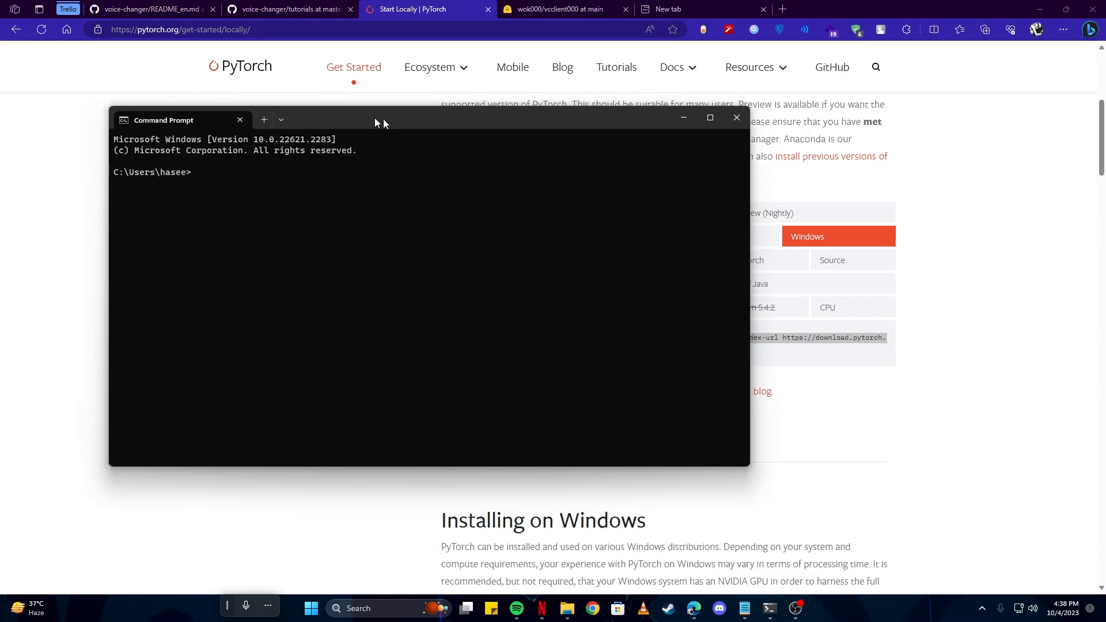
Run the pip3 install of torch, torchvision and torchaudio for CUDA 11.7, then close the console
type("pip3 install torch torchvision torchaudio --index-url https://download.pytorch.org/whl/cu117")
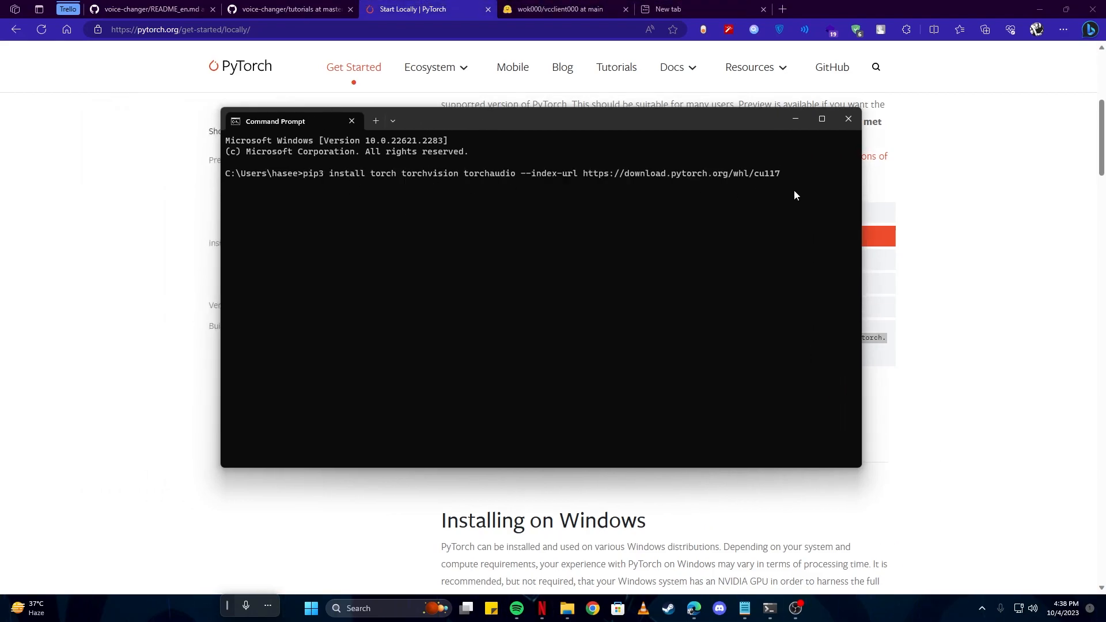
mouse_move(671, 222)
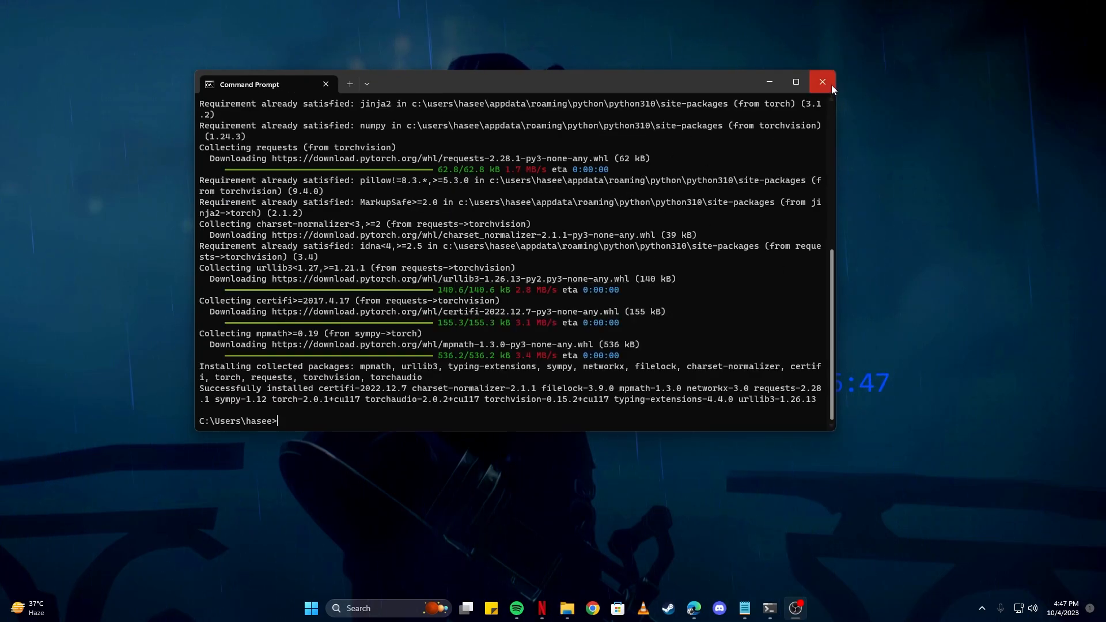
left_click(822, 83)
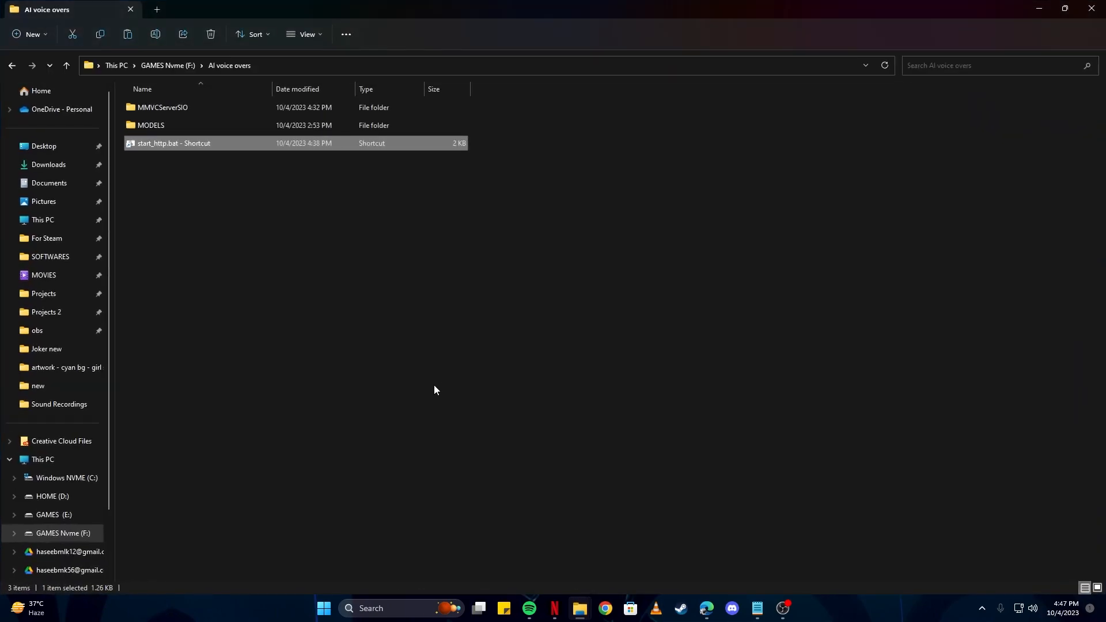
mouse_move(172, 159)
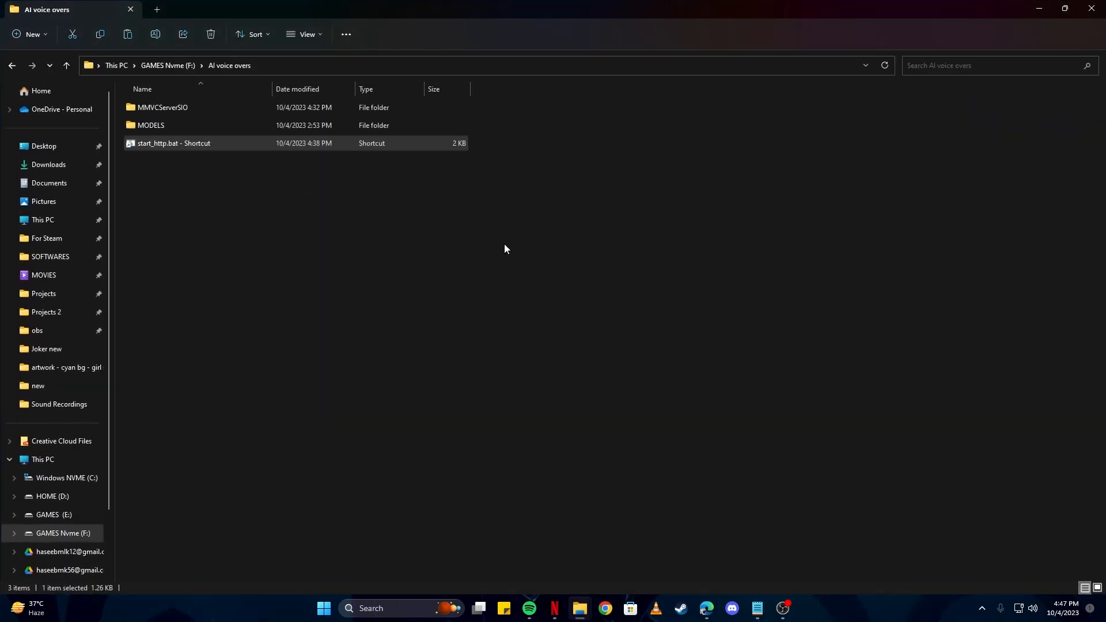
Launch the voice changer server and client from the start_http.bat shortcut
double_click(173, 143)
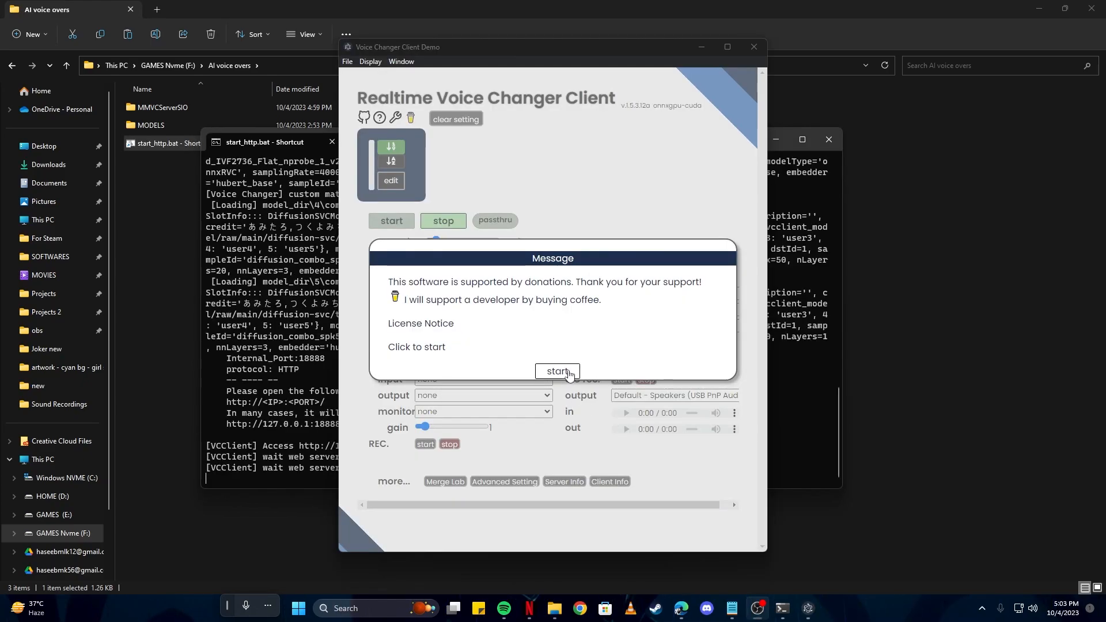
mouse_move(478, 327)
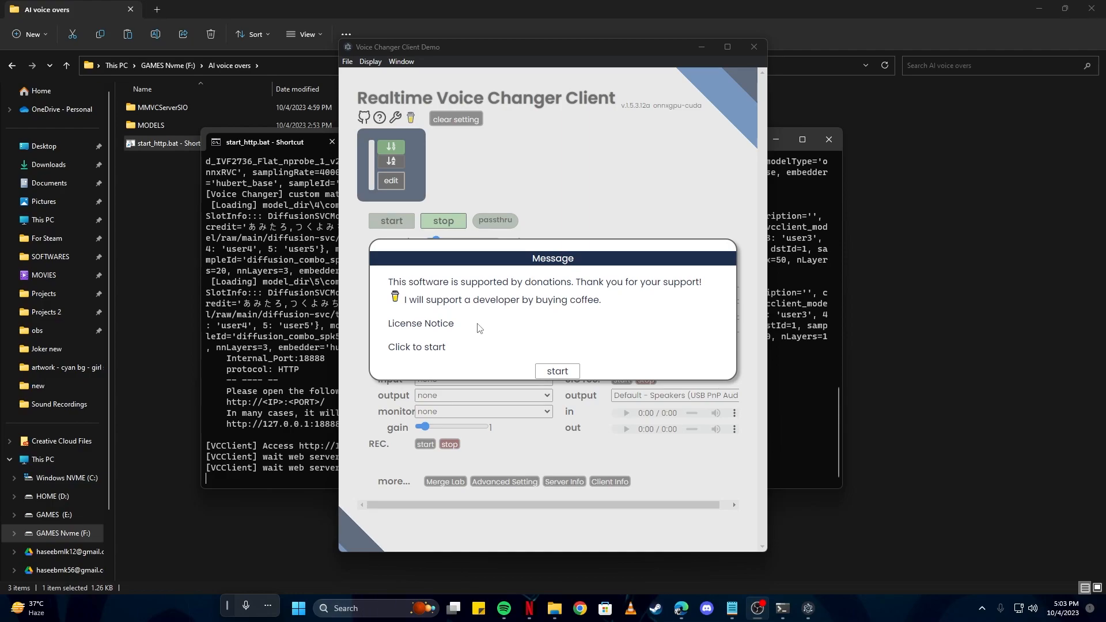
mouse_move(455, 330)
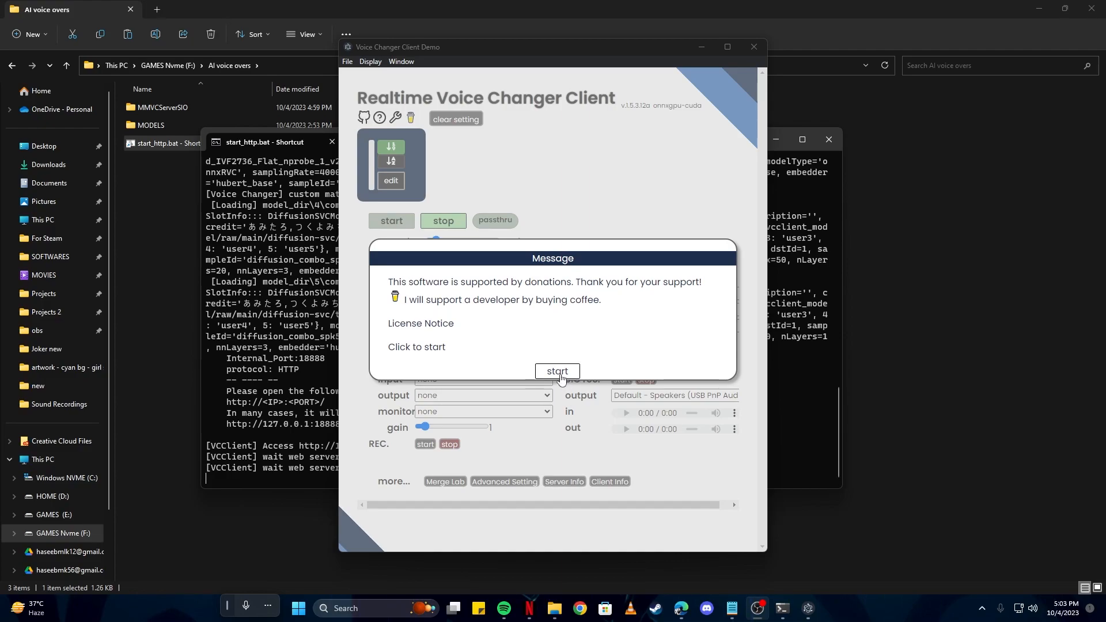
Dismiss the startup message and load the pink-haired RVC model on the RTX 3070 Ti
left_click(556, 372)
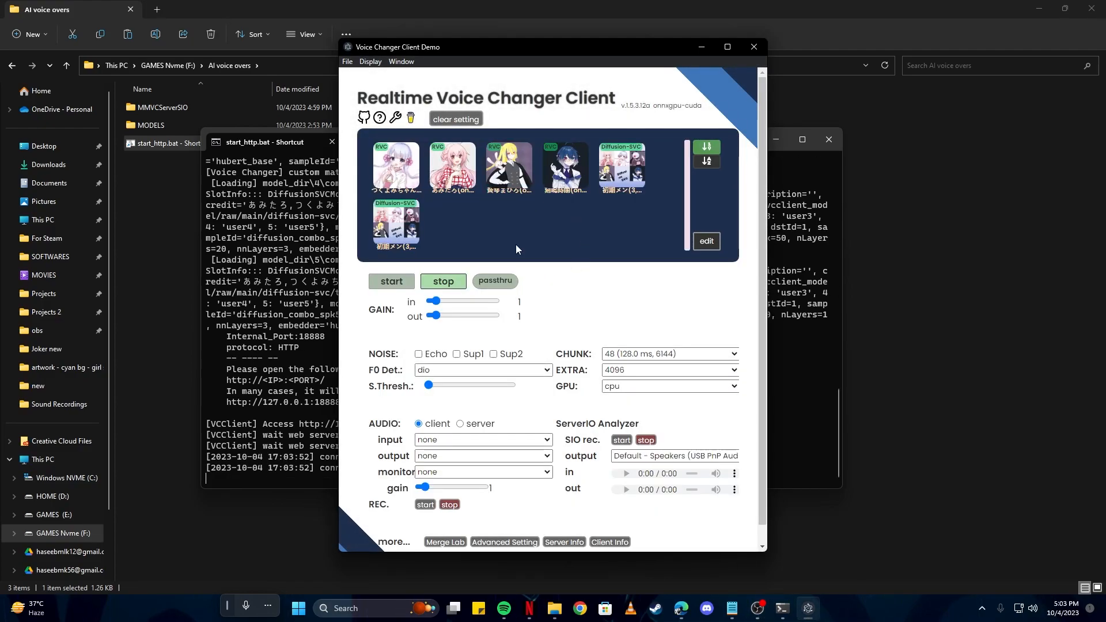
left_click(395, 225)
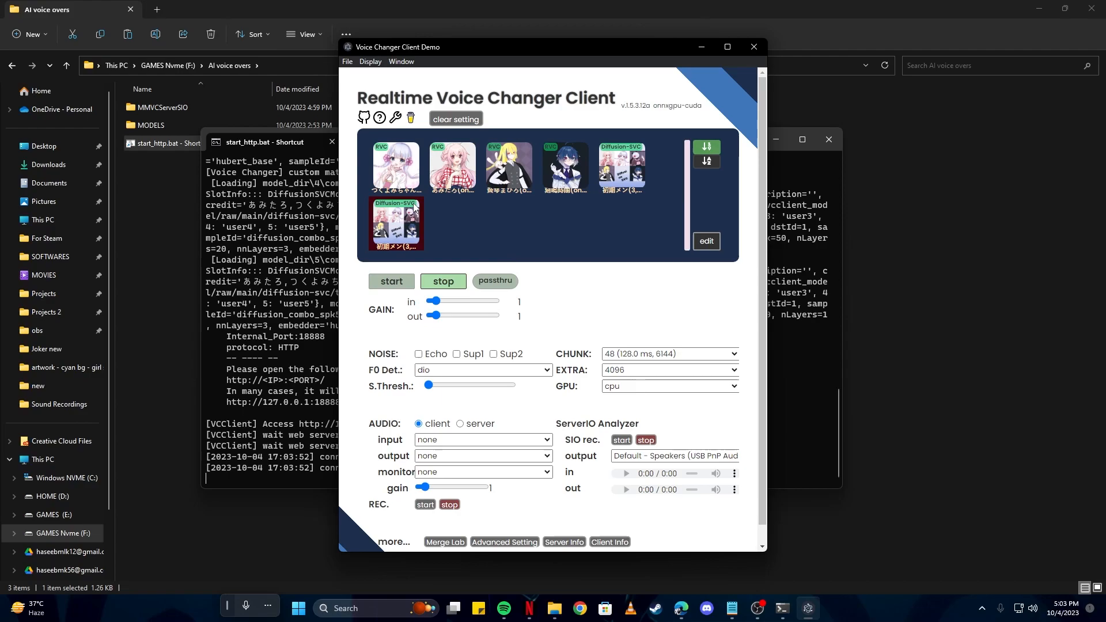
left_click(395, 167)
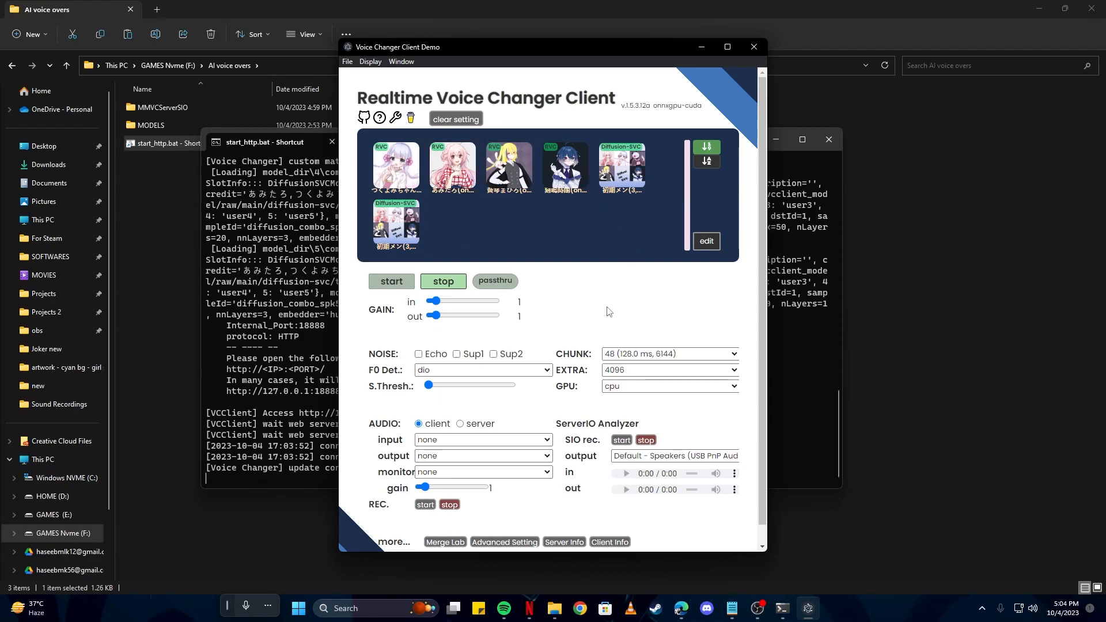
left_click(452, 149)
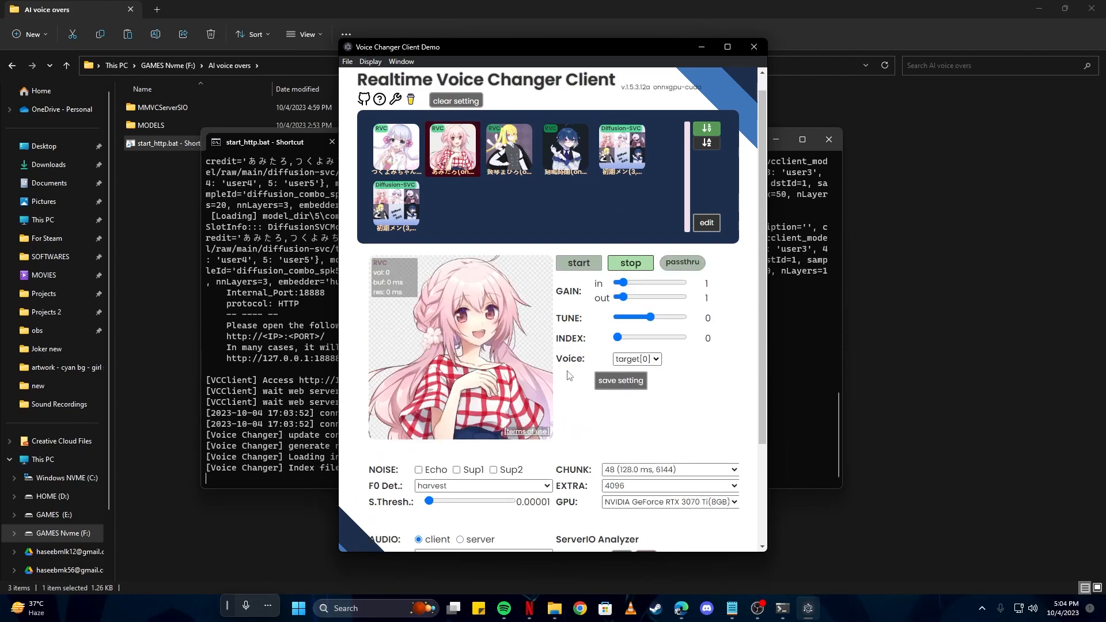
Set audio input to the Communications microphone and output to Default - Speakers
scroll("down", 3)
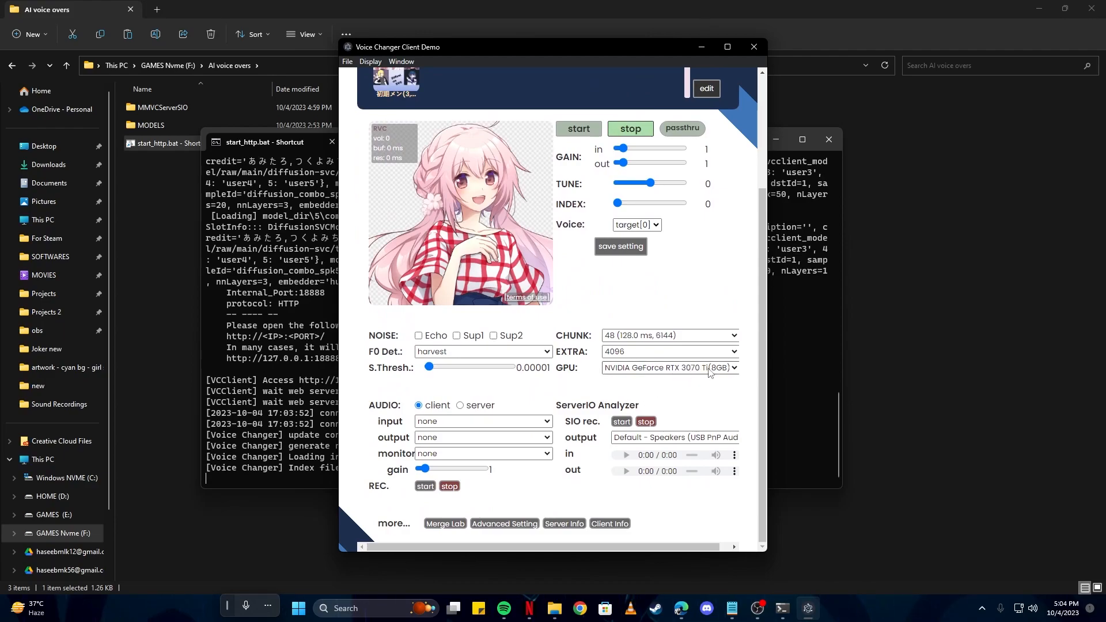
mouse_move(659, 384)
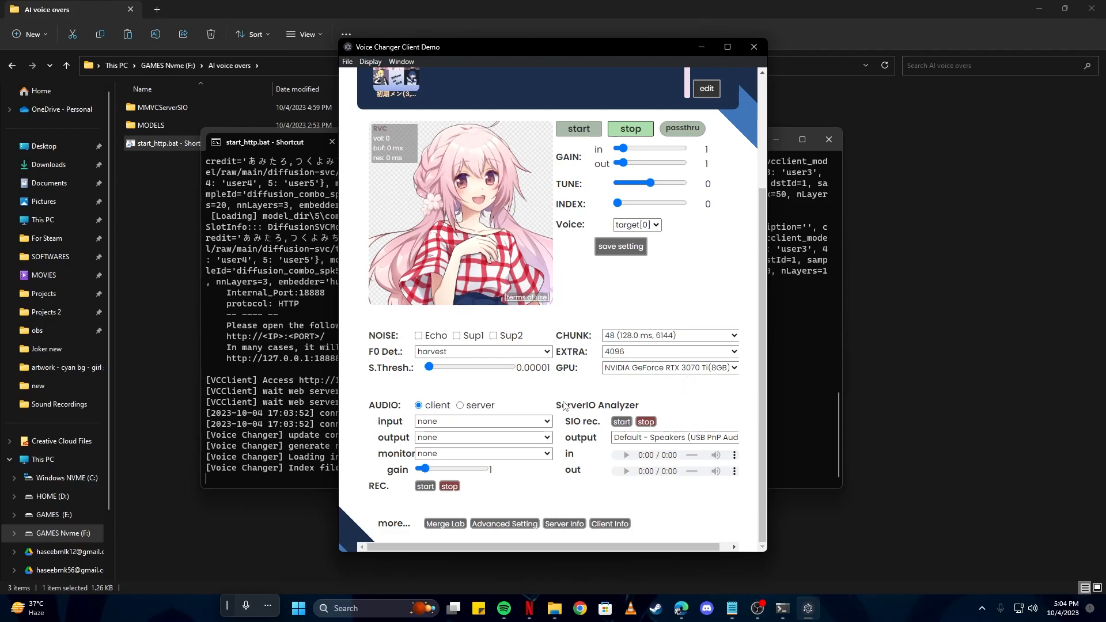
left_click(483, 422)
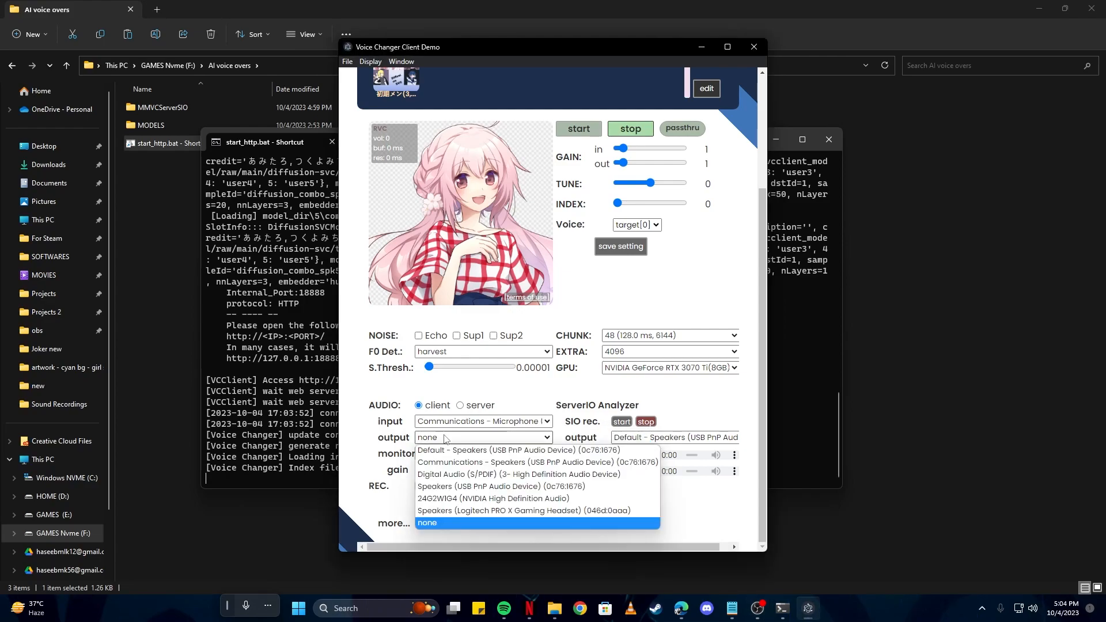
mouse_move(523, 450)
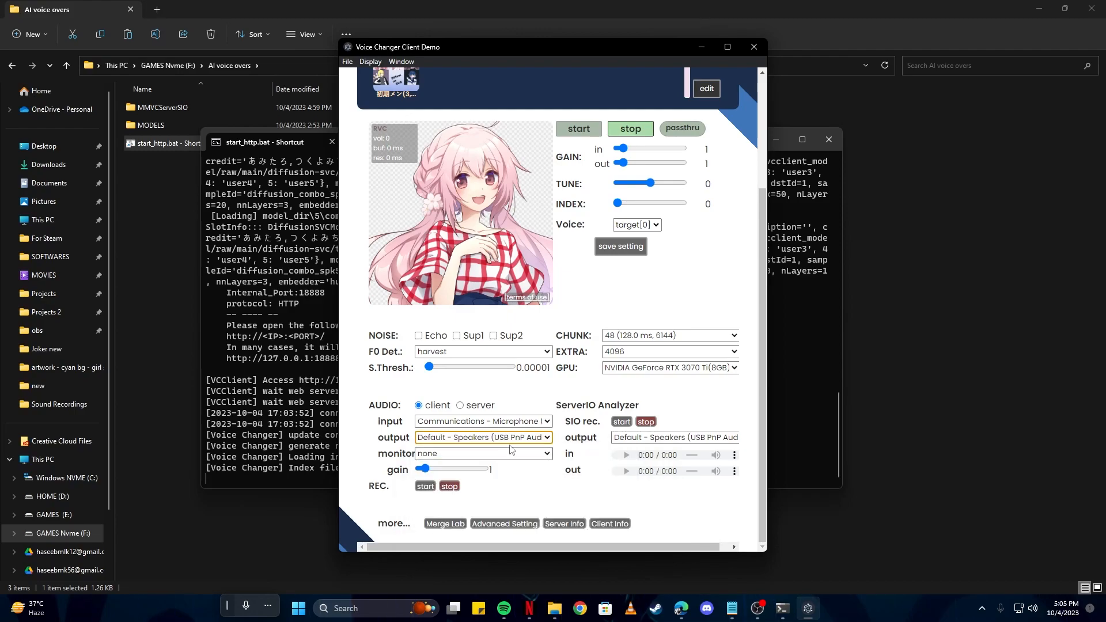
left_click(482, 422)
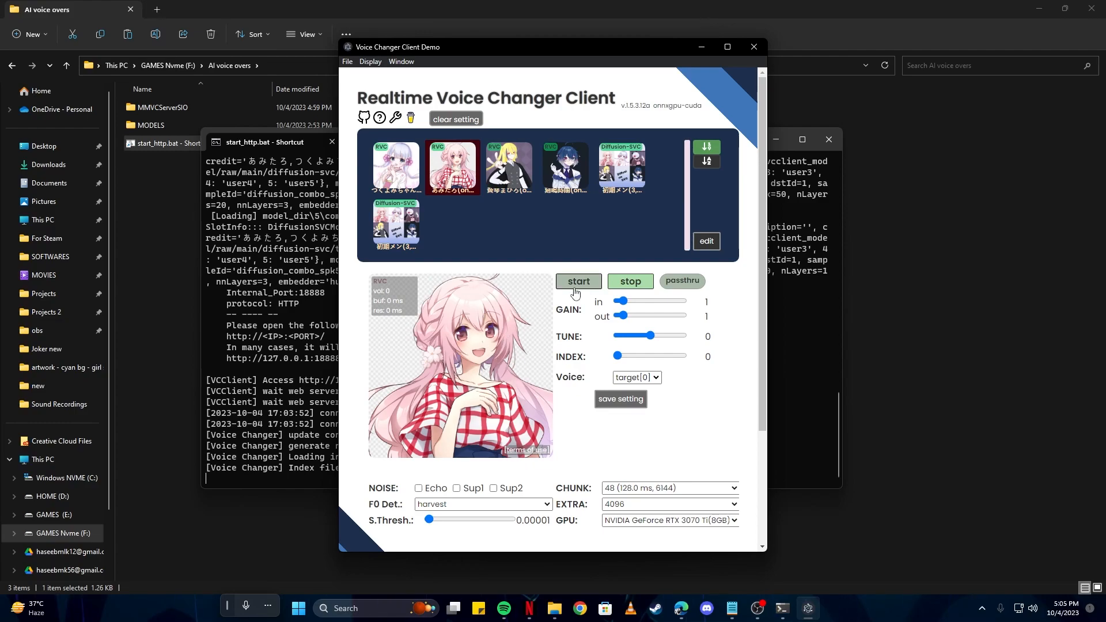
left_click(577, 281)
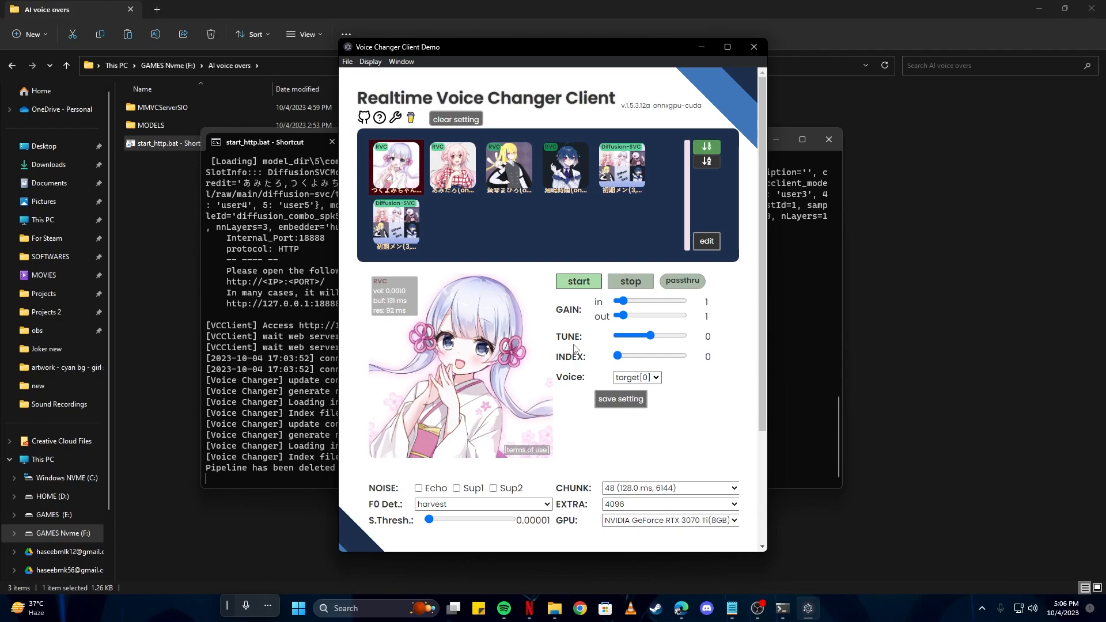
left_click_drag(650, 335, 662, 335)
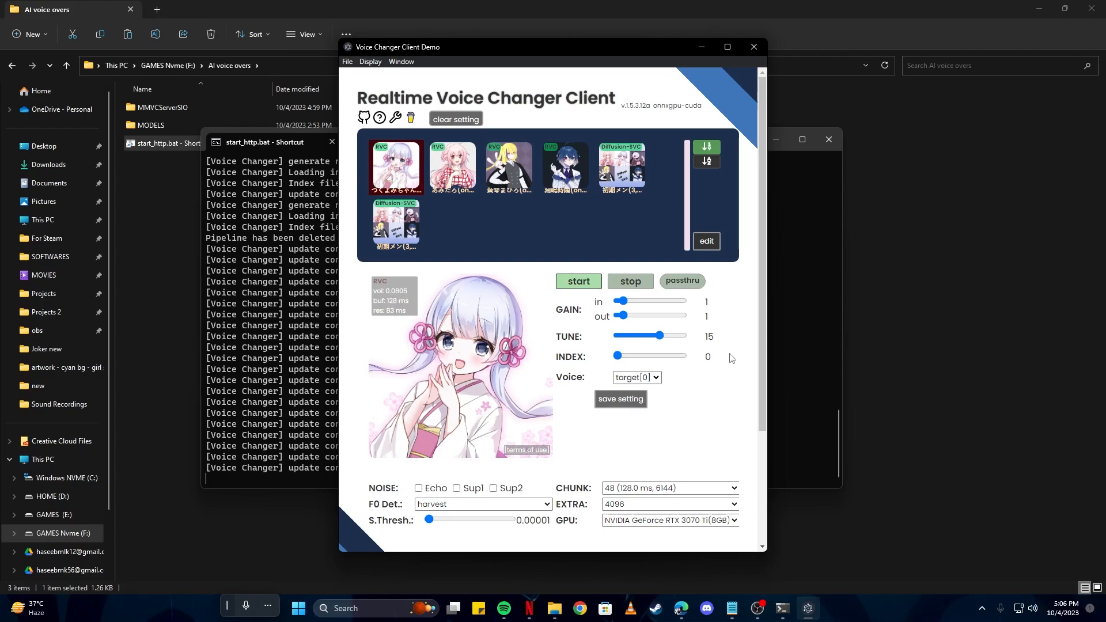
left_click(577, 281)
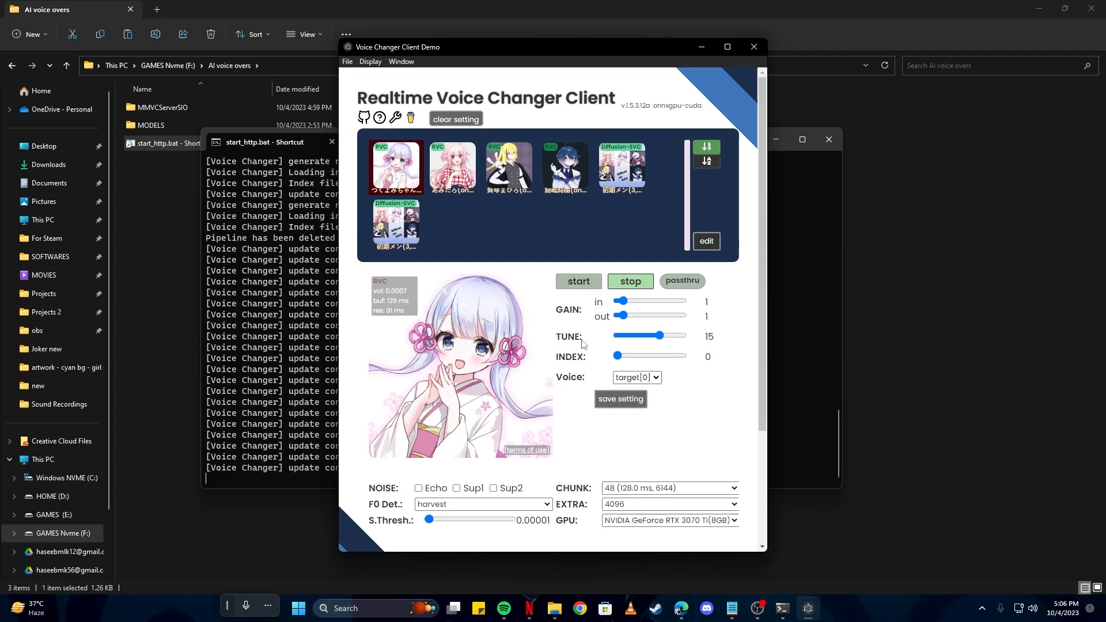
mouse_move(689, 342)
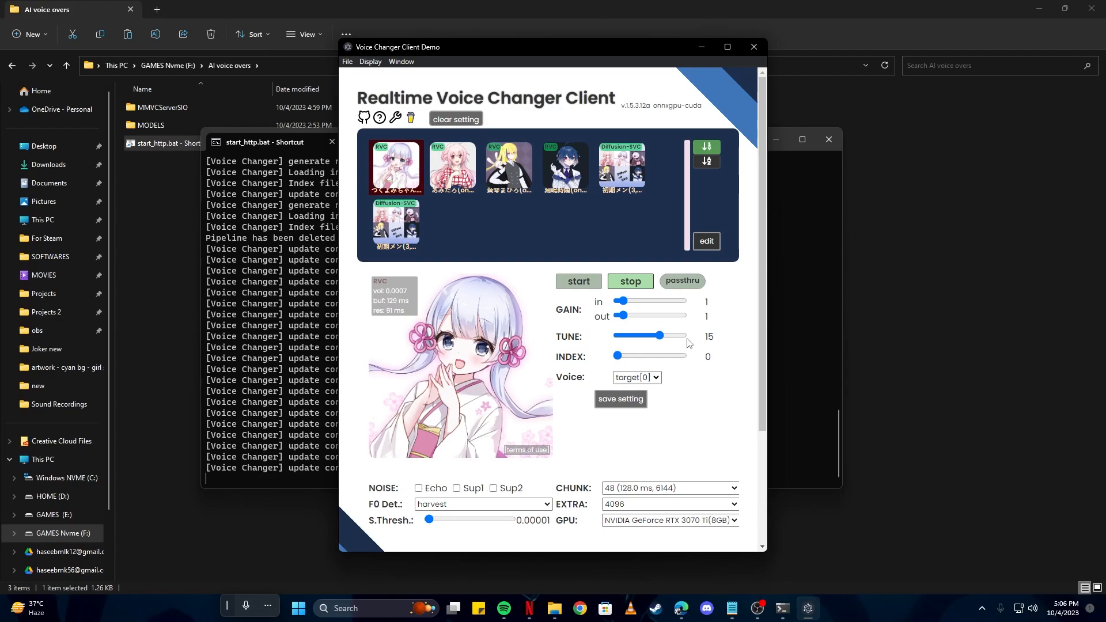
mouse_move(593, 347)
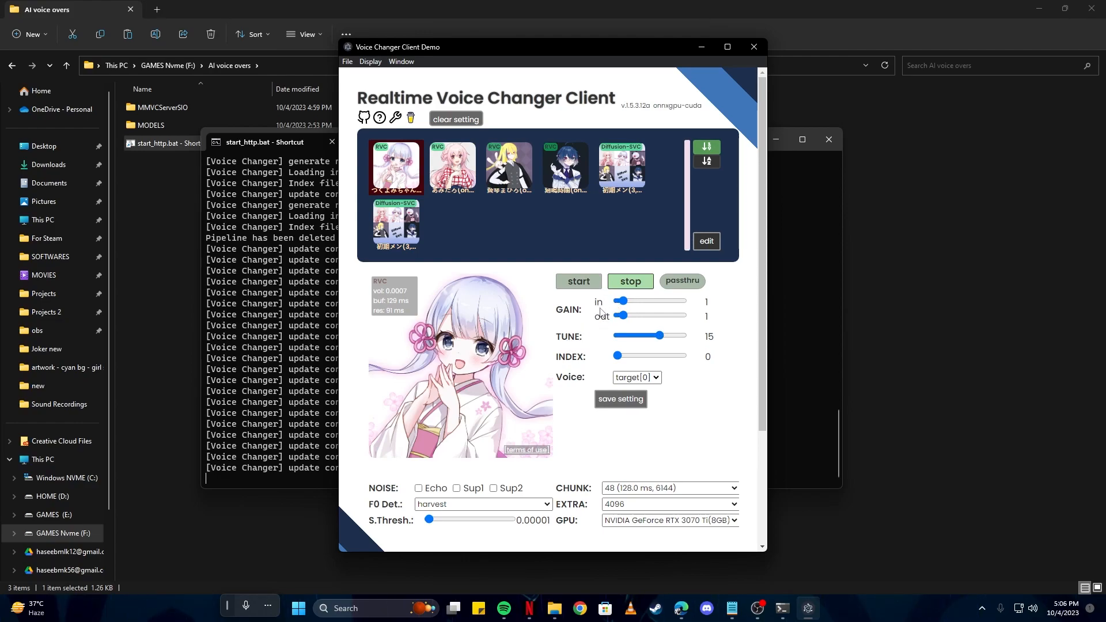
mouse_move(698, 308)
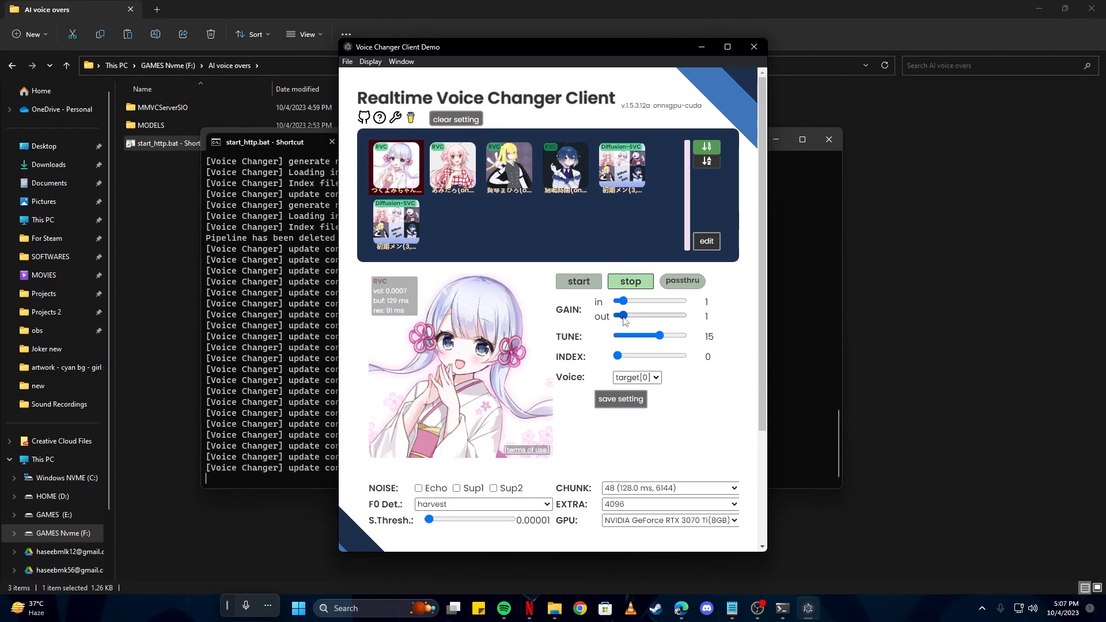
scroll("down", 3)
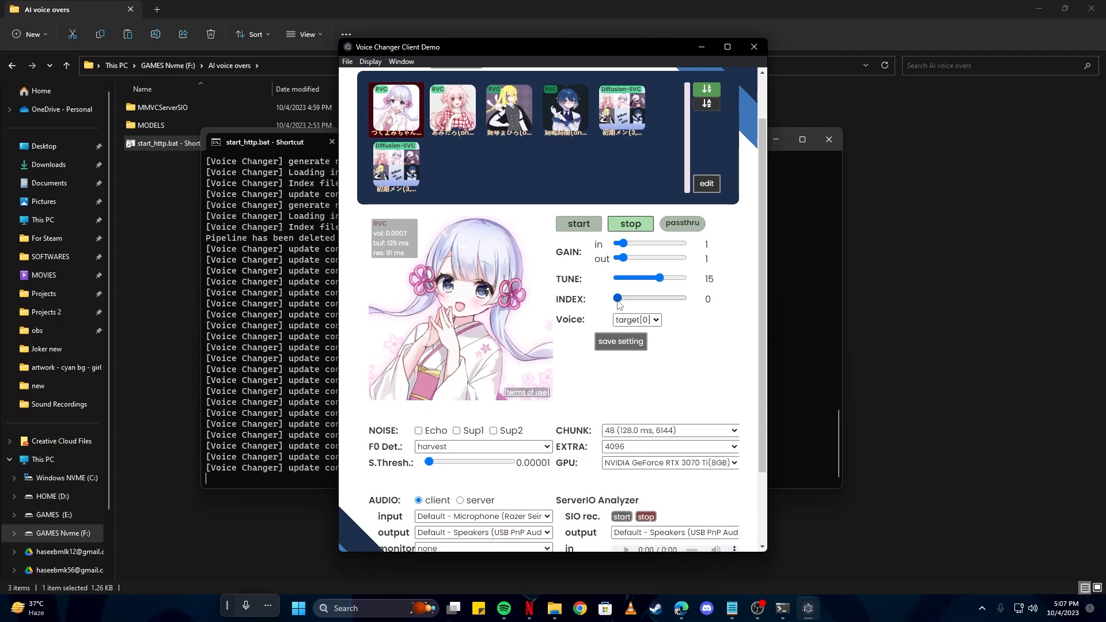
Raise GAIN in and switch F0 Det. pitch detection to crepe
left_click_drag(623, 243, 636, 243)
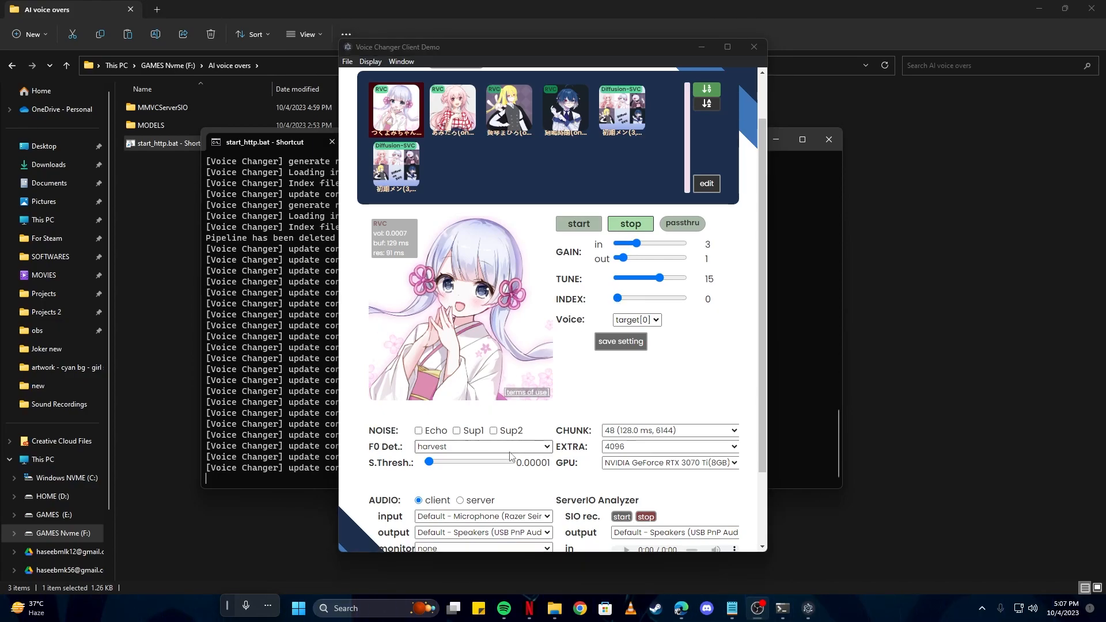
left_click(482, 446)
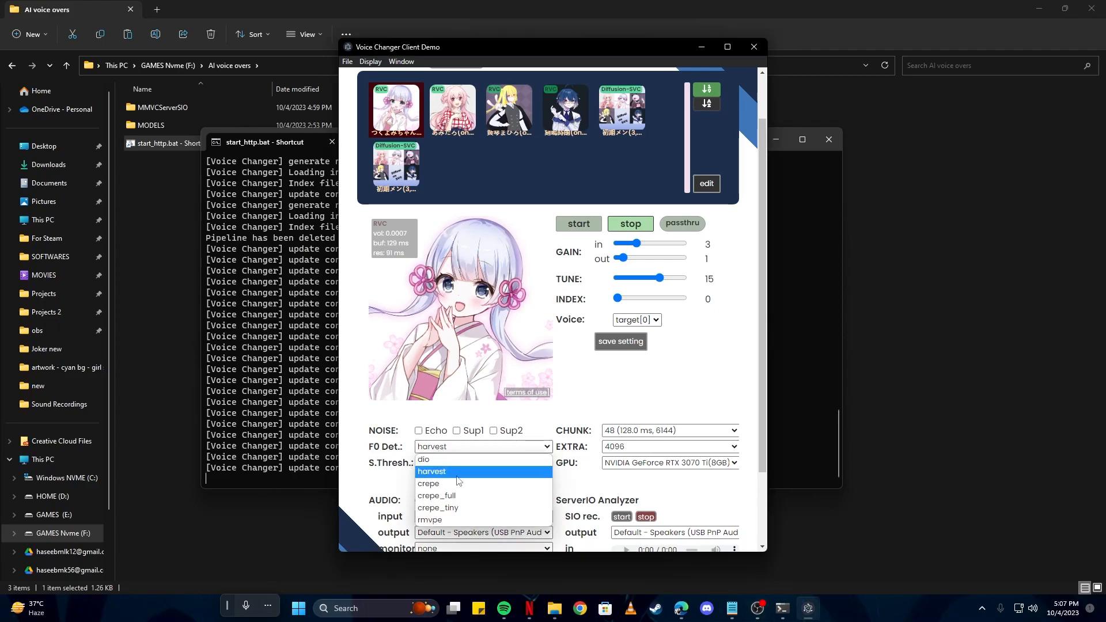
left_click(428, 483)
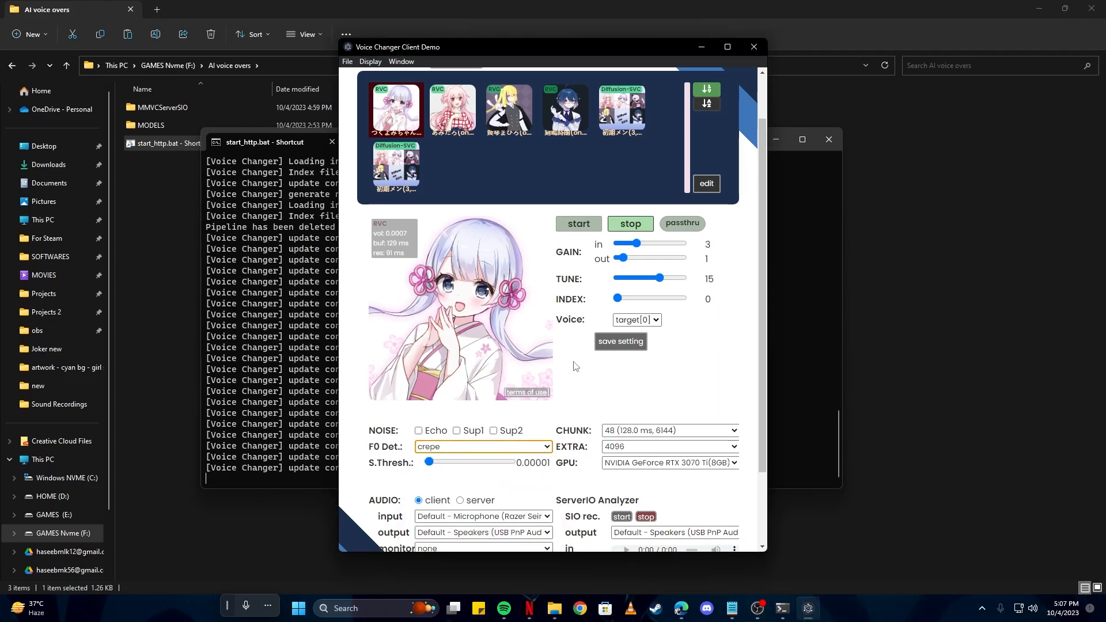
mouse_move(598, 262)
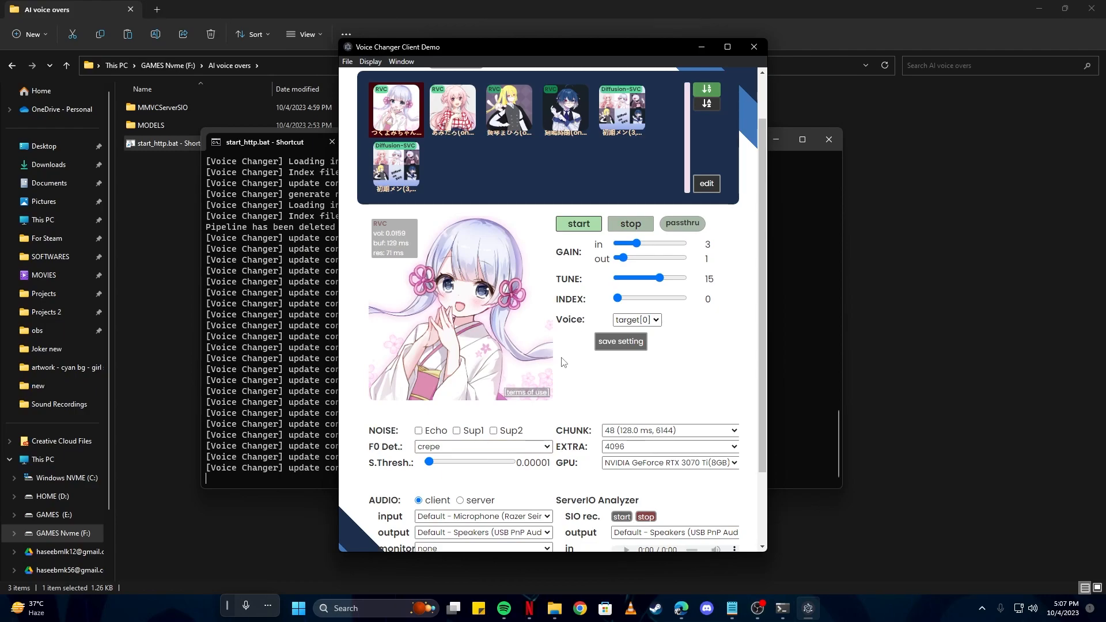
scroll("down", 3)
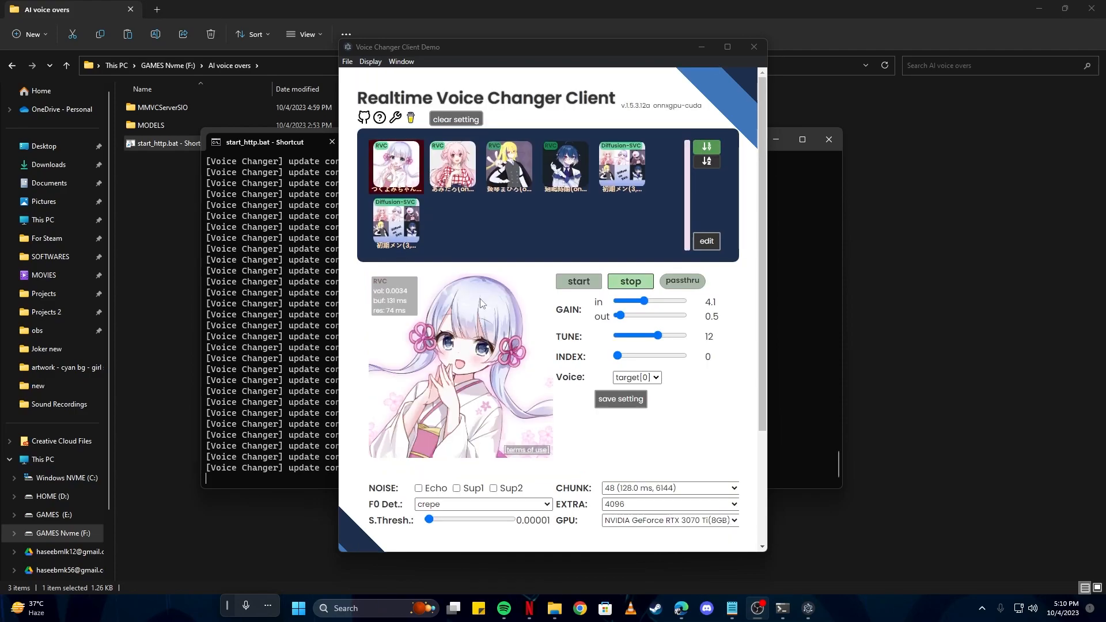
mouse_move(507, 355)
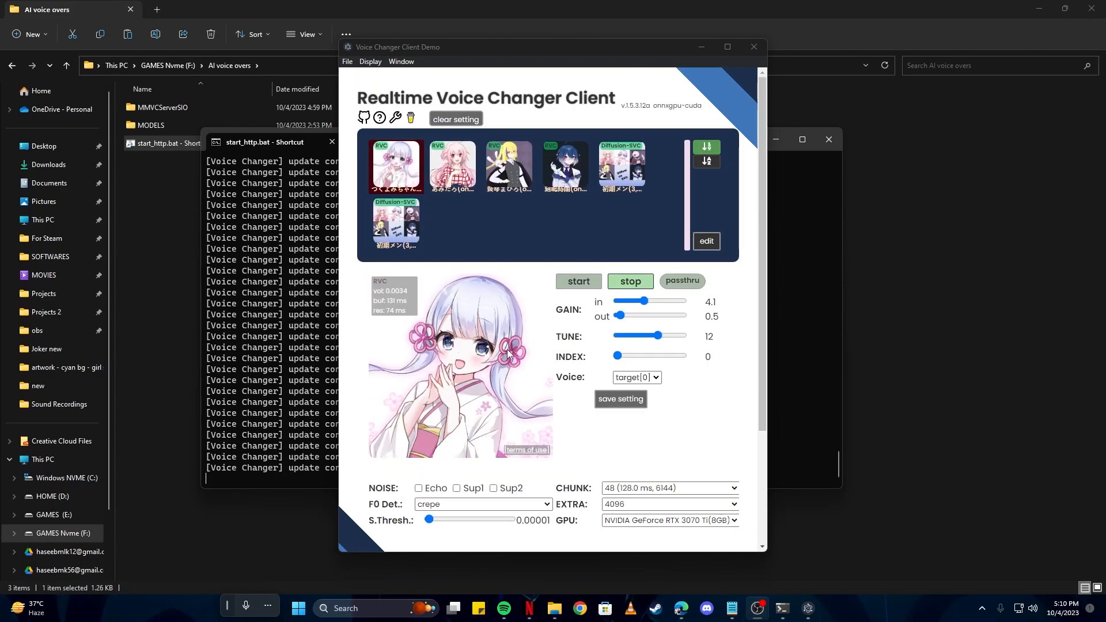
mouse_move(507, 355)
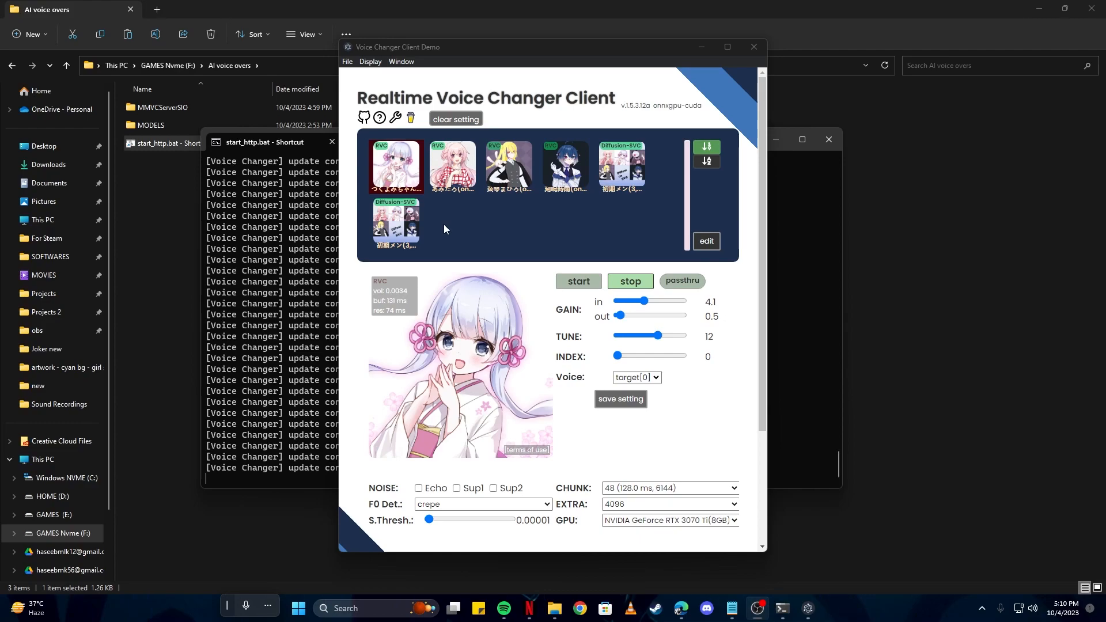
mouse_move(503, 229)
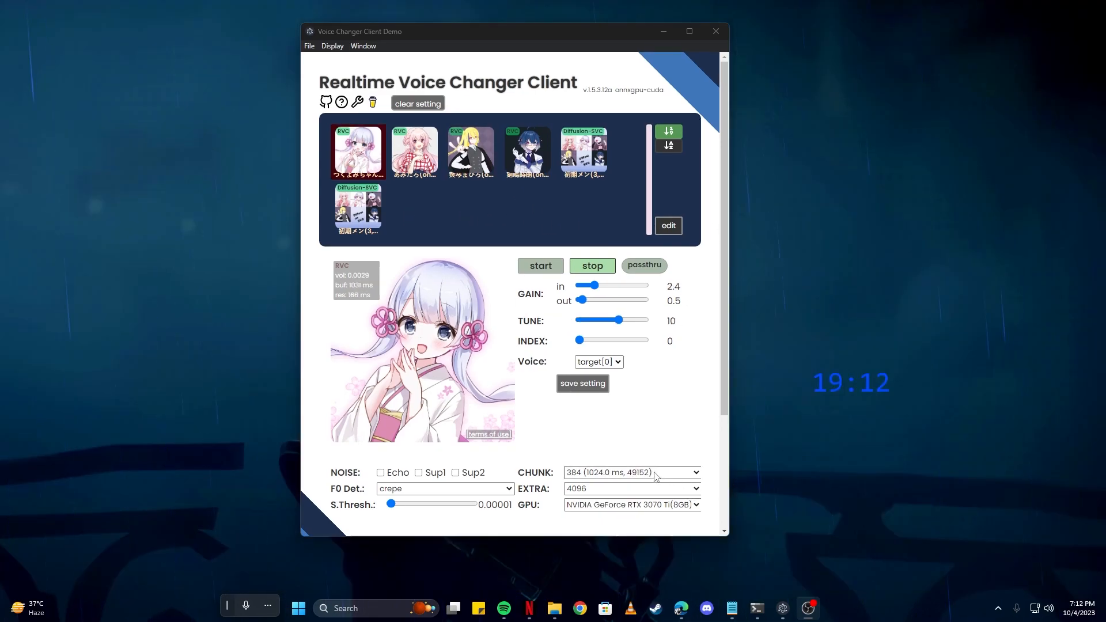
Set the CHUNK size to 576 (1536.0 ms, 73728)
left_click(630, 473)
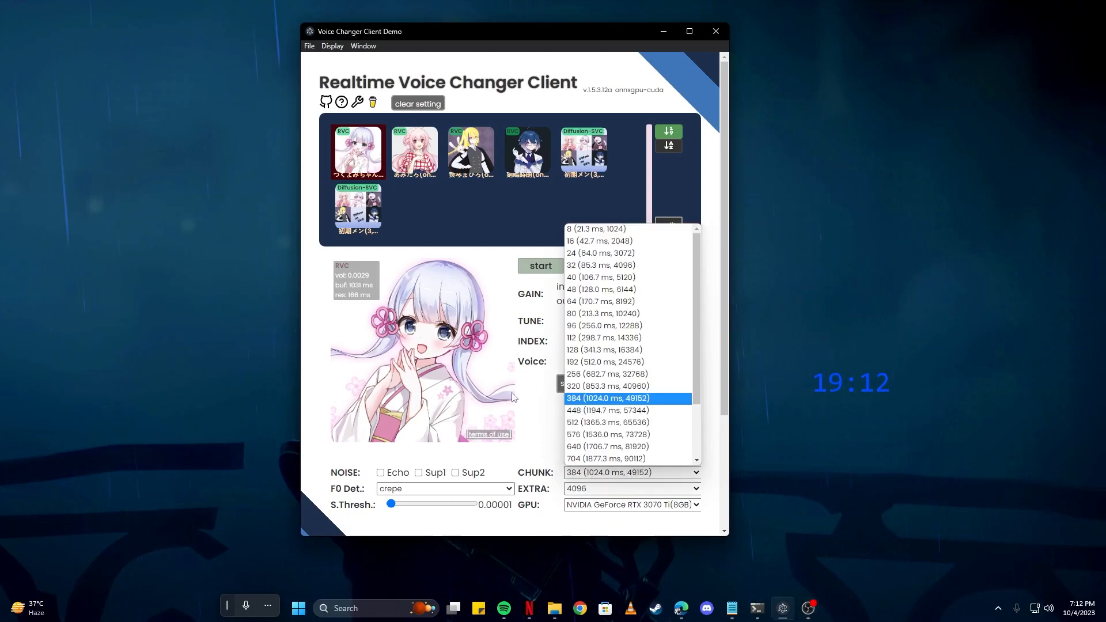
scroll("down", 3)
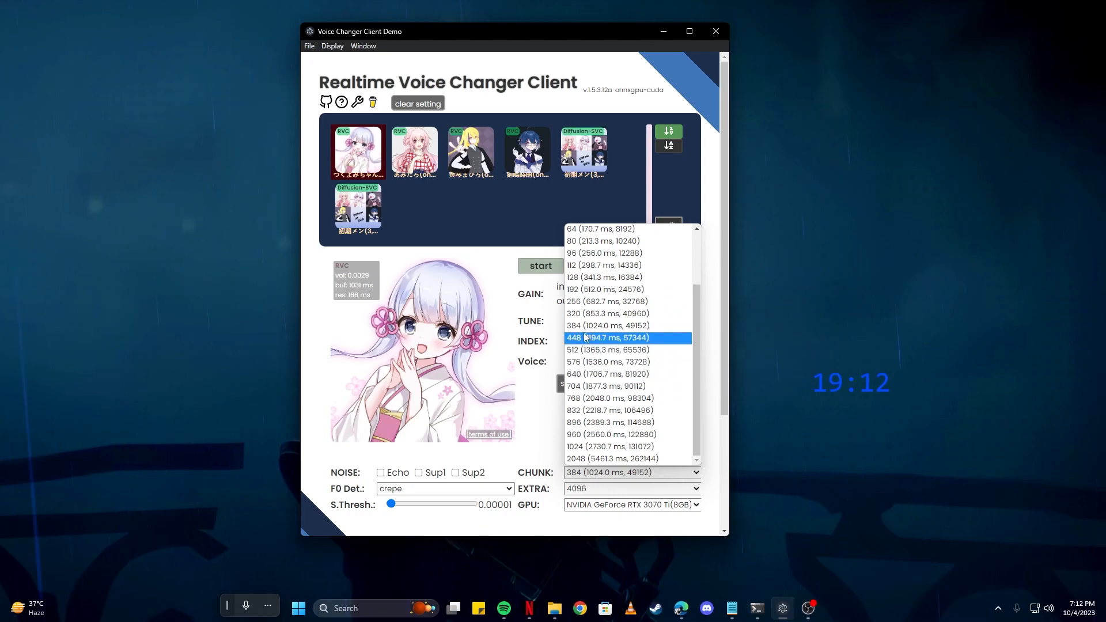
left_click(607, 325)
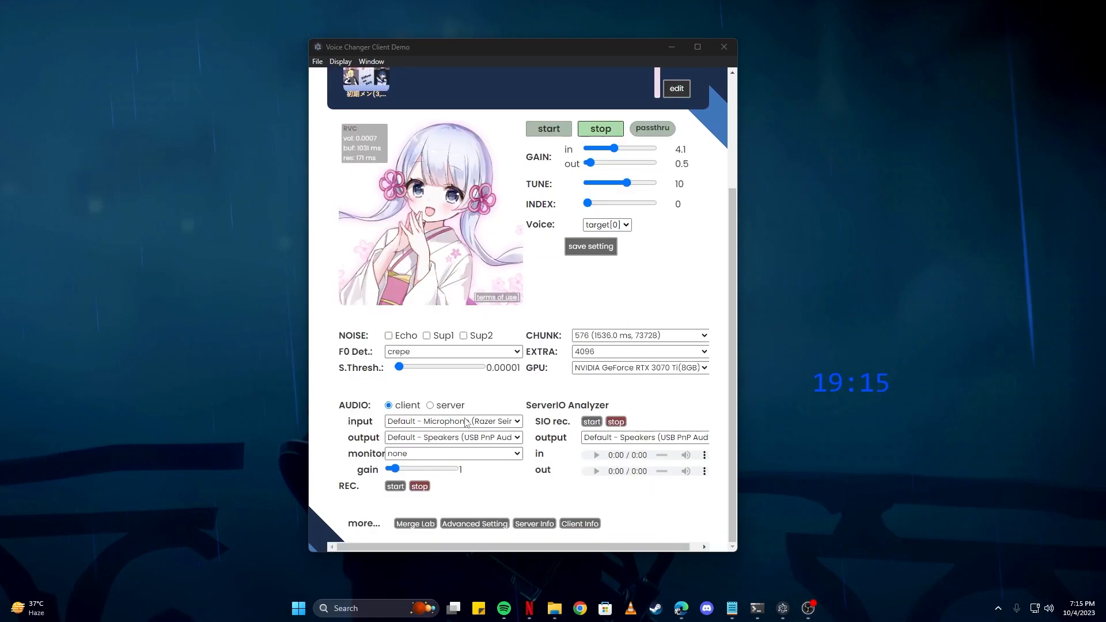
Review the Advanced Setting options (protect 0.5, low RVC quality) and close them
left_click(474, 523)
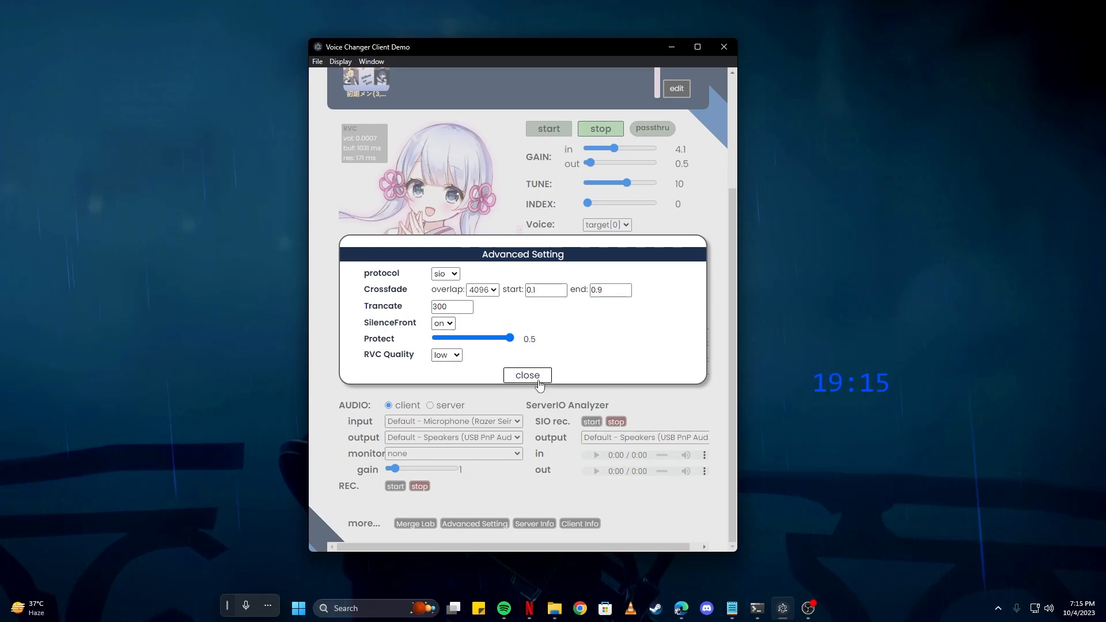
left_click(527, 374)
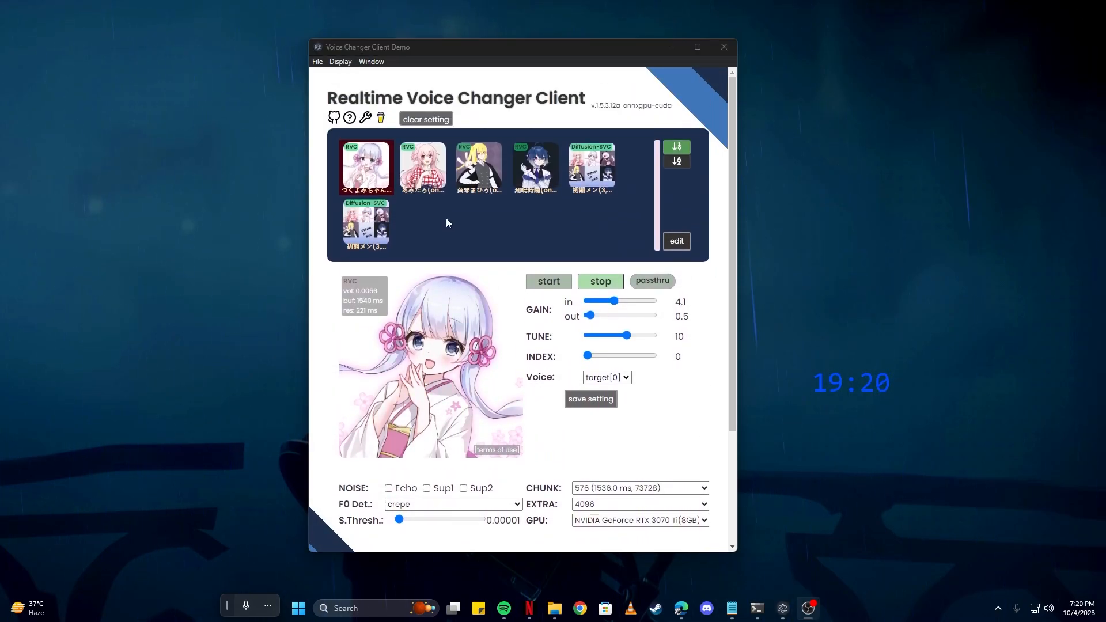
mouse_move(671, 592)
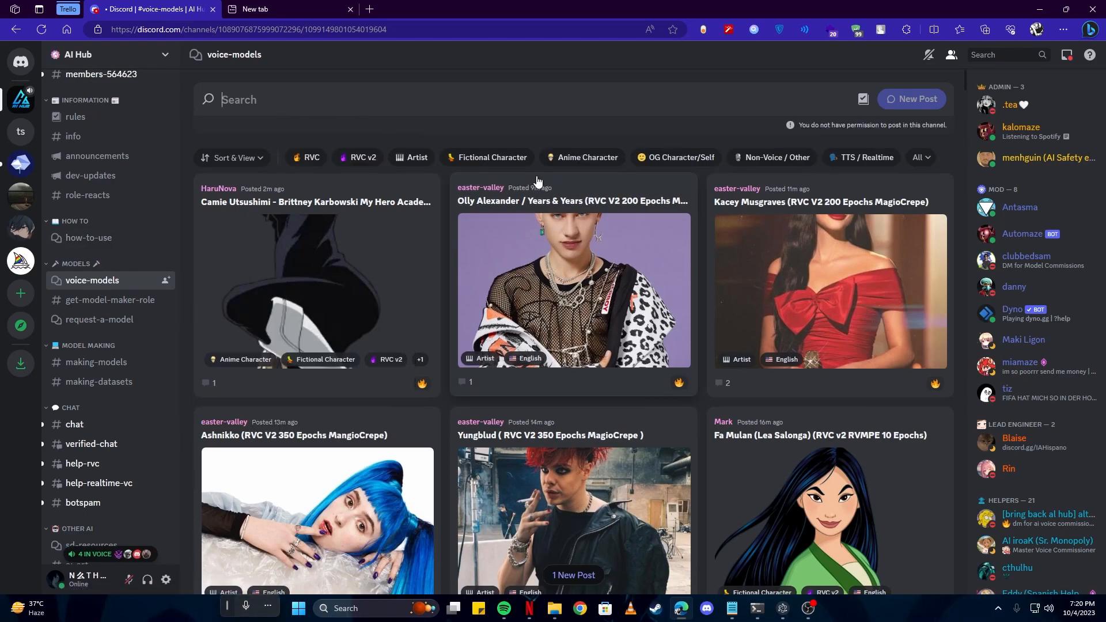
Search the voice-models channel for 'pewdiepie'
type("pewdiepie")
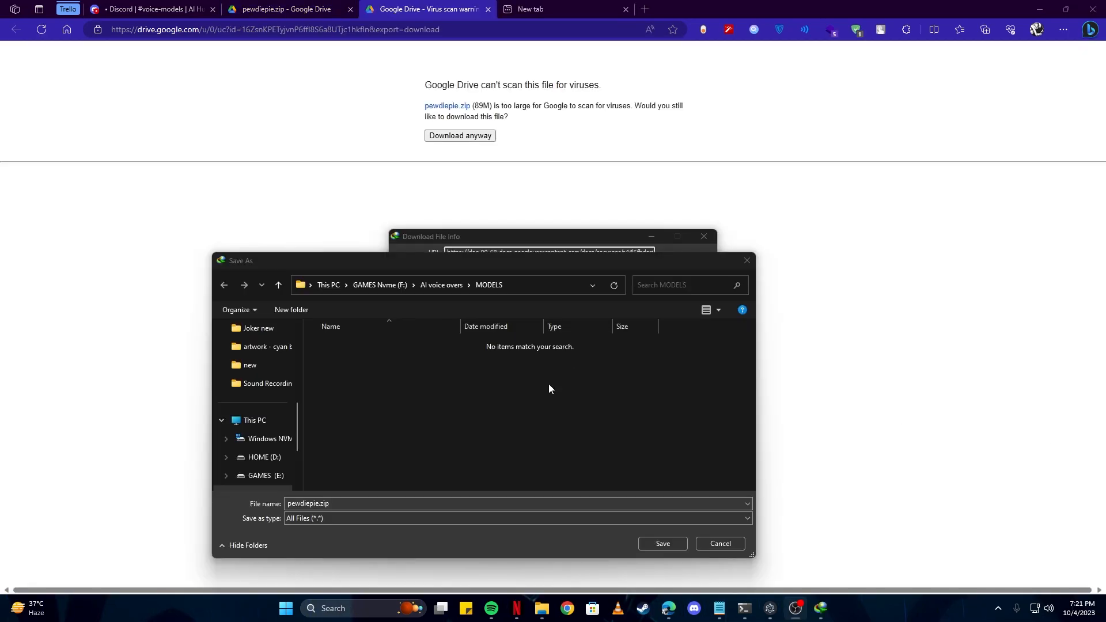
Save and download pewdiepie.zip into MODELS, then save the PewDiePie picture there too
left_click(661, 543)
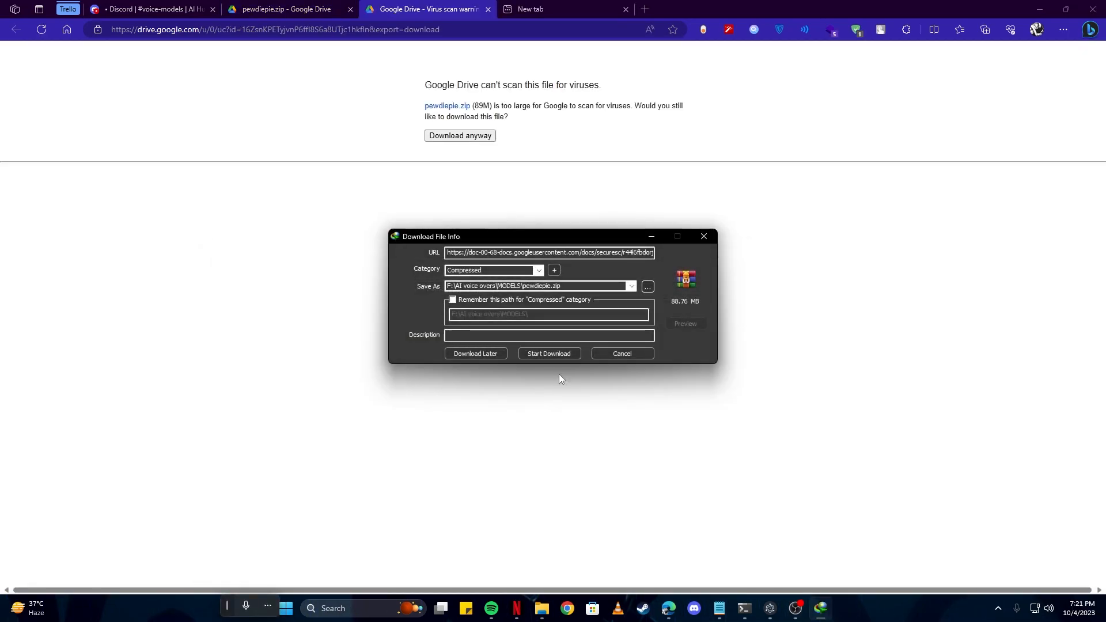
left_click(548, 354)
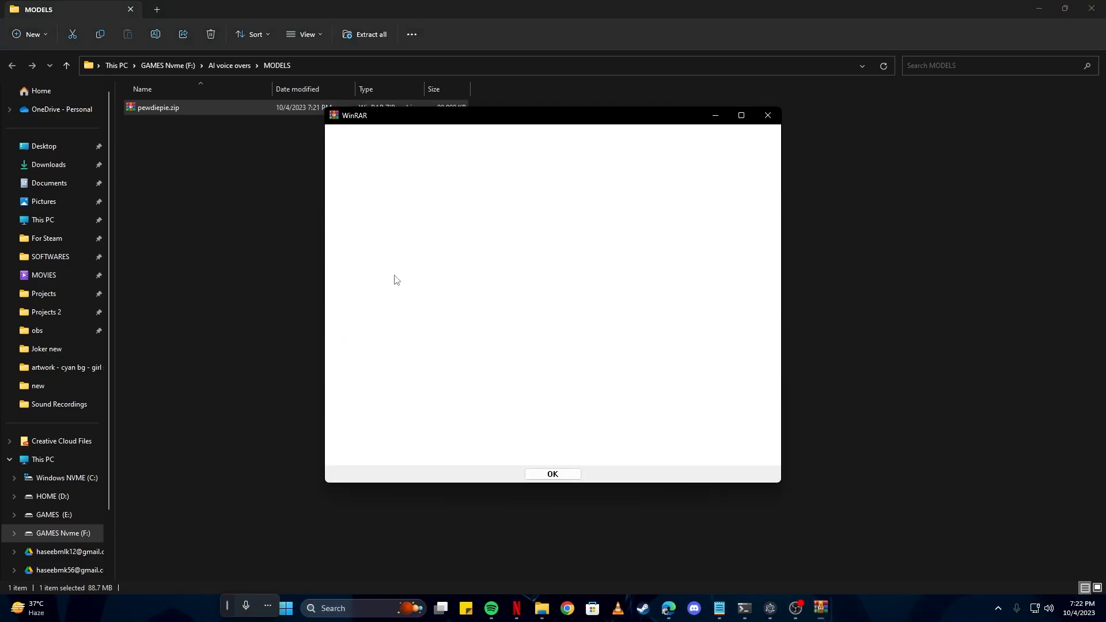
left_click(556, 477)
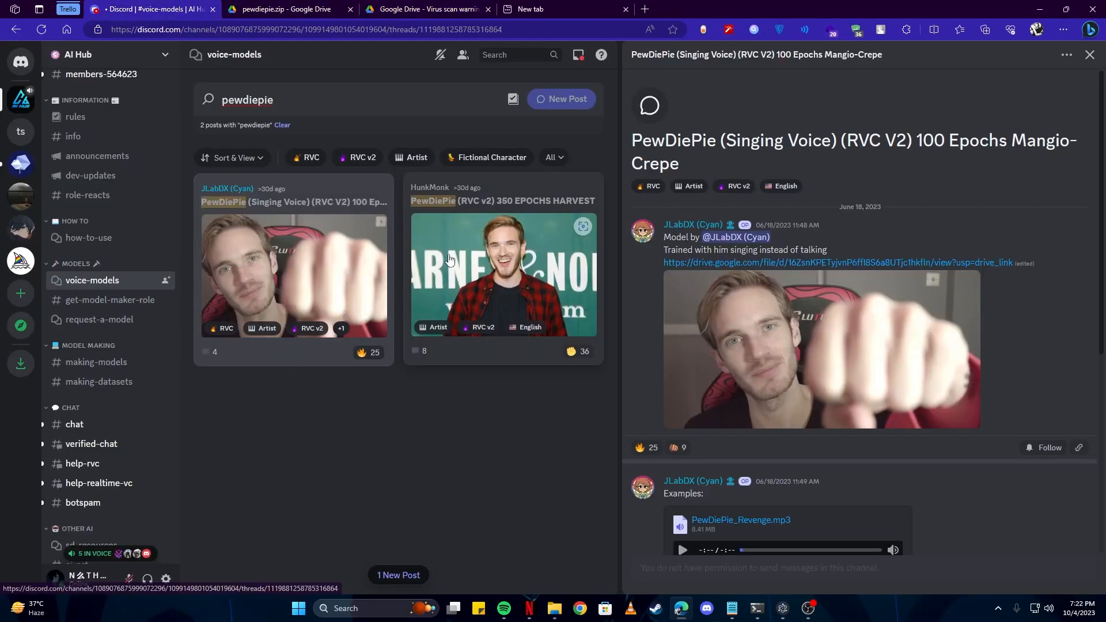
left_click(819, 349)
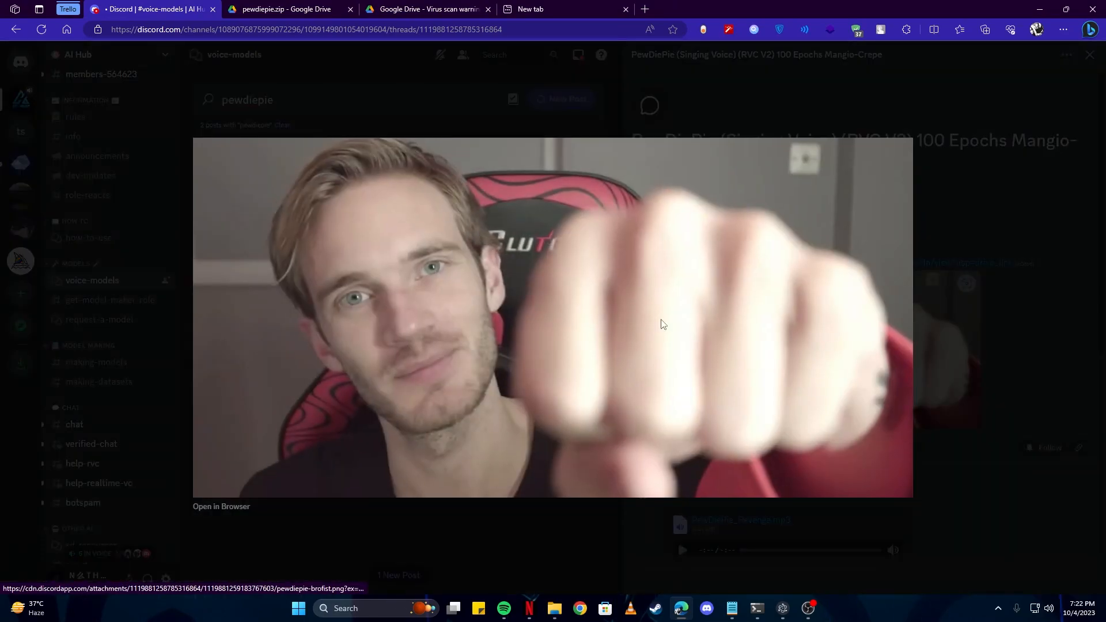
left_click(554, 608)
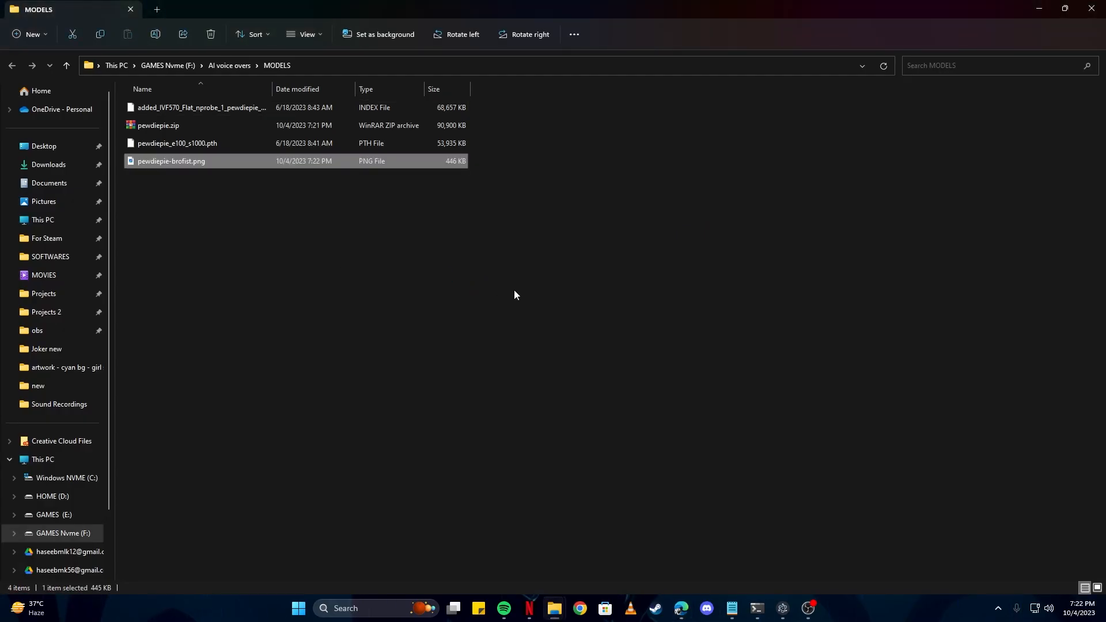
mouse_move(792, 589)
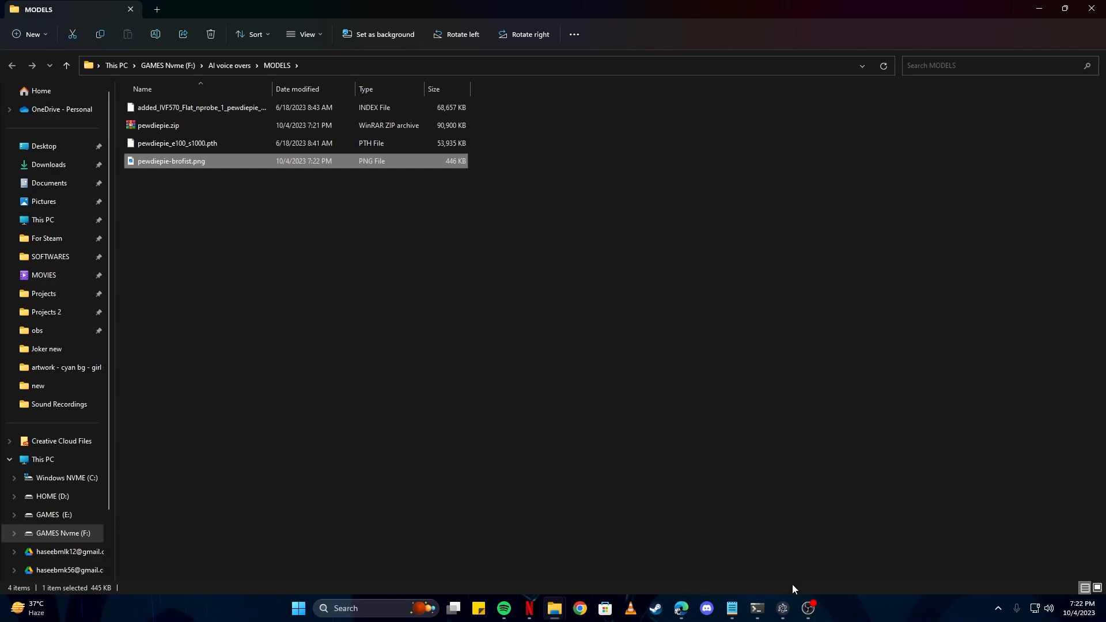
Return to the voice changer and open Model Slot Configuration showing blank slot 6
left_click(757, 608)
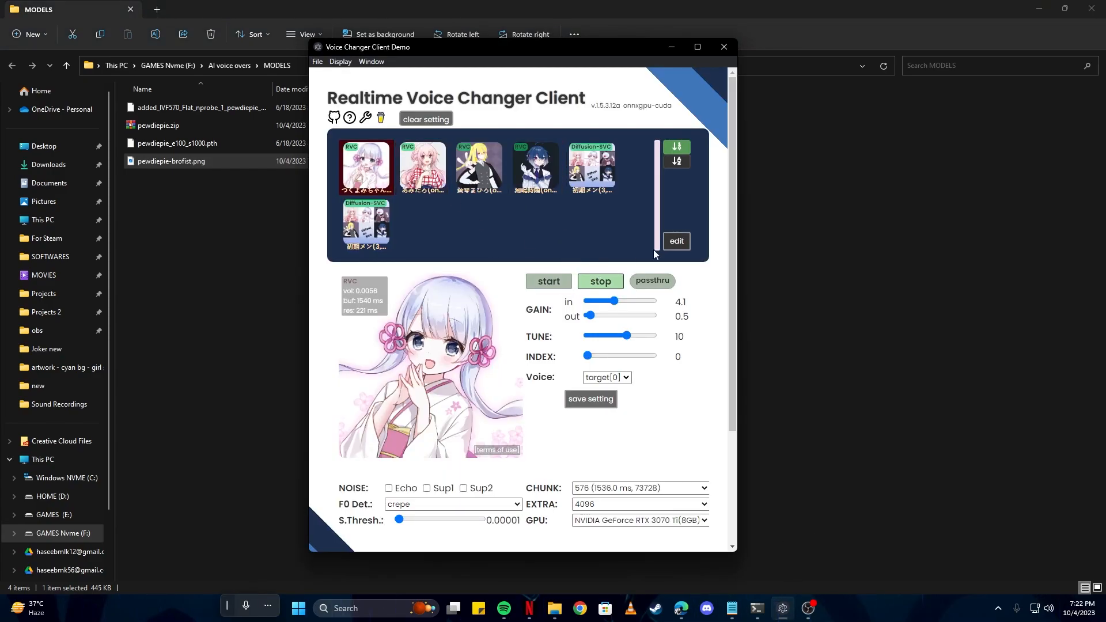
left_click(675, 244)
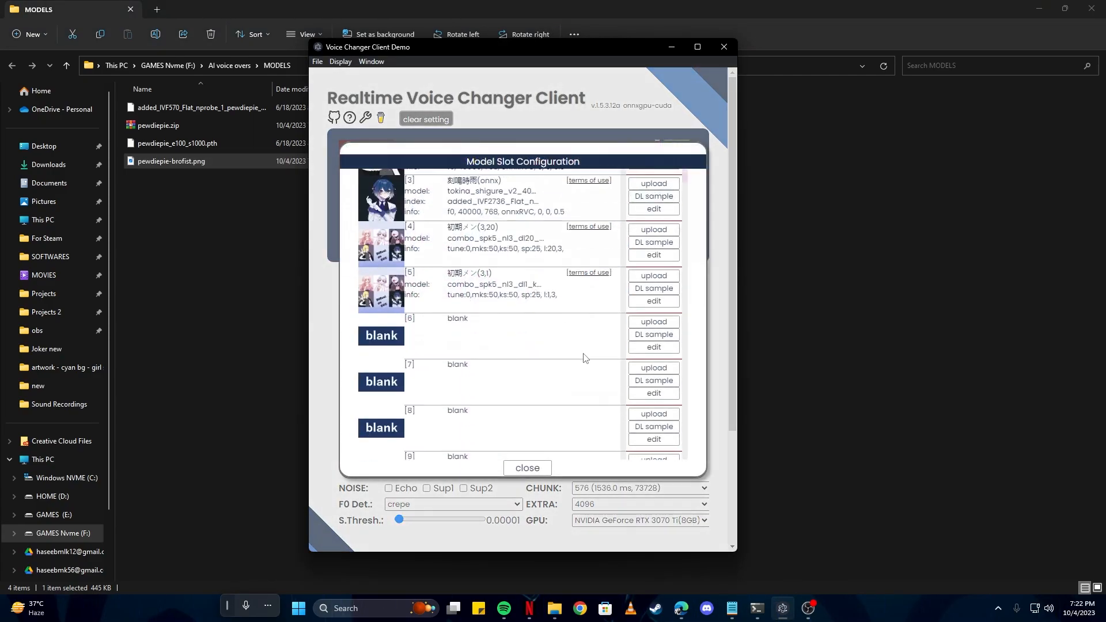
scroll("down", 3)
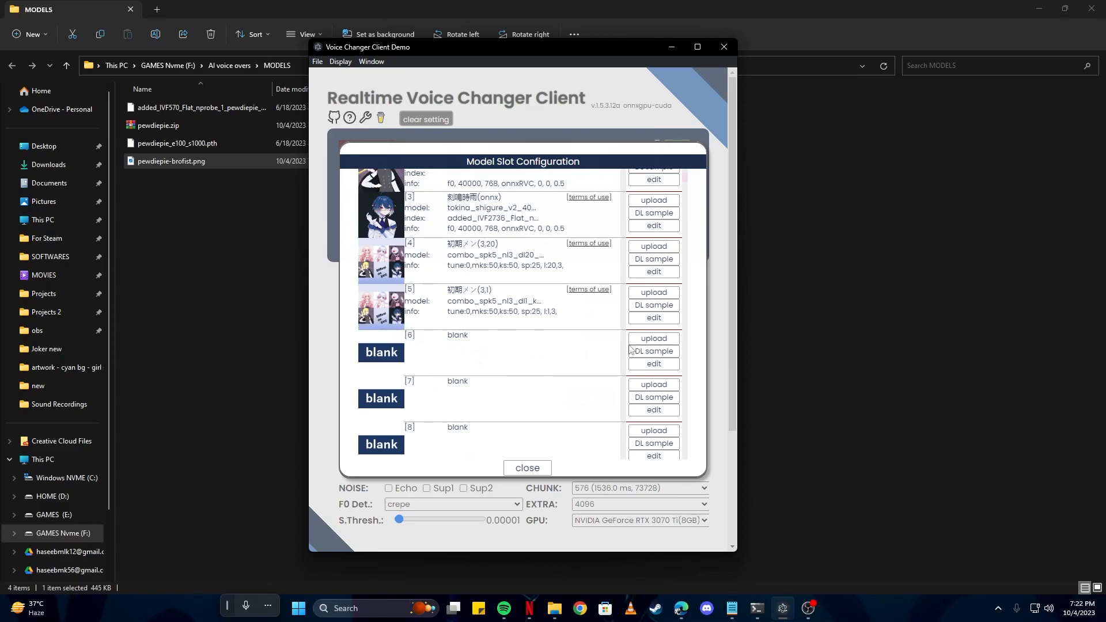
Upload pewdiepie_e100_s1000.pth and its .index file into slot 6, then close the slot list
left_click(652, 341)
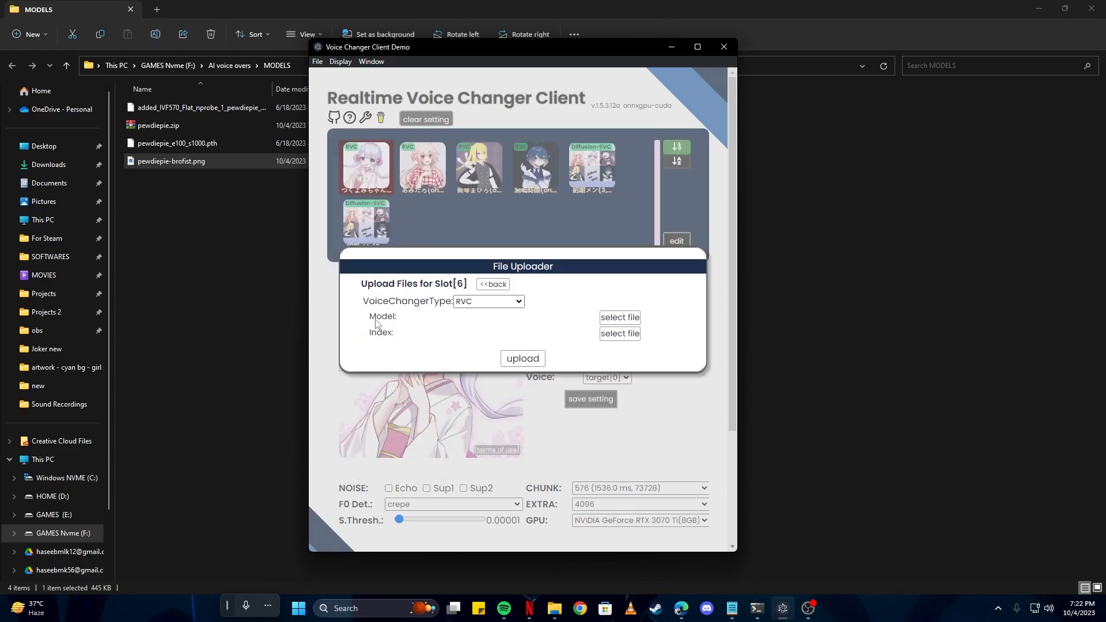
mouse_move(375, 346)
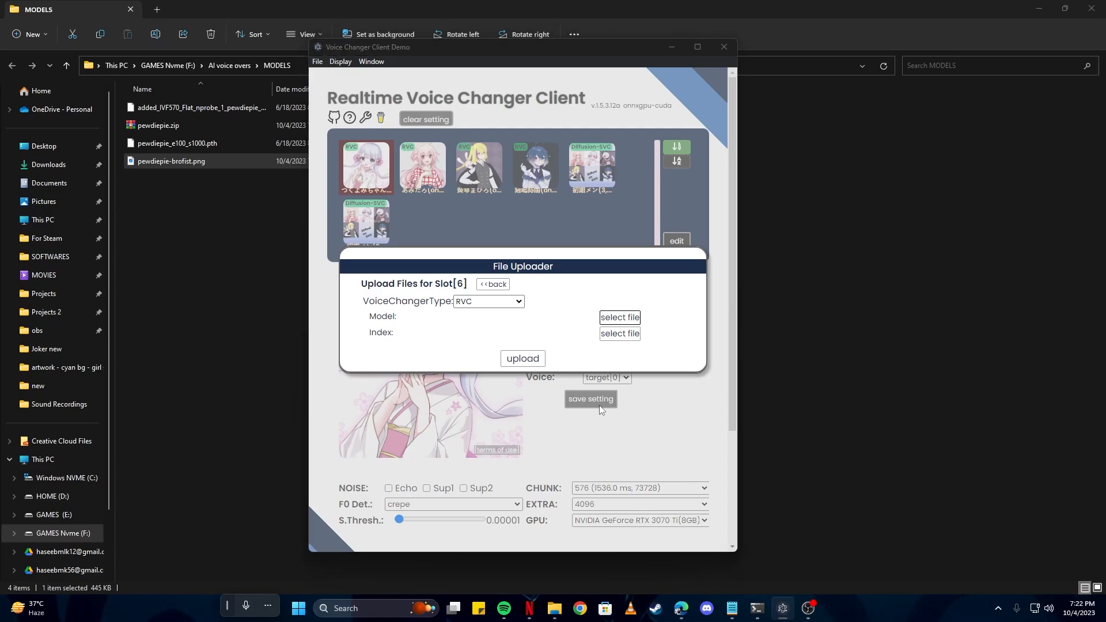
left_click(619, 318)
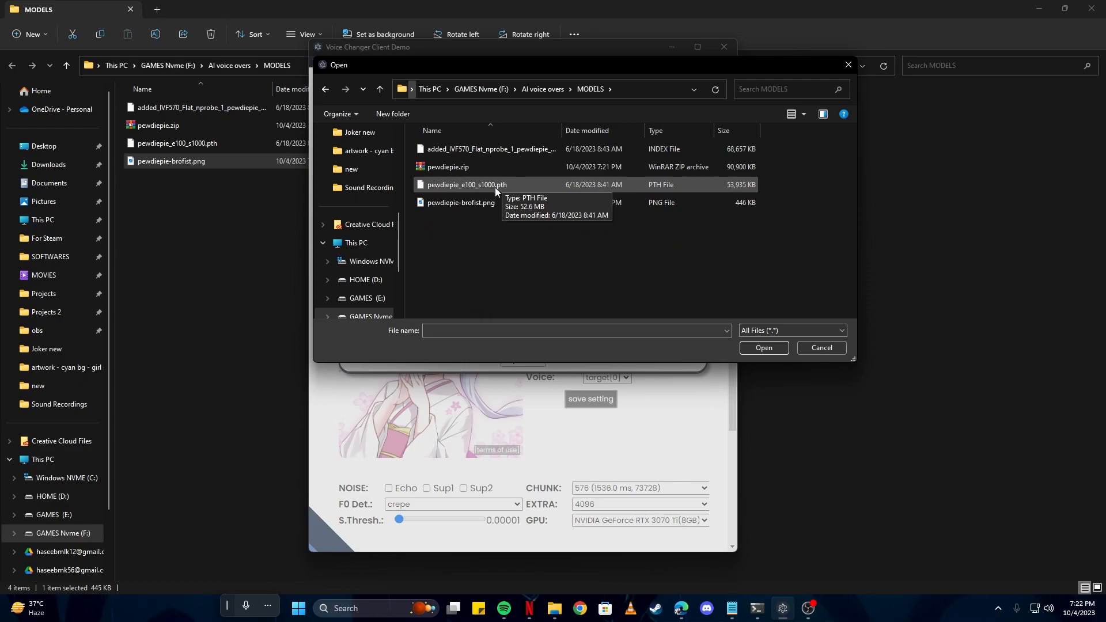
left_click(763, 348)
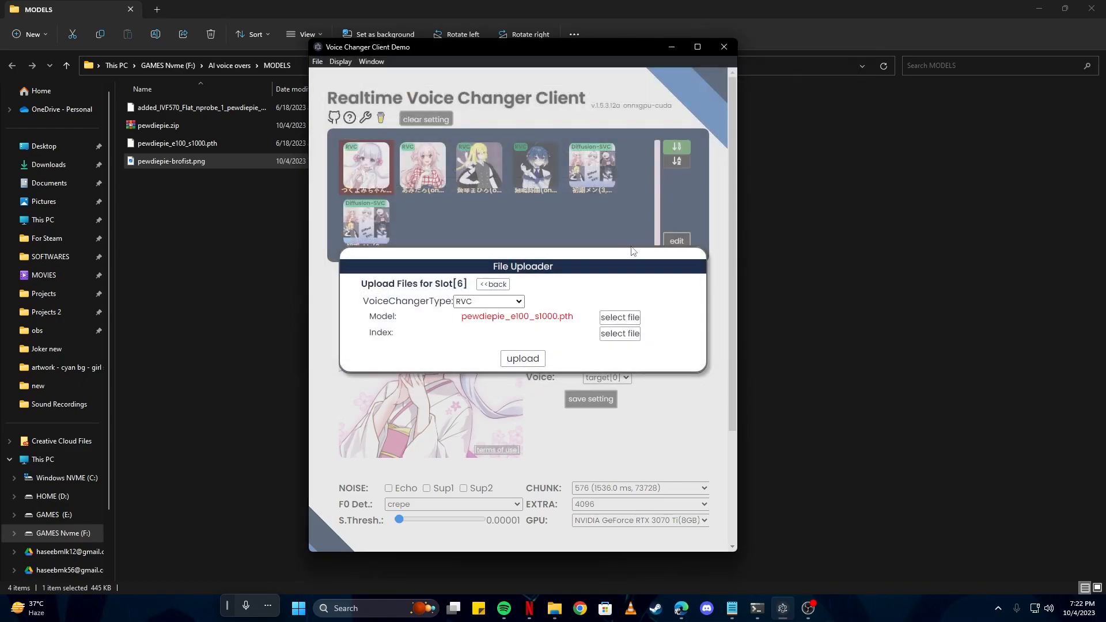
left_click(619, 335)
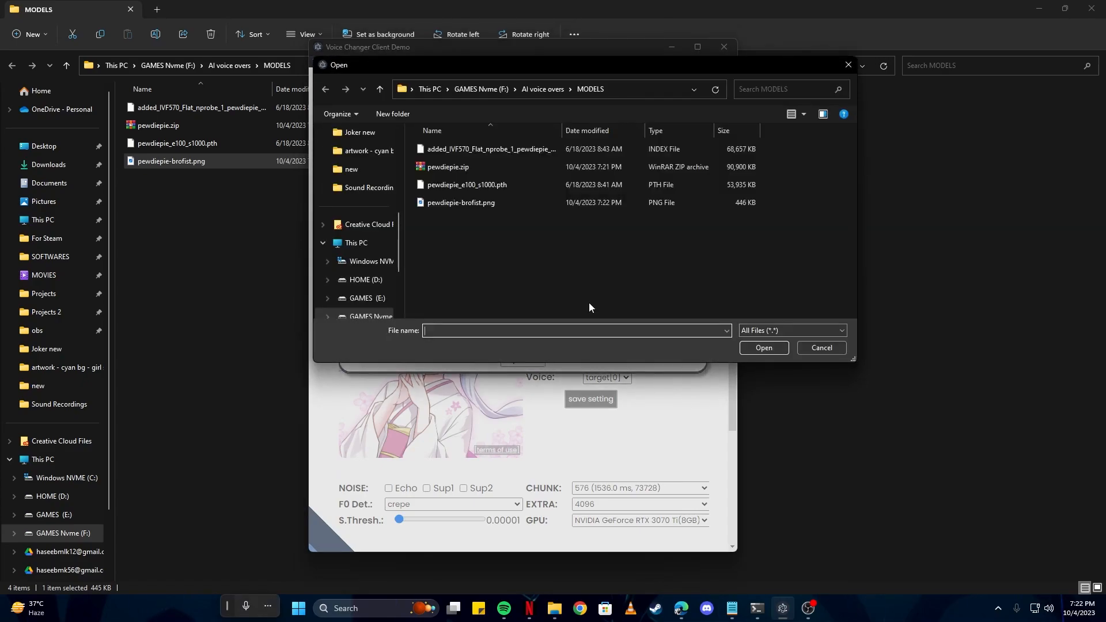
left_click(488, 148)
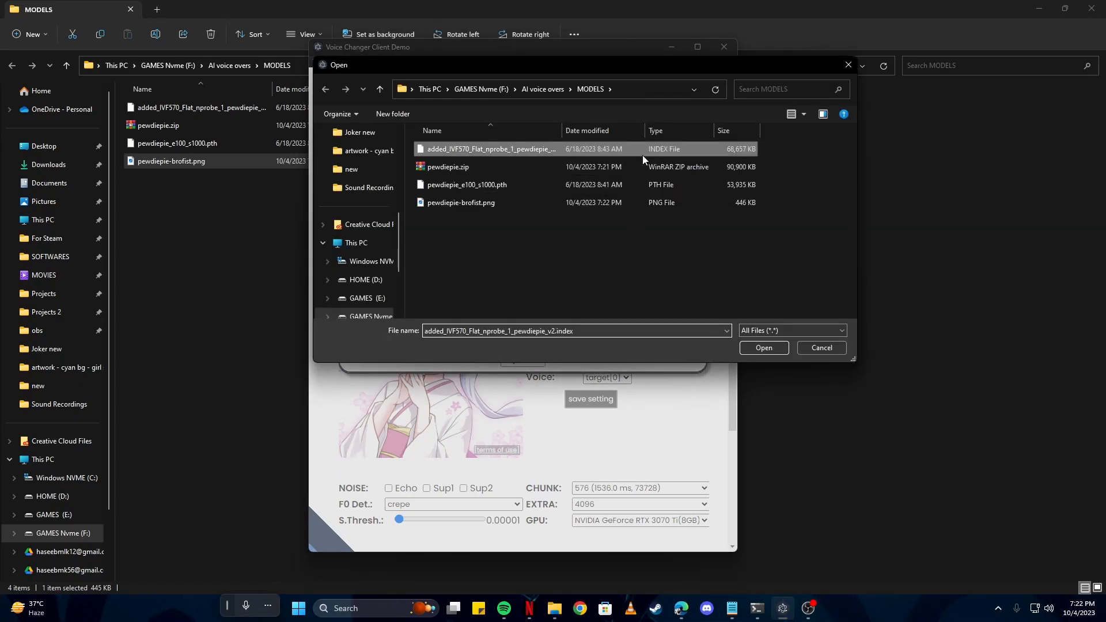
left_click(762, 348)
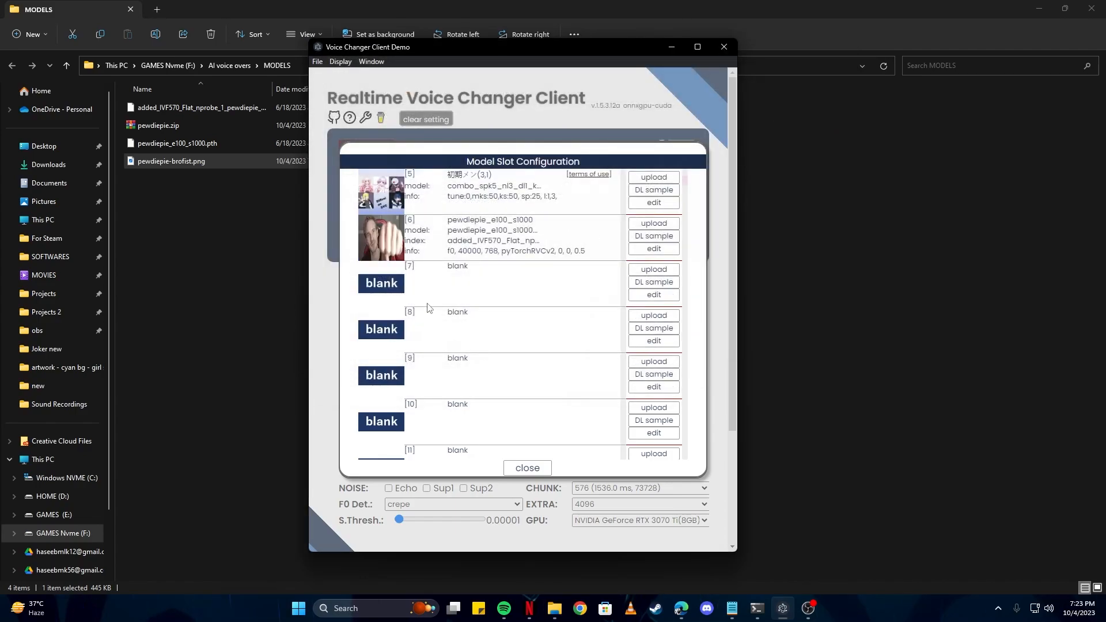
left_click(526, 472)
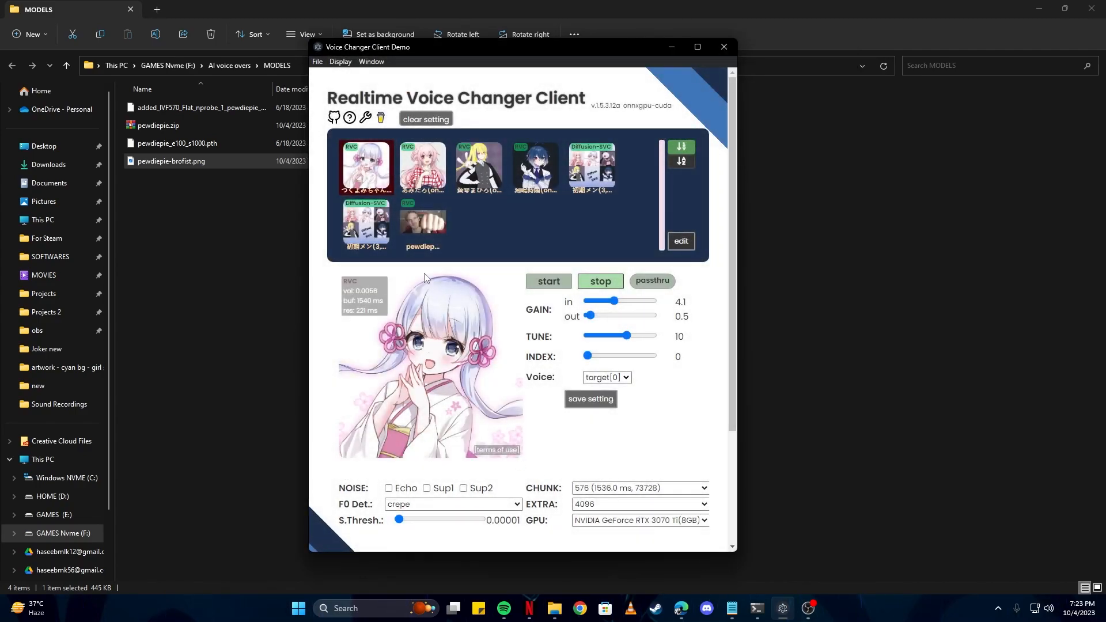
Start live conversion with the PewDiePie voice and try TUNE -10, -14, then -5
left_click(422, 224)
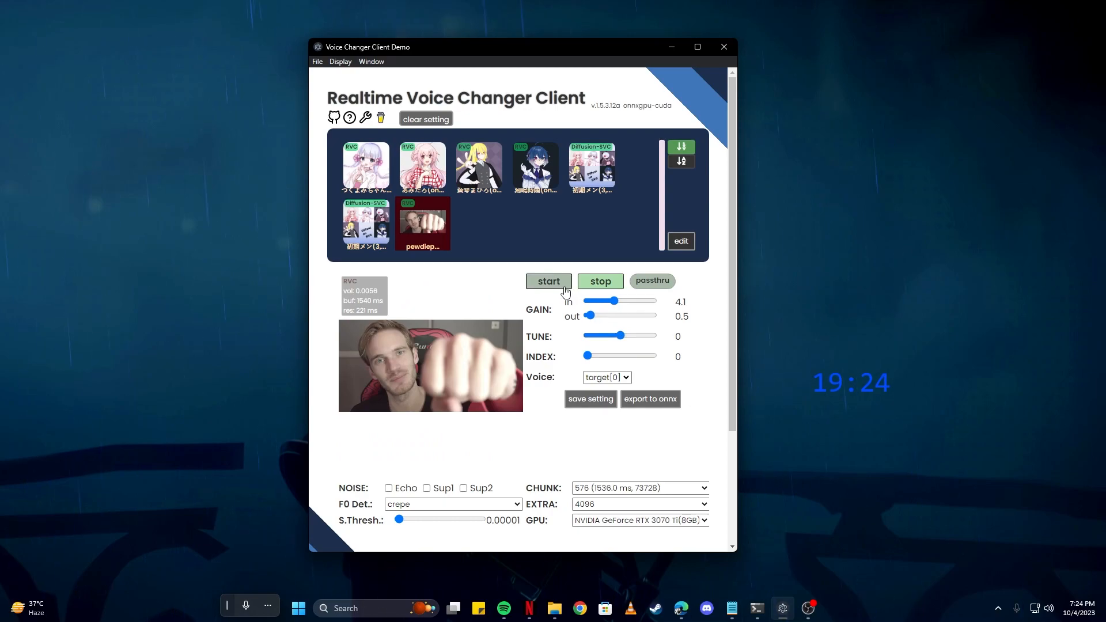
left_click(549, 281)
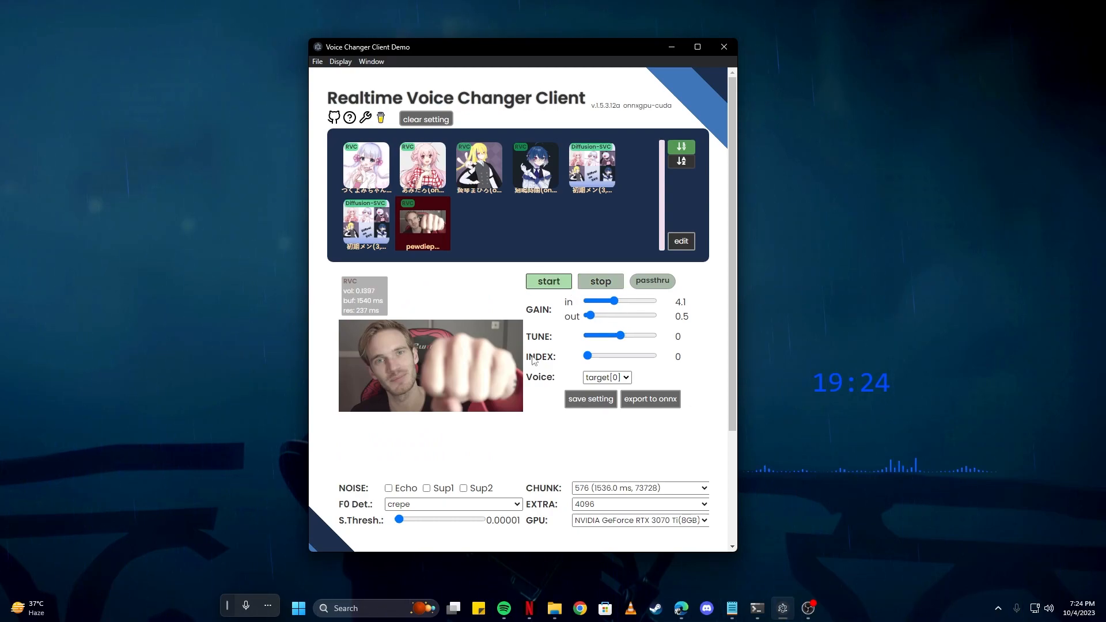
left_click_drag(617, 335, 612, 335)
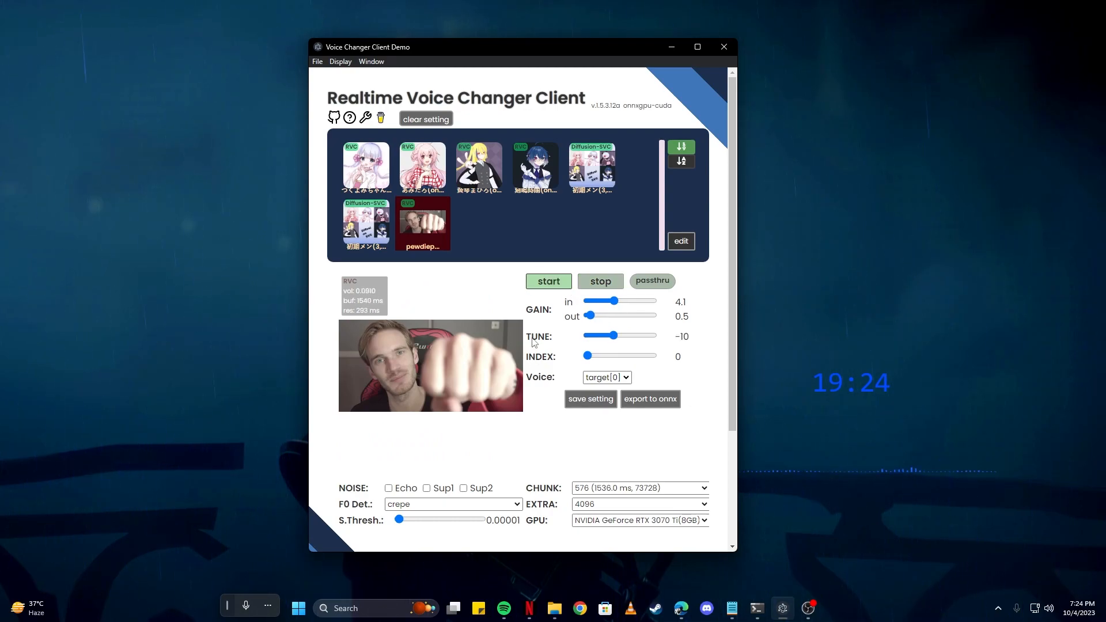
left_click_drag(613, 335, 608, 335)
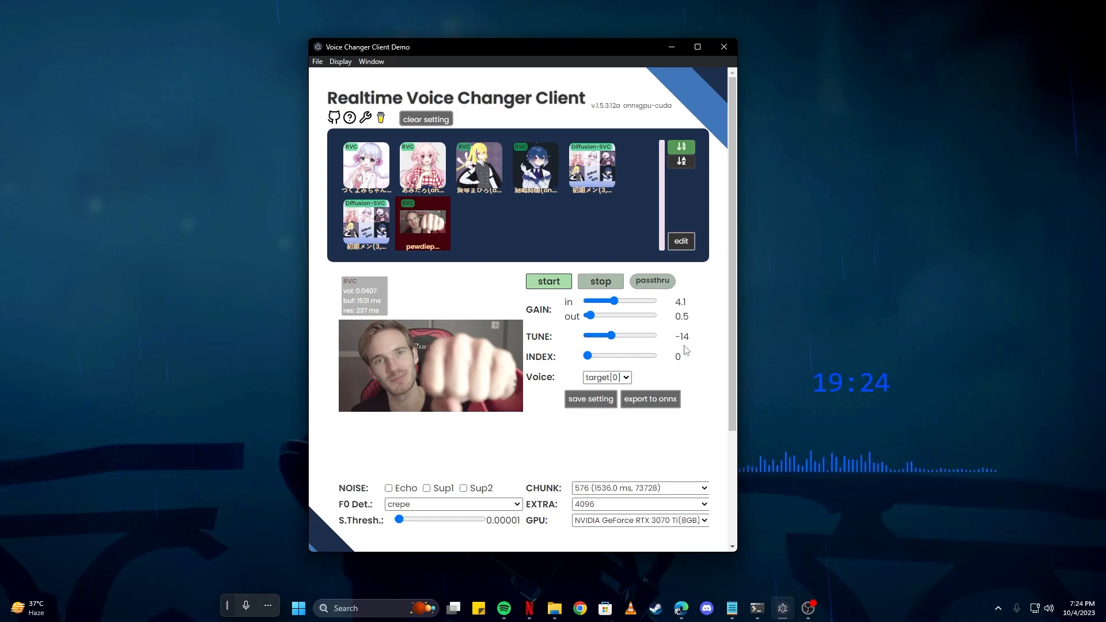
left_click_drag(603, 335, 617, 336)
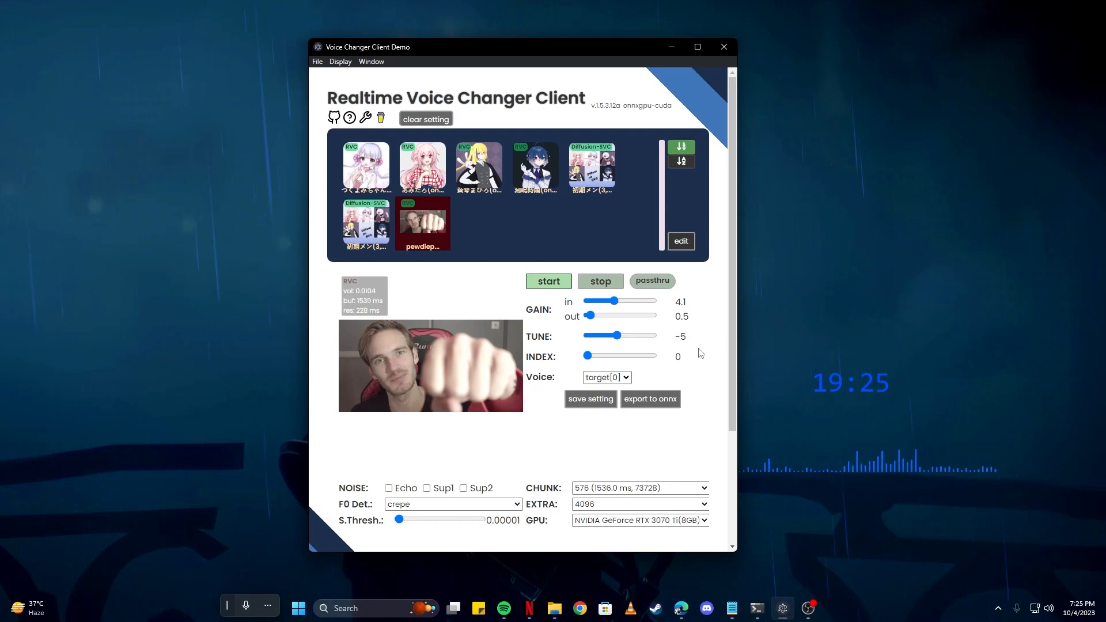
left_click(599, 281)
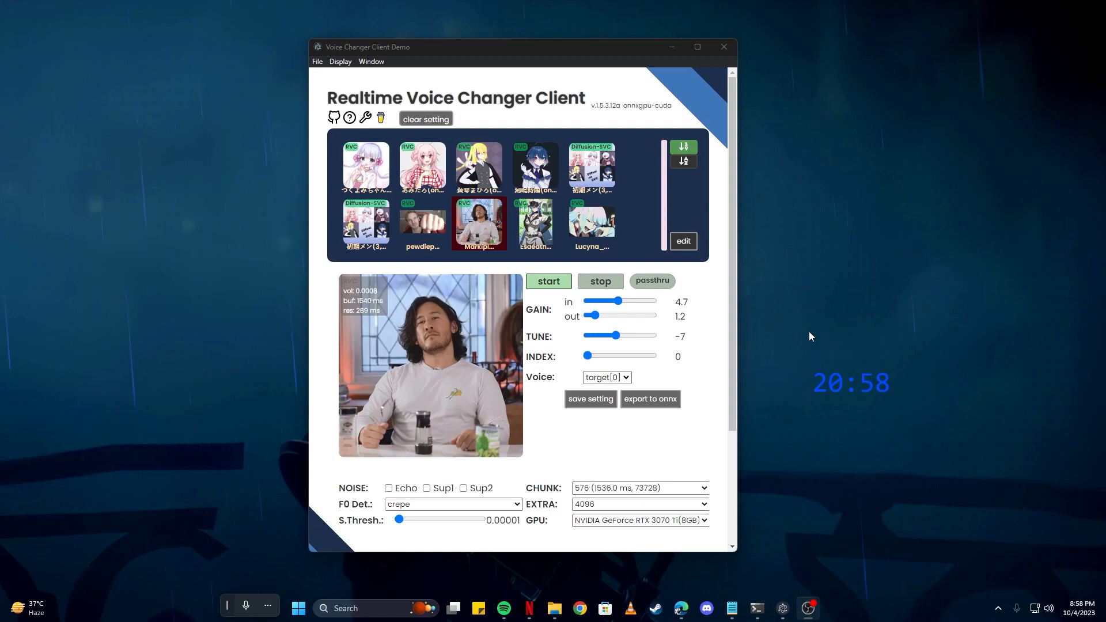
Stop conversion, try the Esdeath slot, then load the Lucyna cyberpunk anime voice at tune 0
left_click(599, 281)
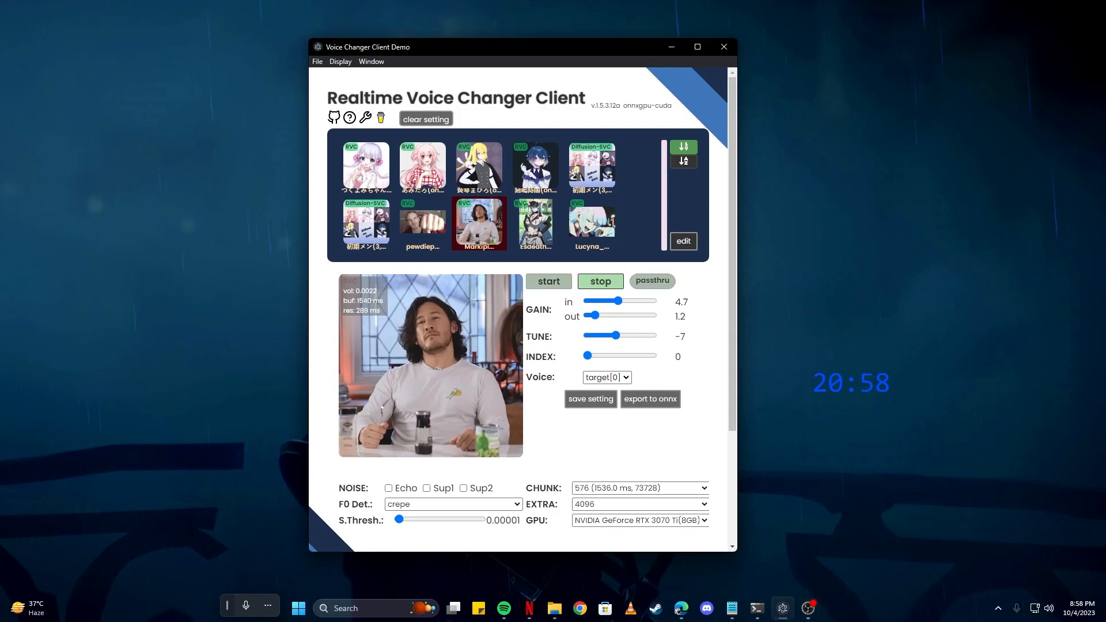
mouse_move(770, 343)
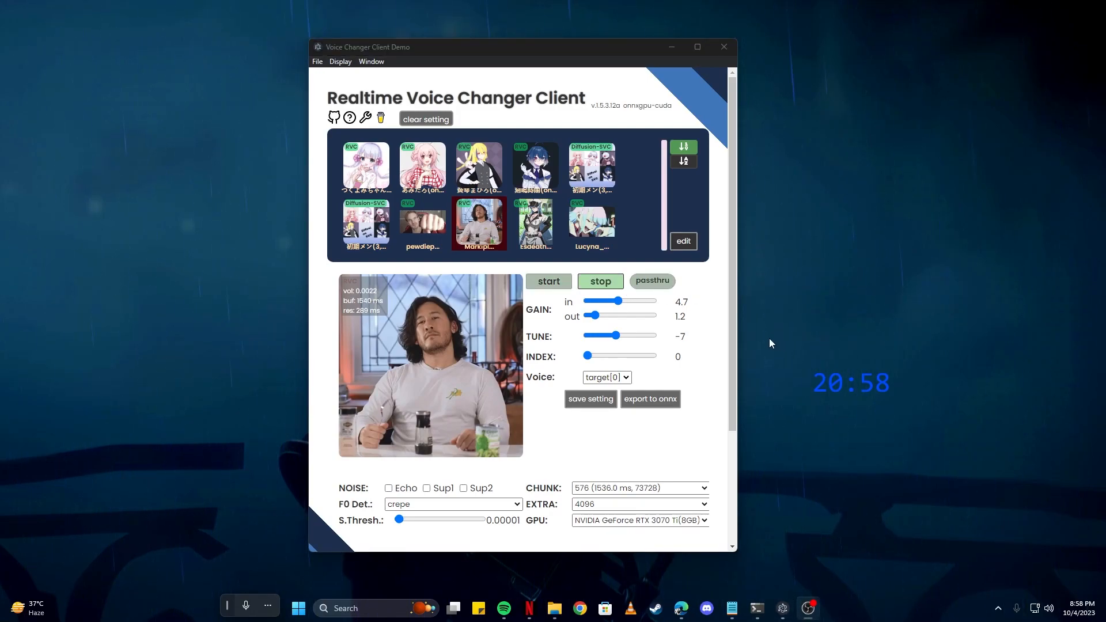
left_click(534, 225)
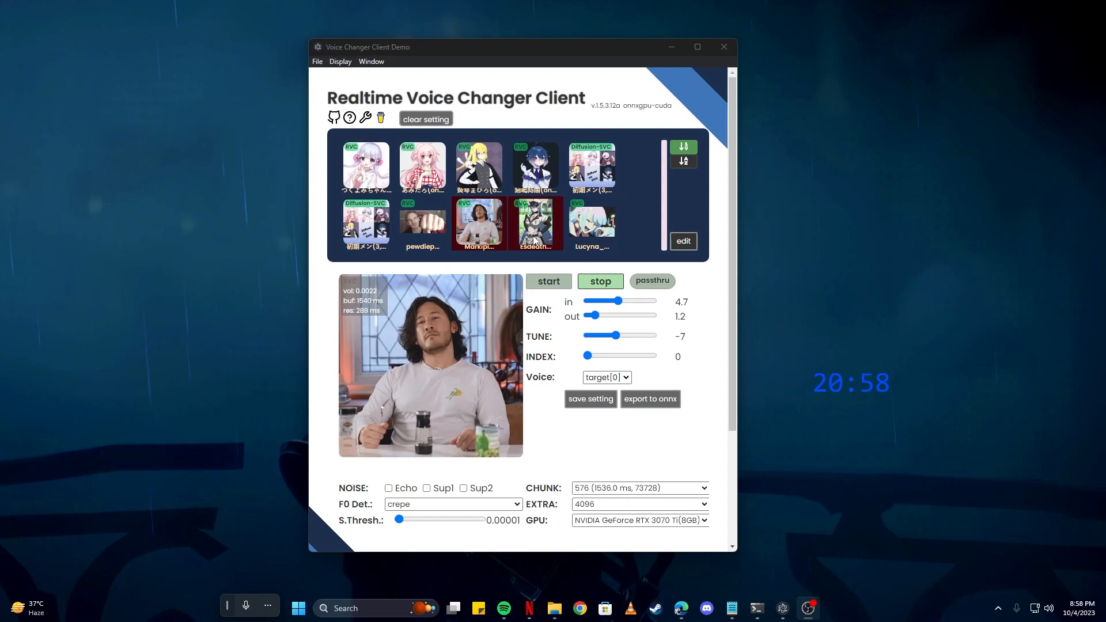
left_click(478, 225)
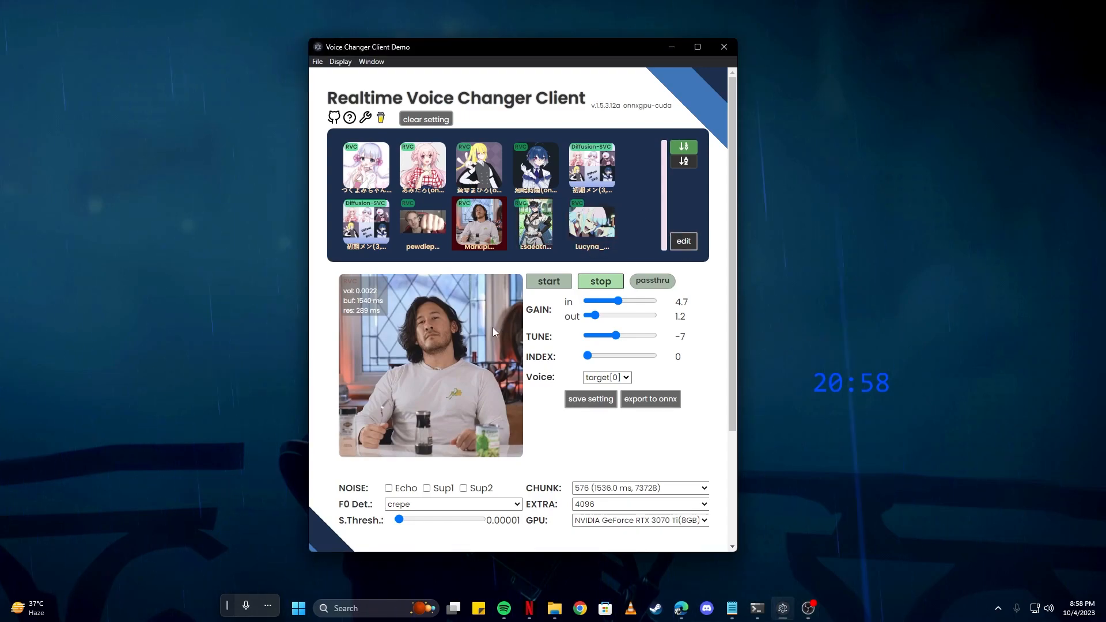
left_click(535, 222)
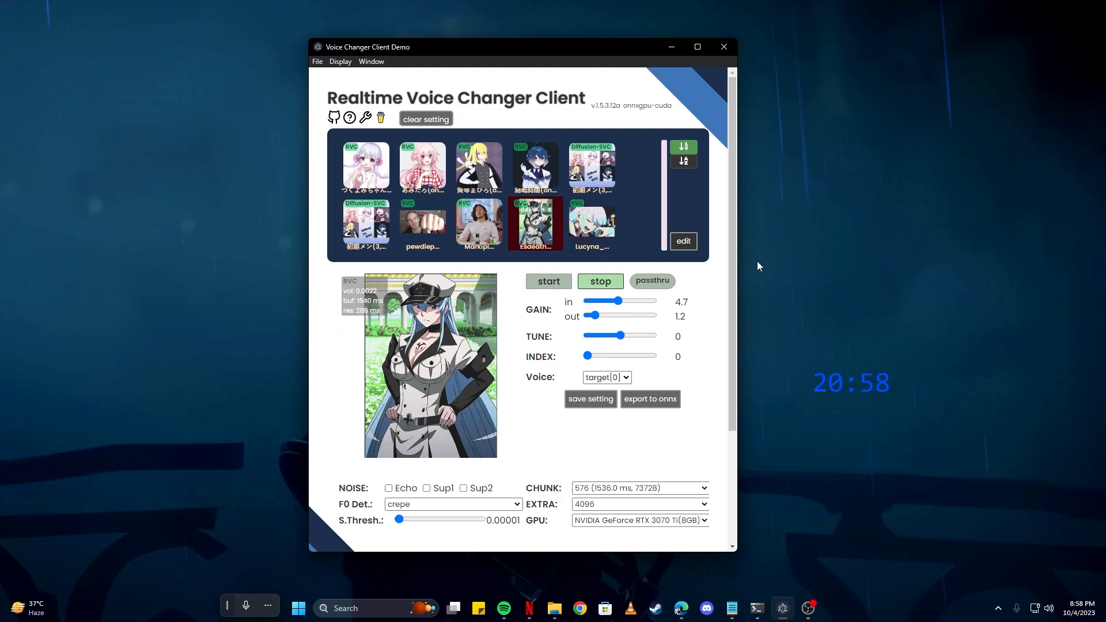
left_click(591, 224)
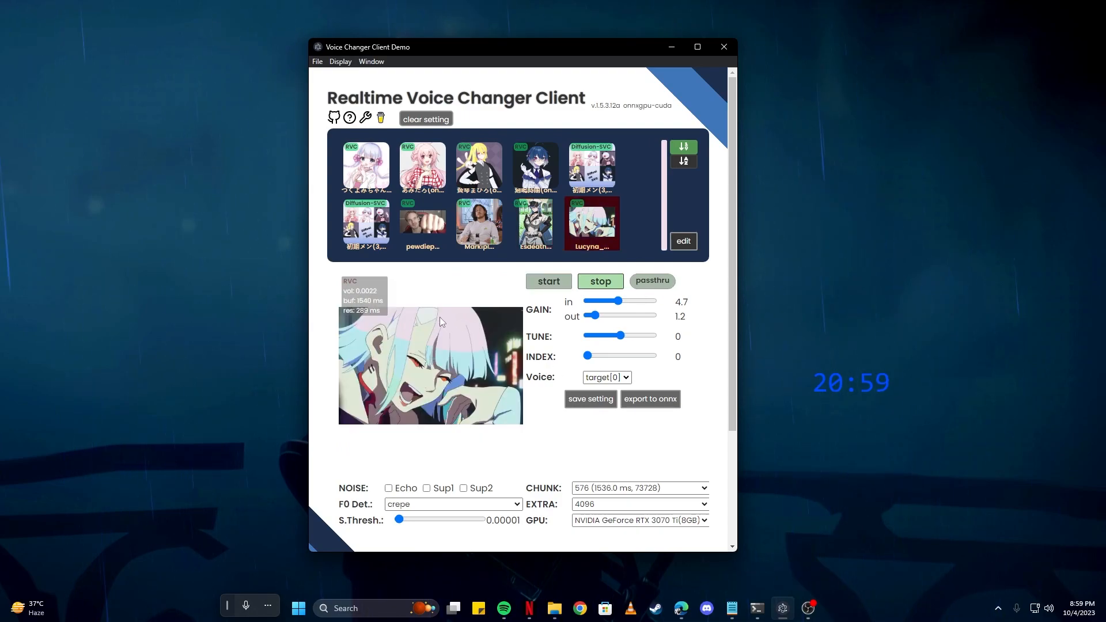
mouse_move(456, 304)
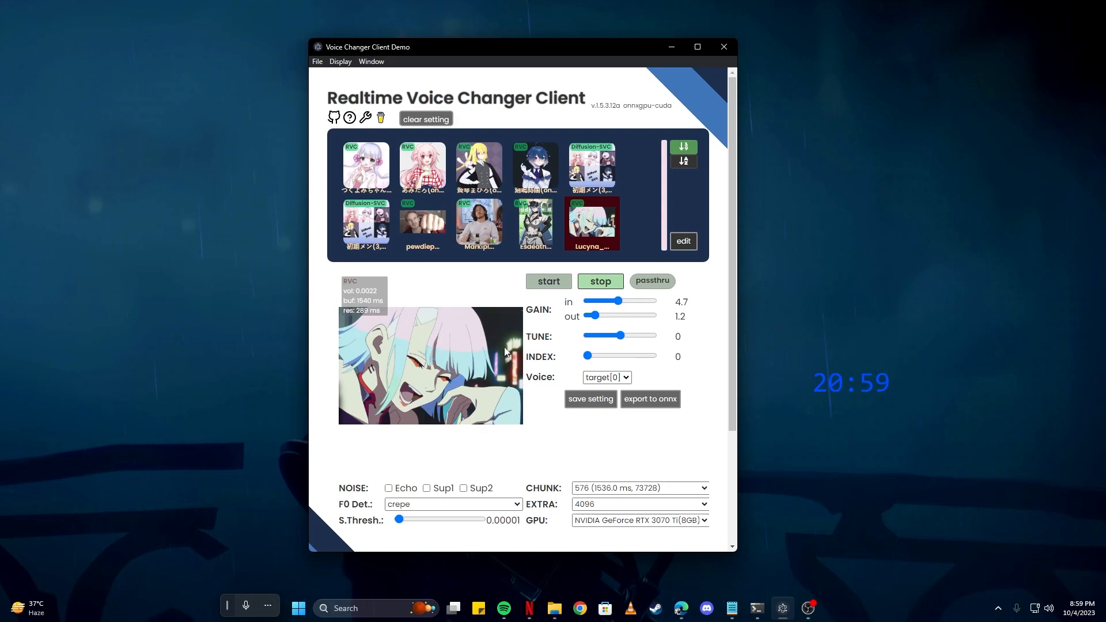
mouse_move(479, 326)
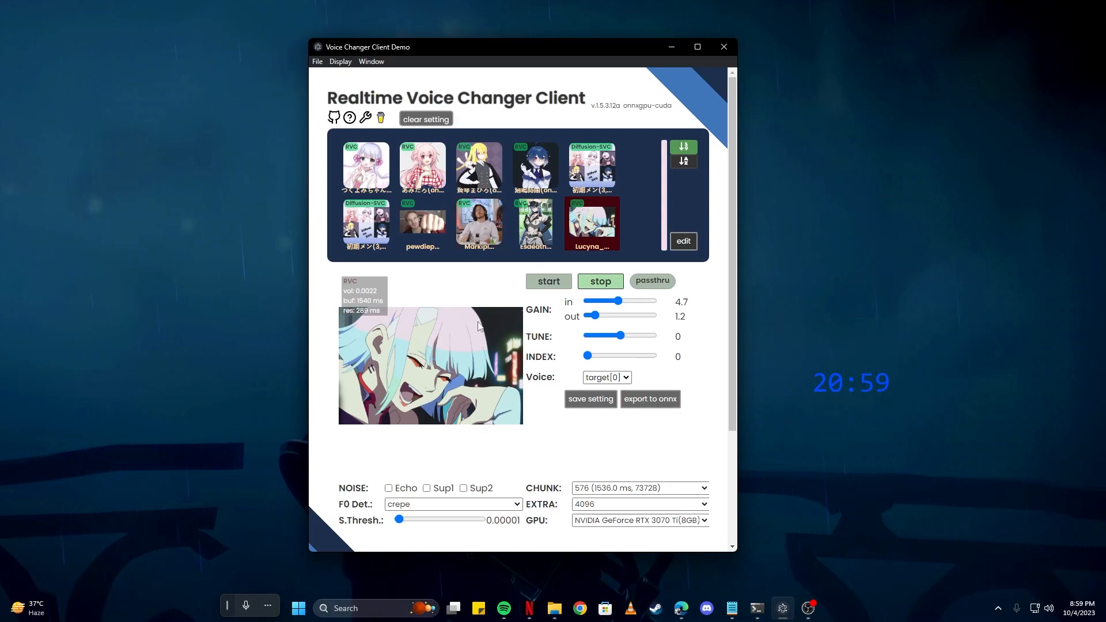
Select the Markiplier voice and settle its TUNE at -7 after overshooting to -8
left_click(478, 225)
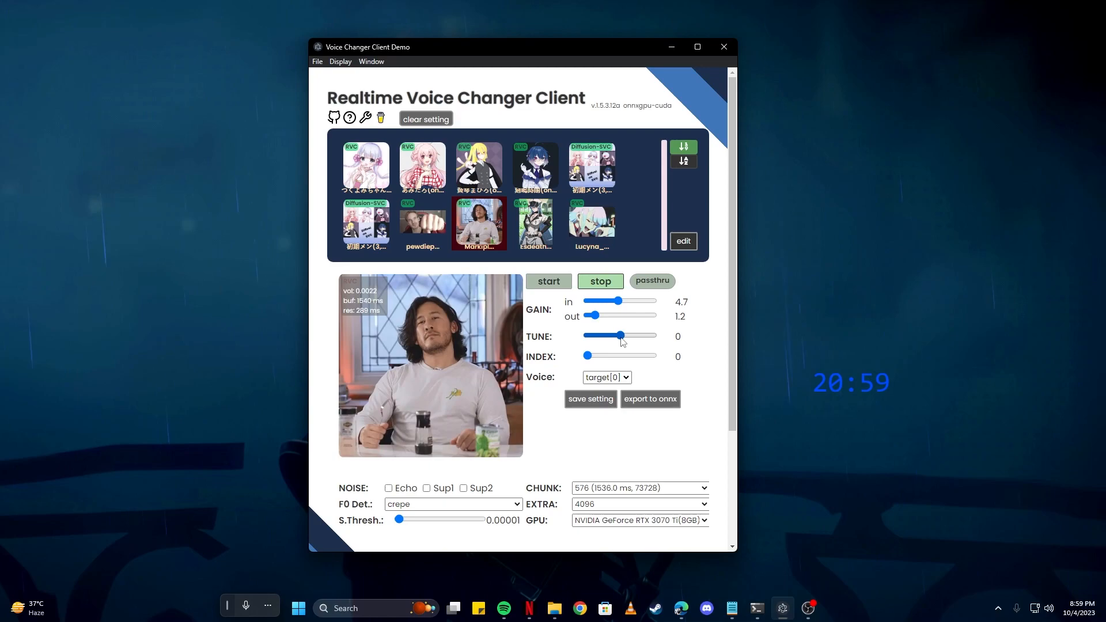
left_click_drag(621, 336, 611, 335)
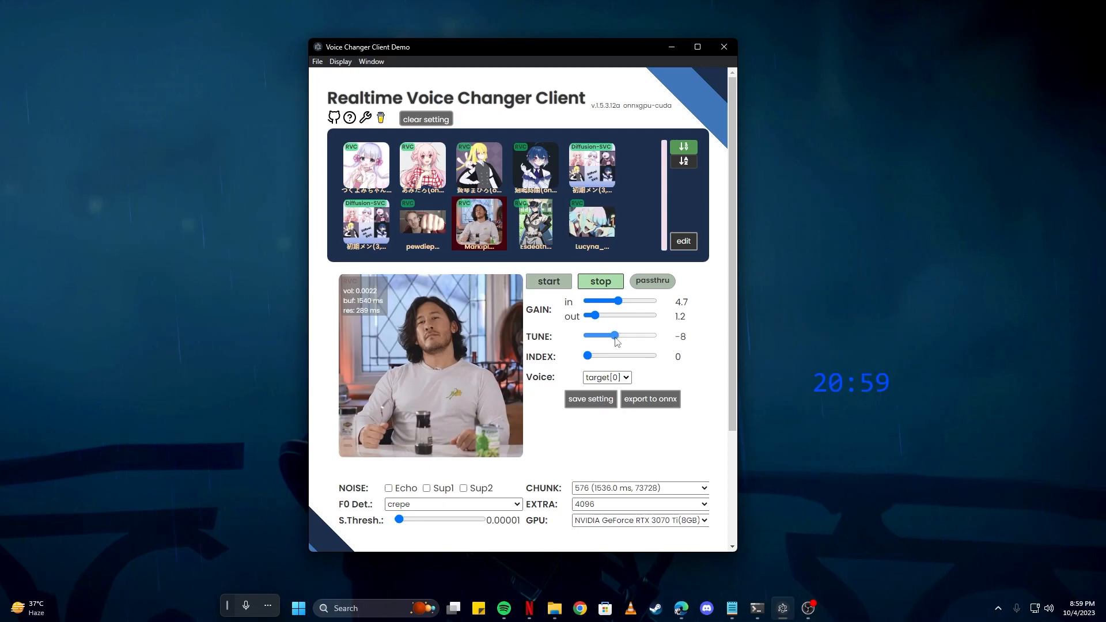
left_click_drag(611, 335, 615, 335)
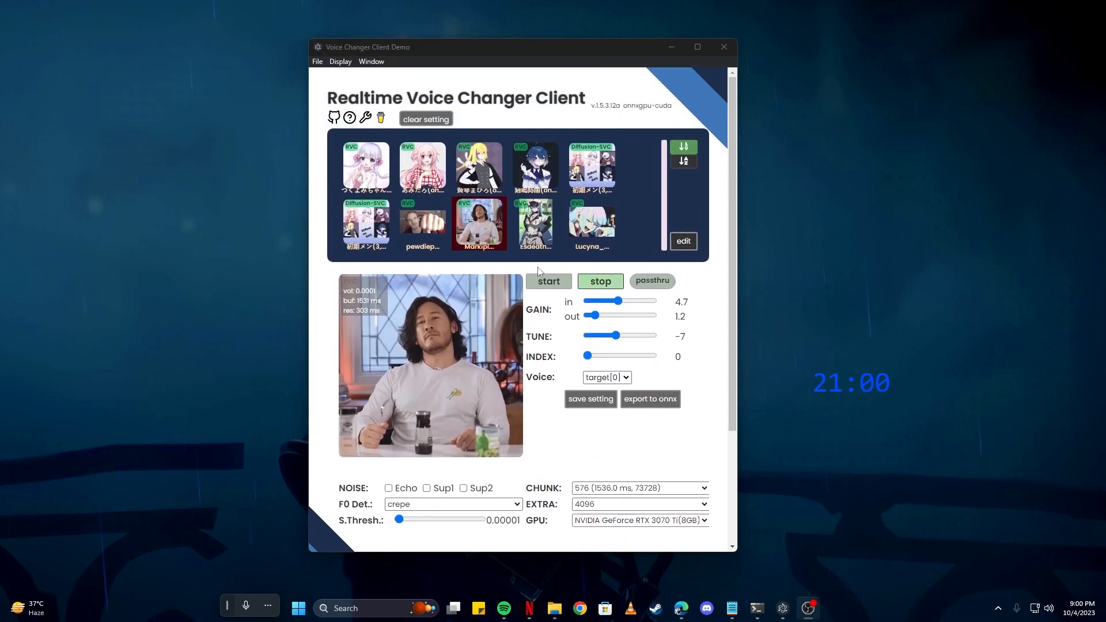
scroll("down", 3)
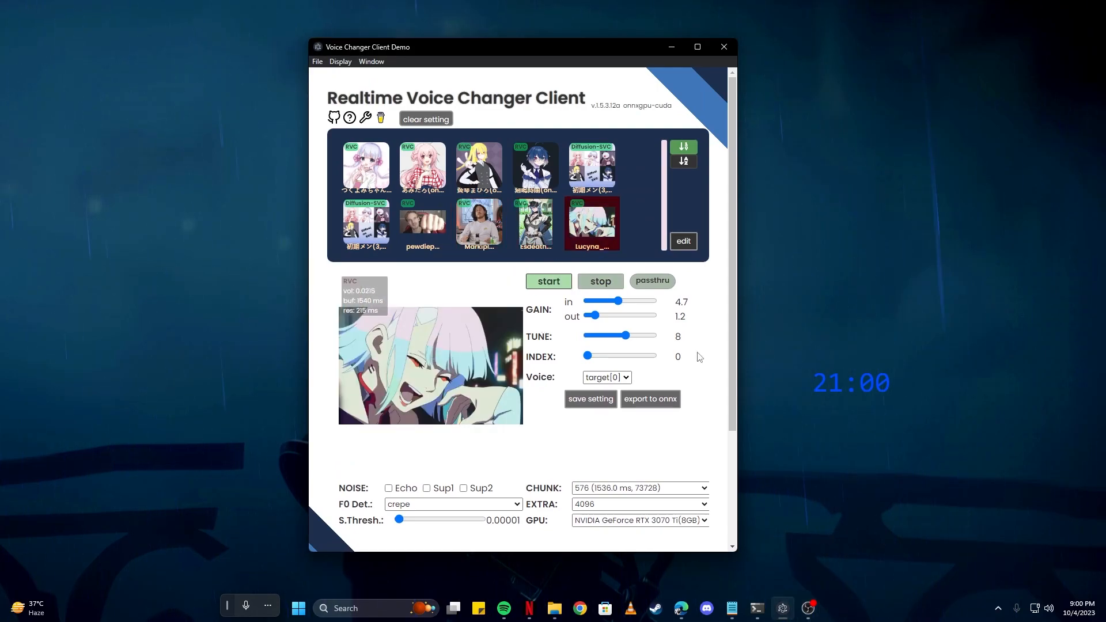
mouse_move(676, 354)
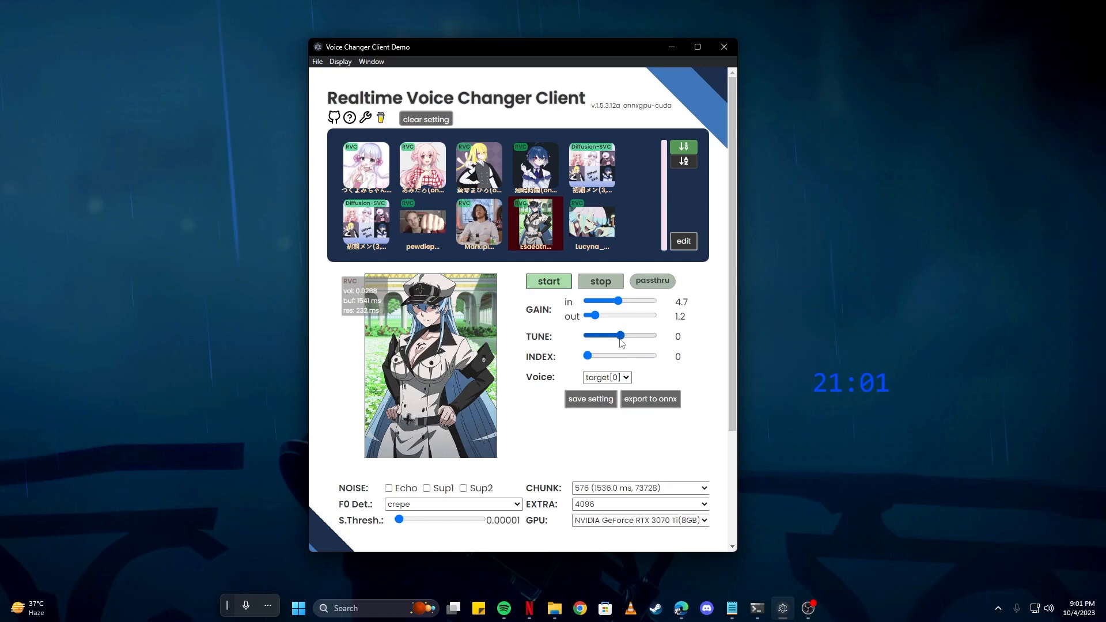
Raise Esdeath's TUNE to 13, then select the pink-haired voice and settle it at 9 after trying 16
left_click_drag(620, 335, 627, 336)
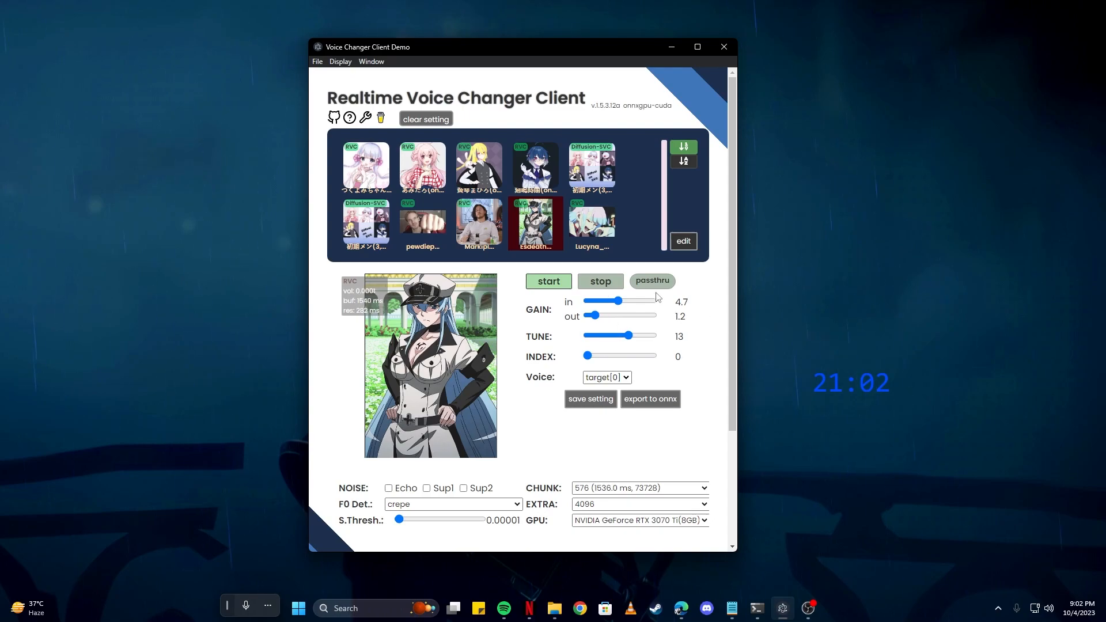
left_click(421, 167)
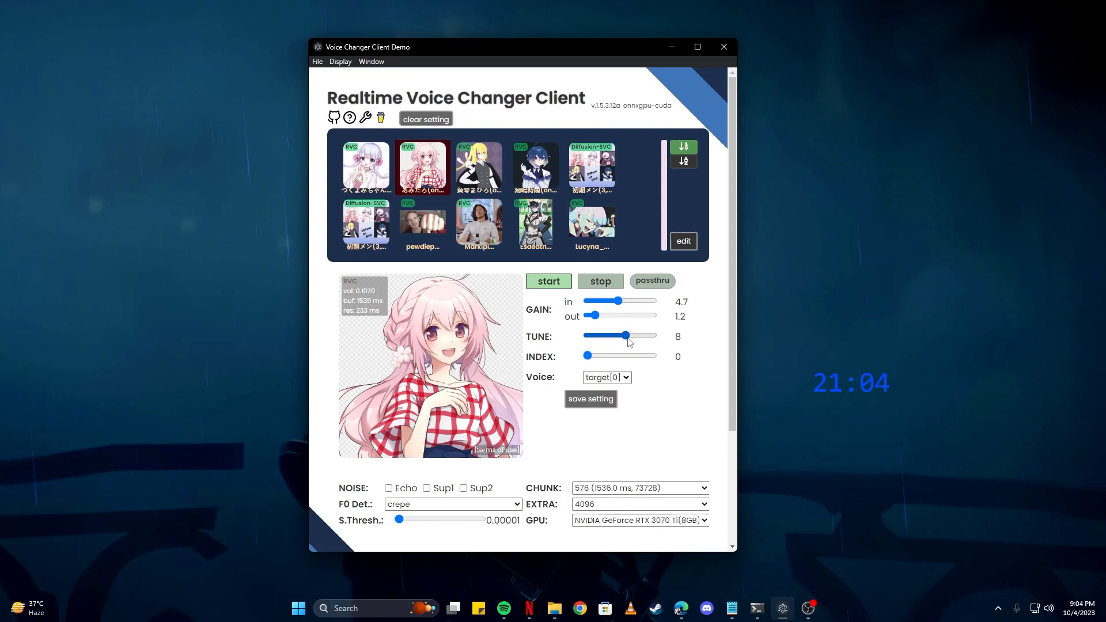
left_click_drag(617, 335, 632, 335)
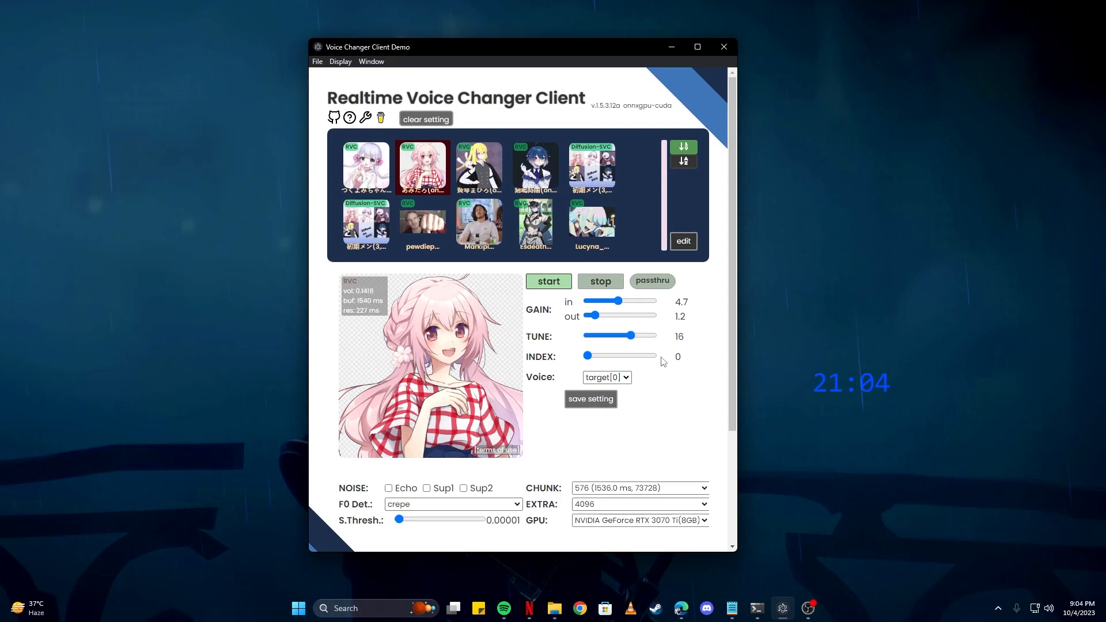
left_click_drag(631, 336, 614, 335)
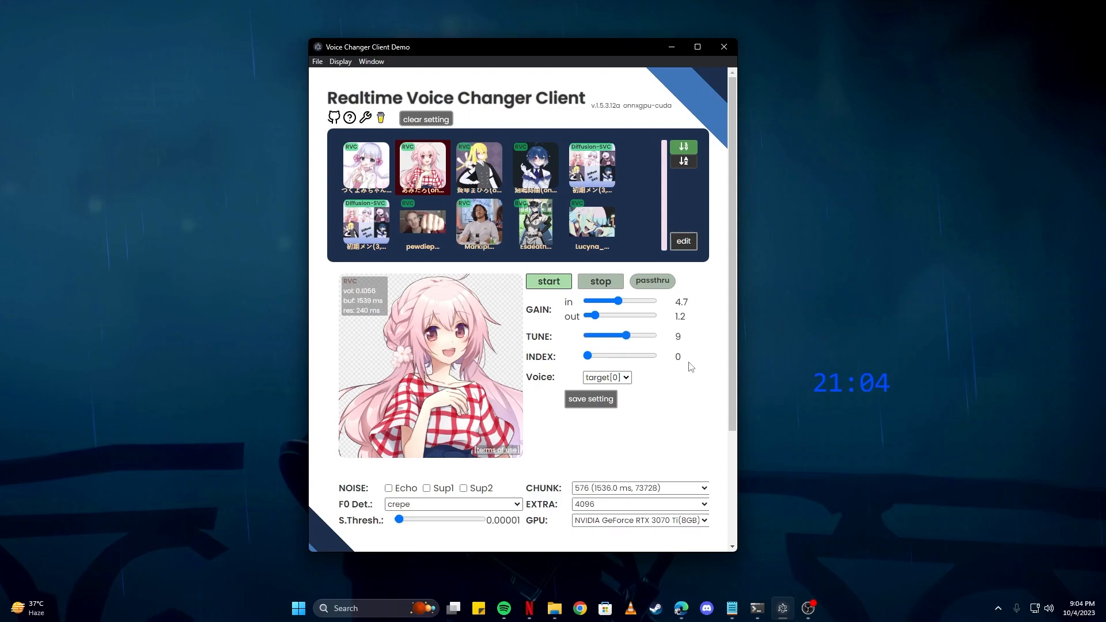